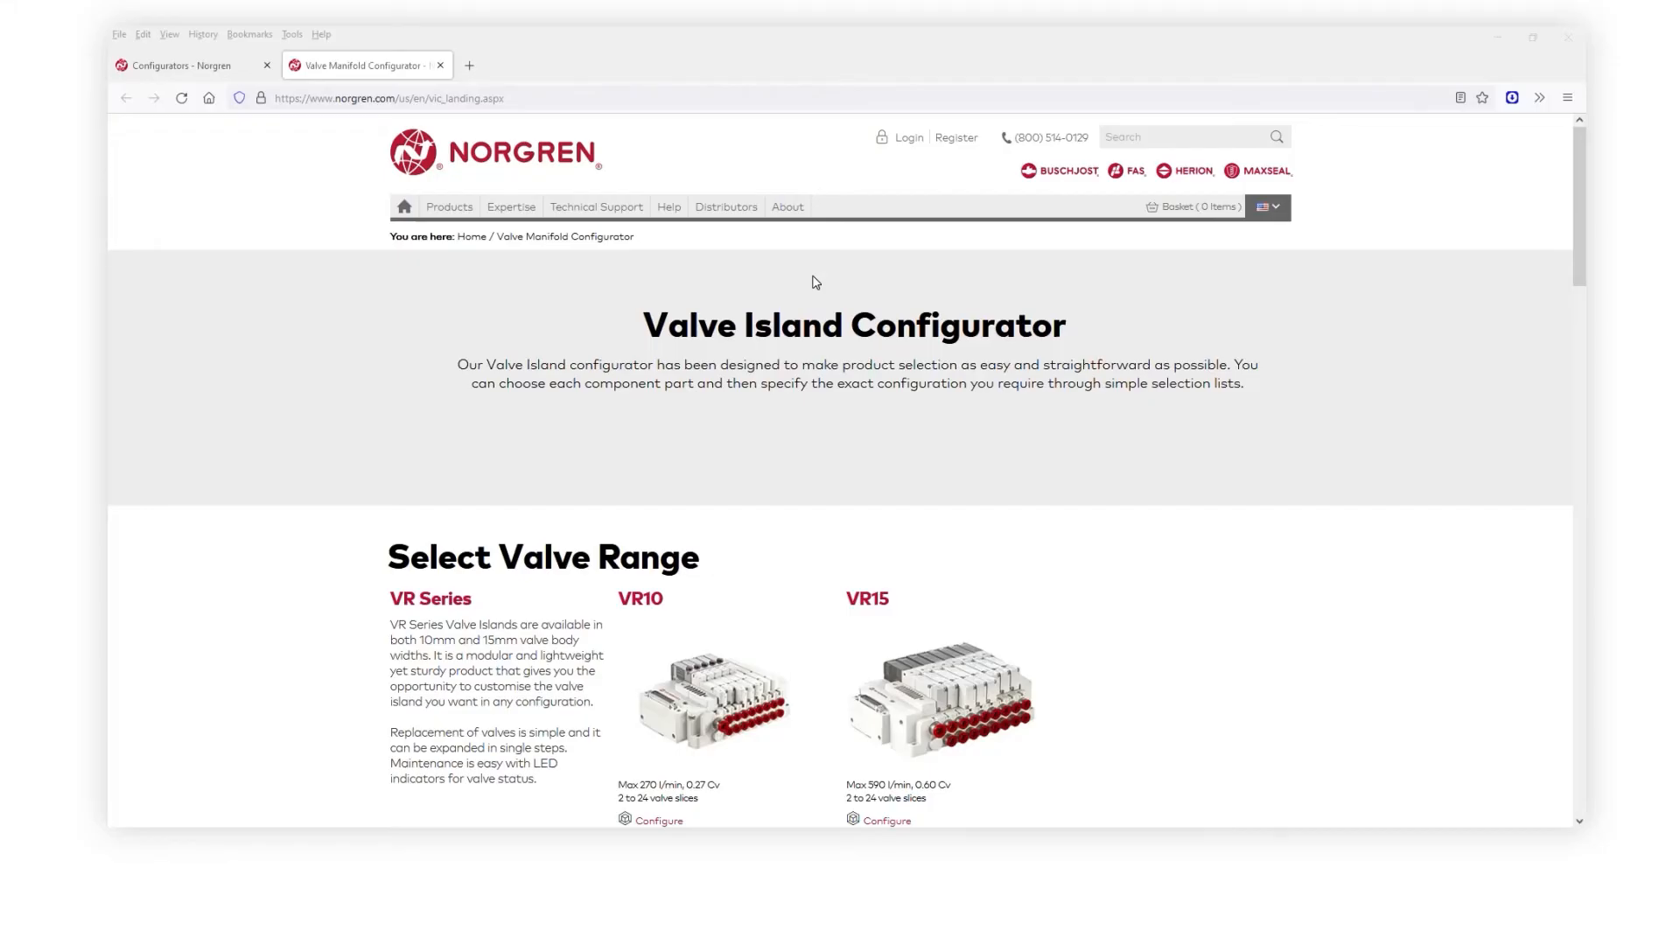
pyautogui.scroll(-3)
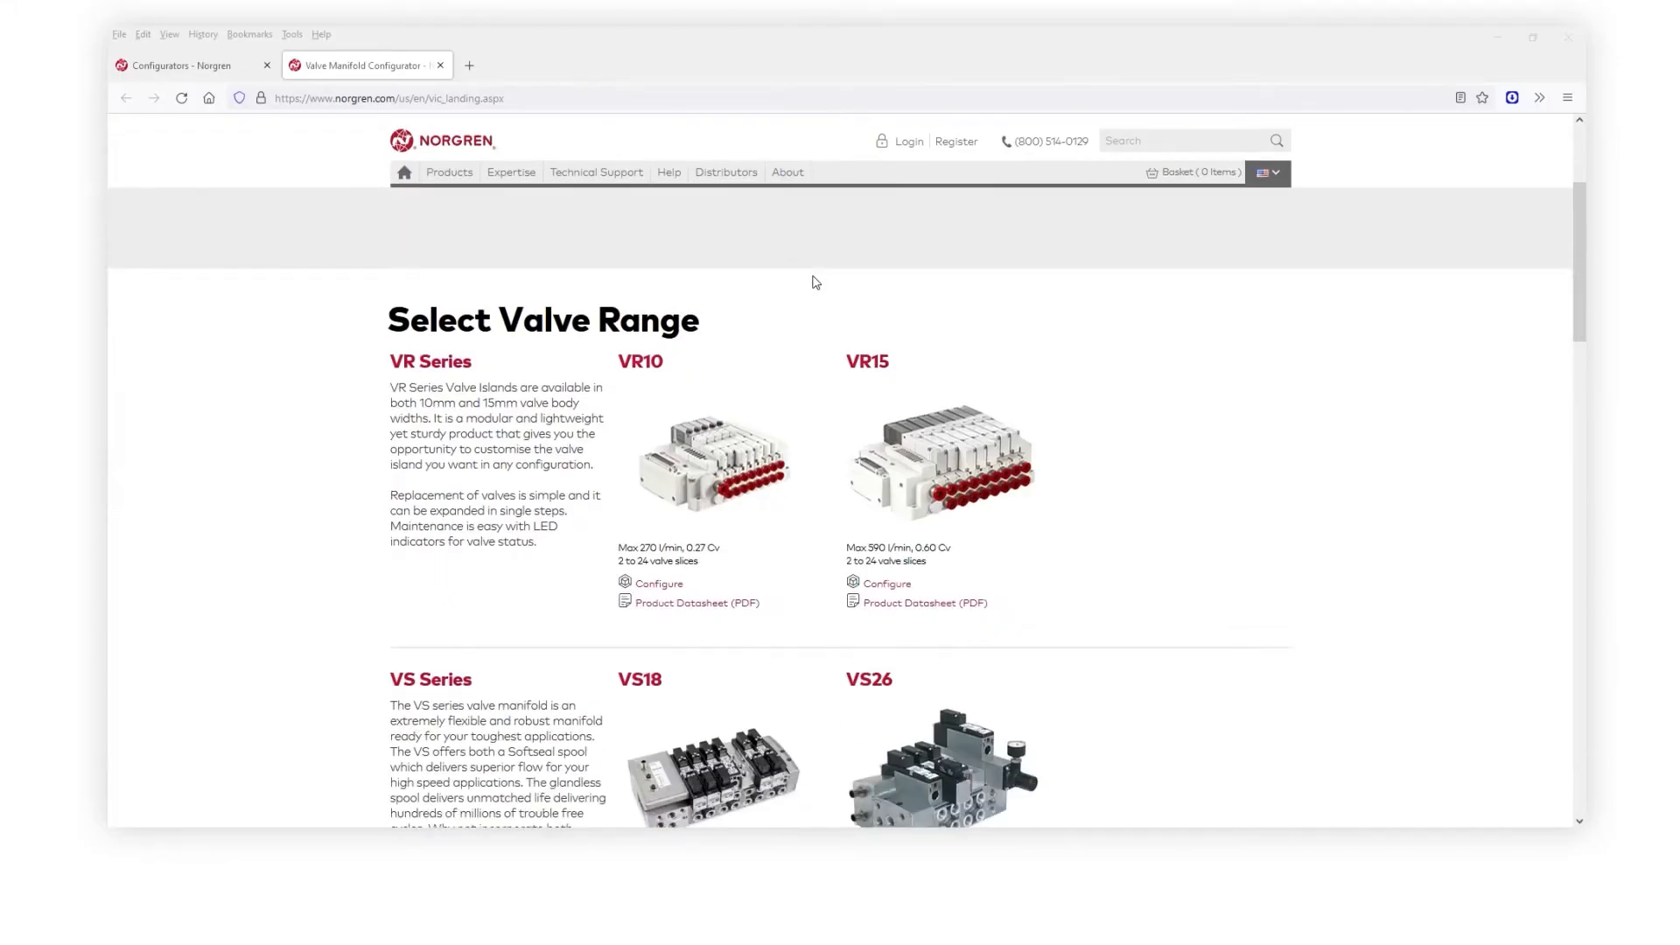
pyautogui.click(640, 360)
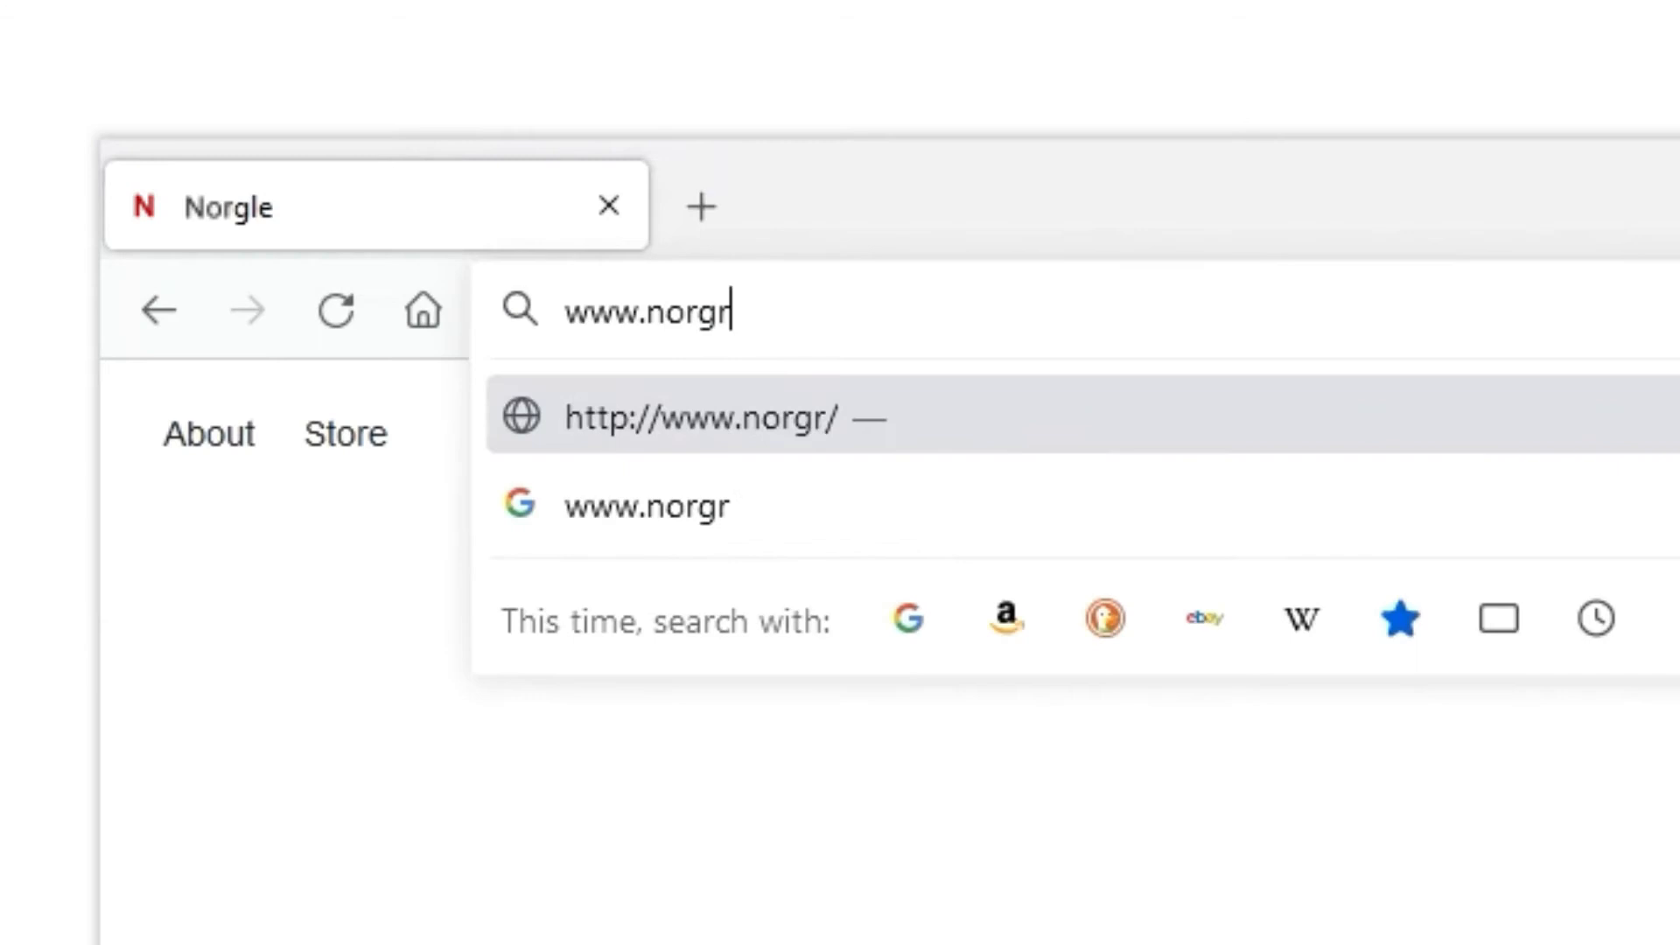
pyautogui.write('en.com')
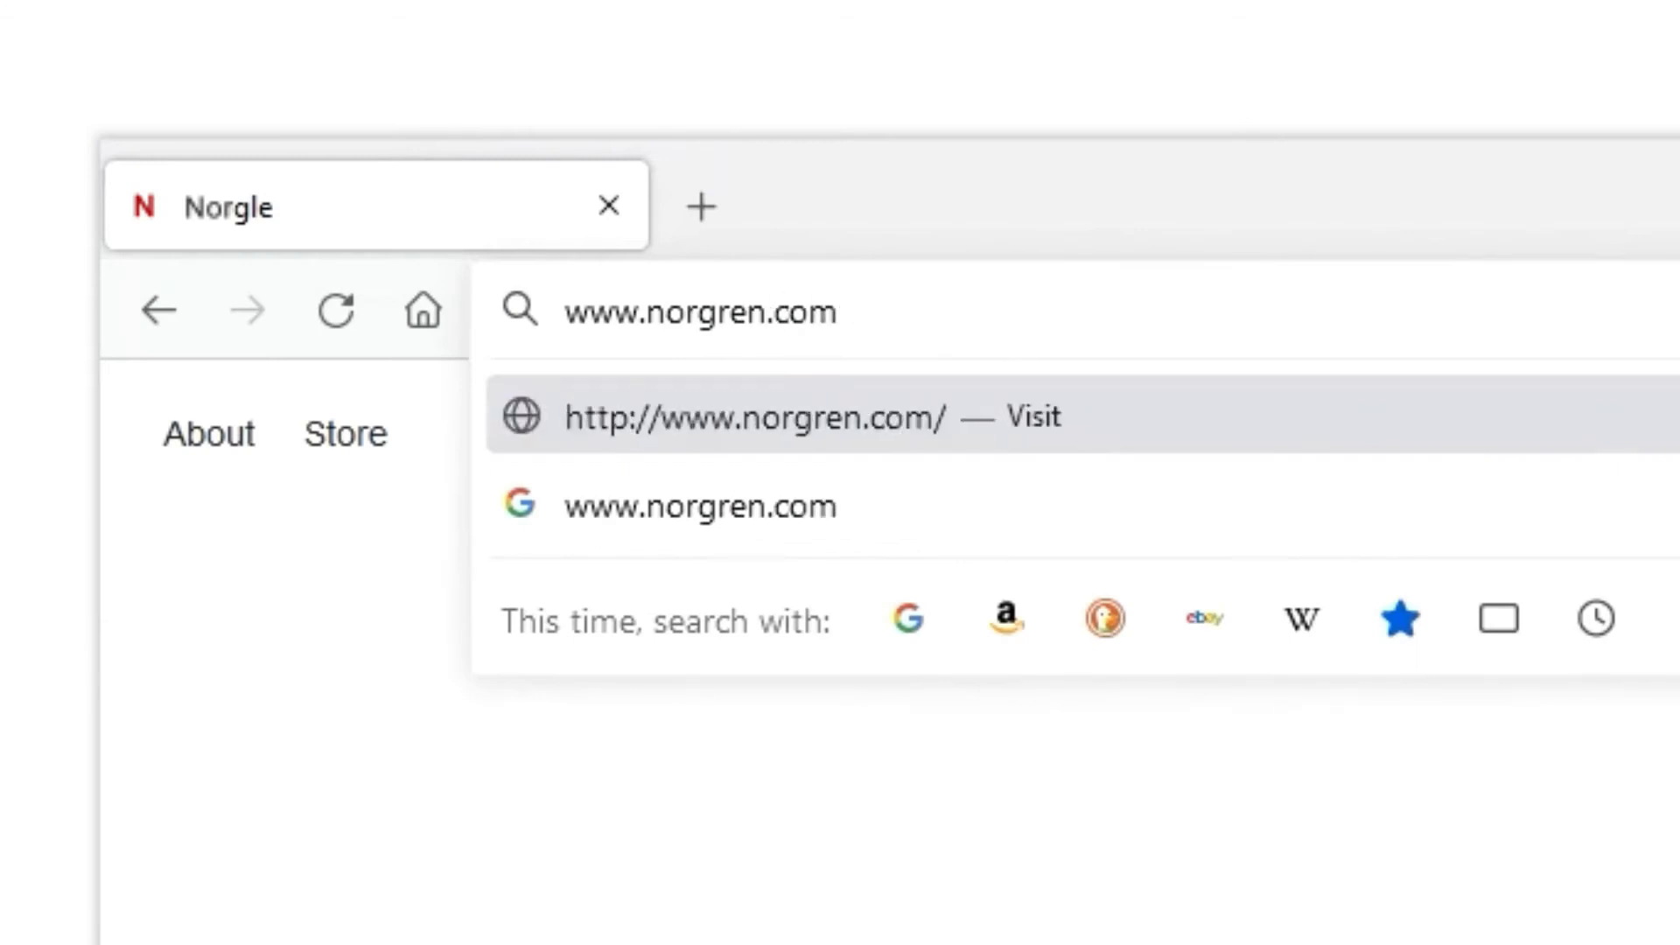
pyautogui.click(767, 416)
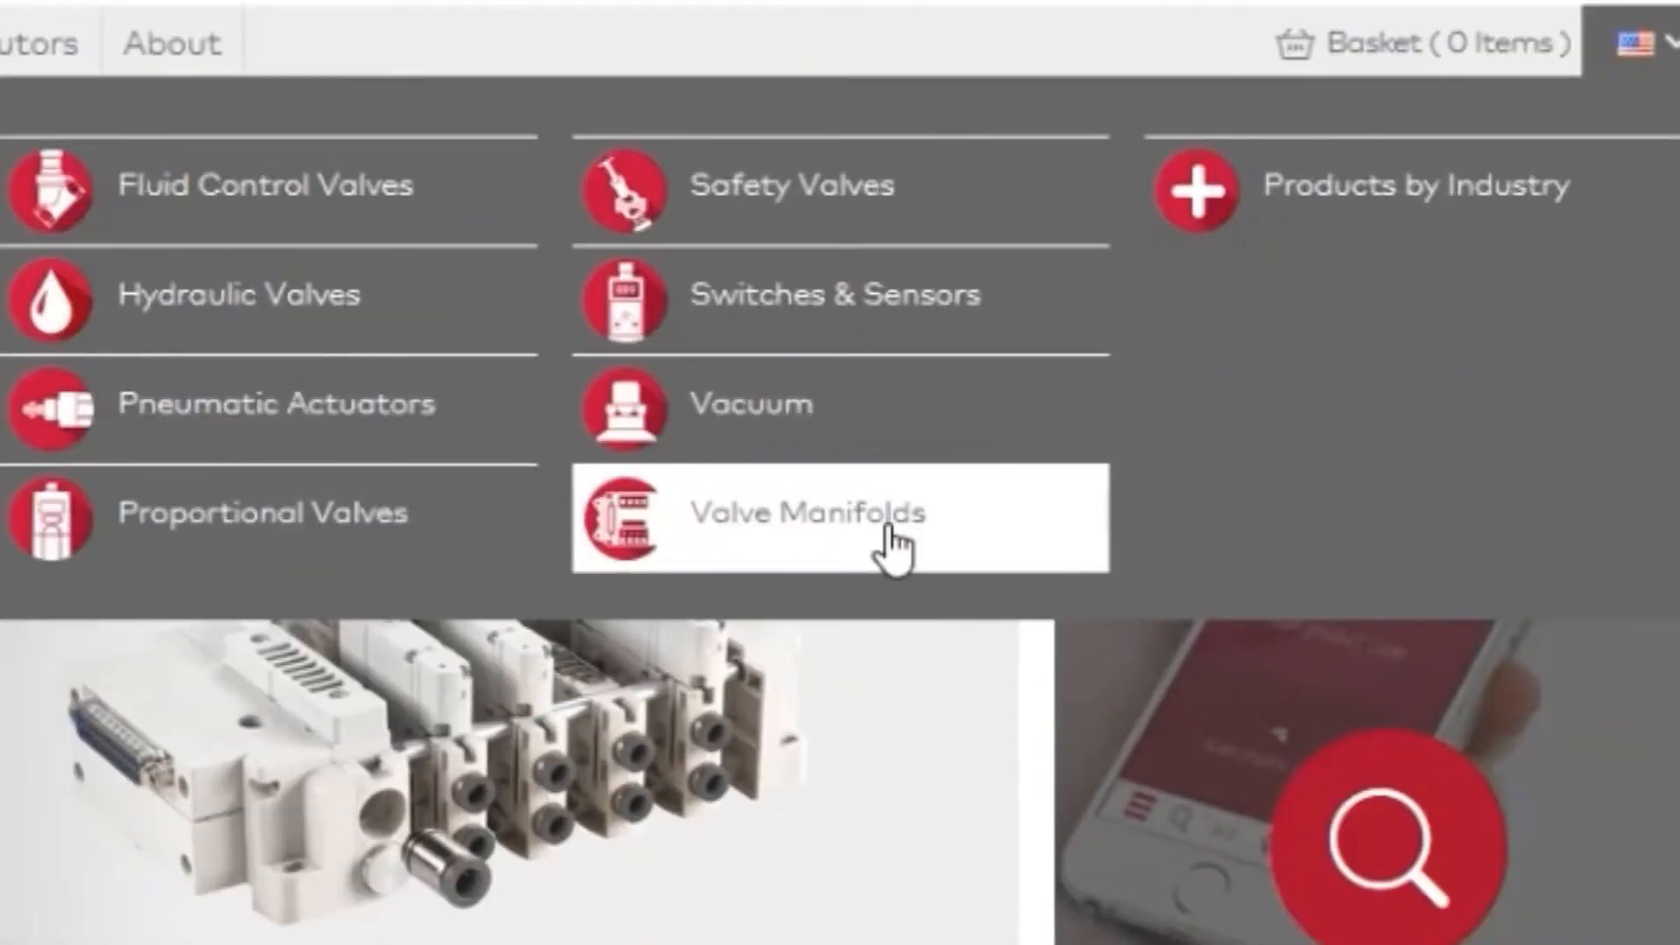
# Step: Go to the Valve Manifolds product page from the Products menu
pyautogui.click(812, 516)
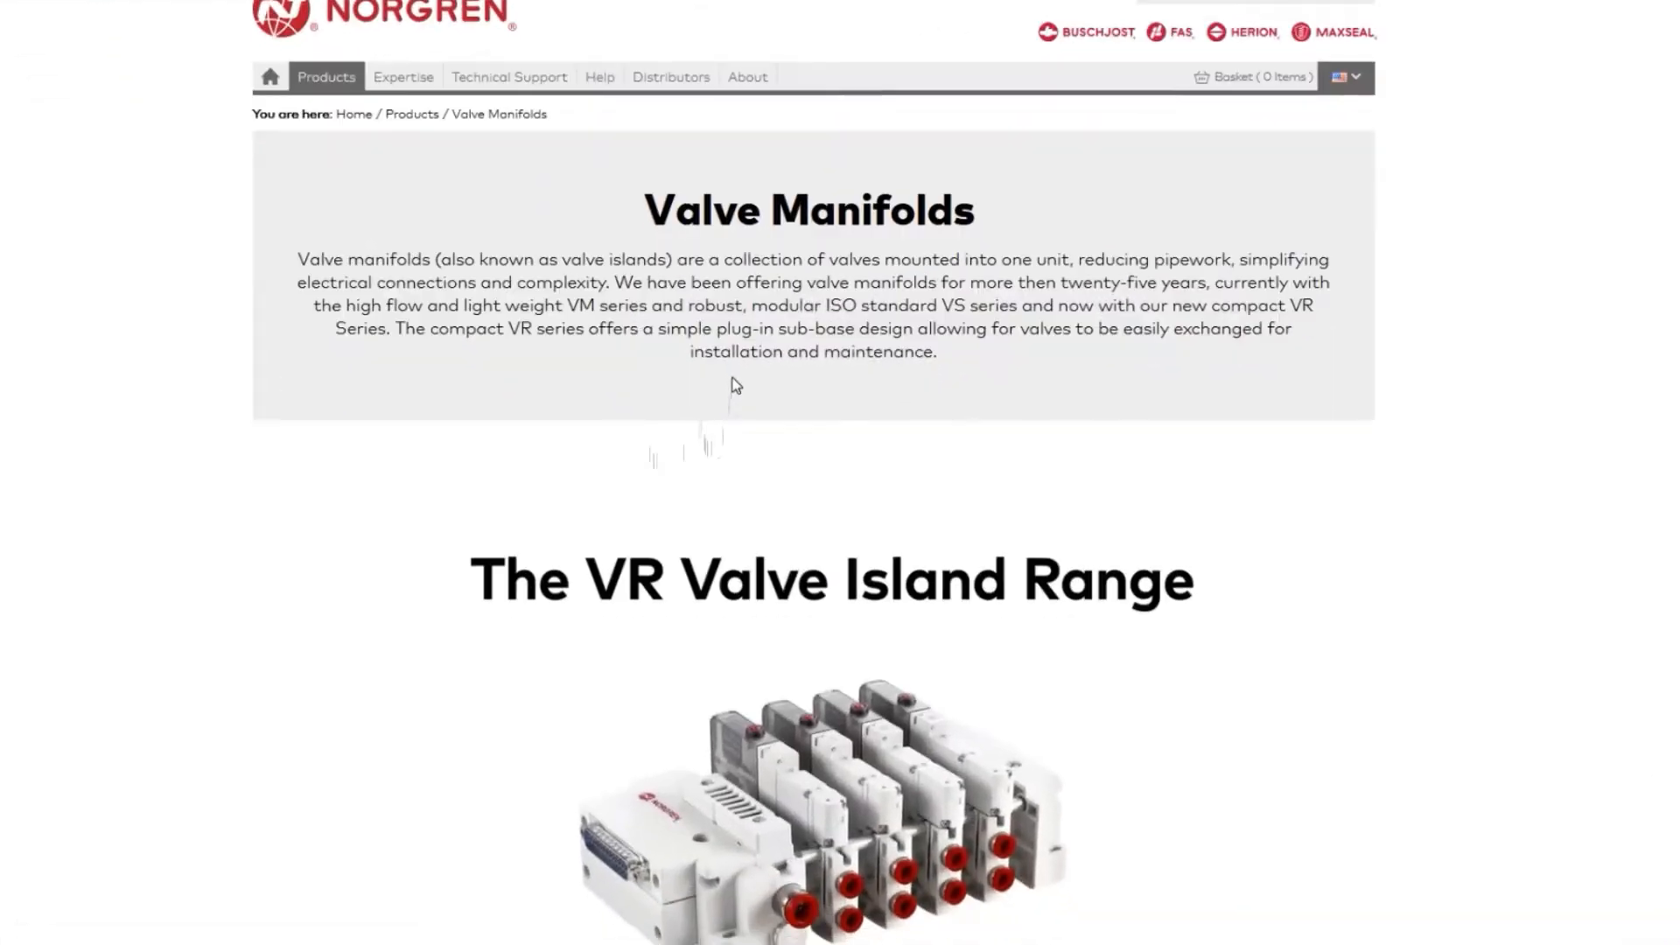
pyautogui.scroll(-3)
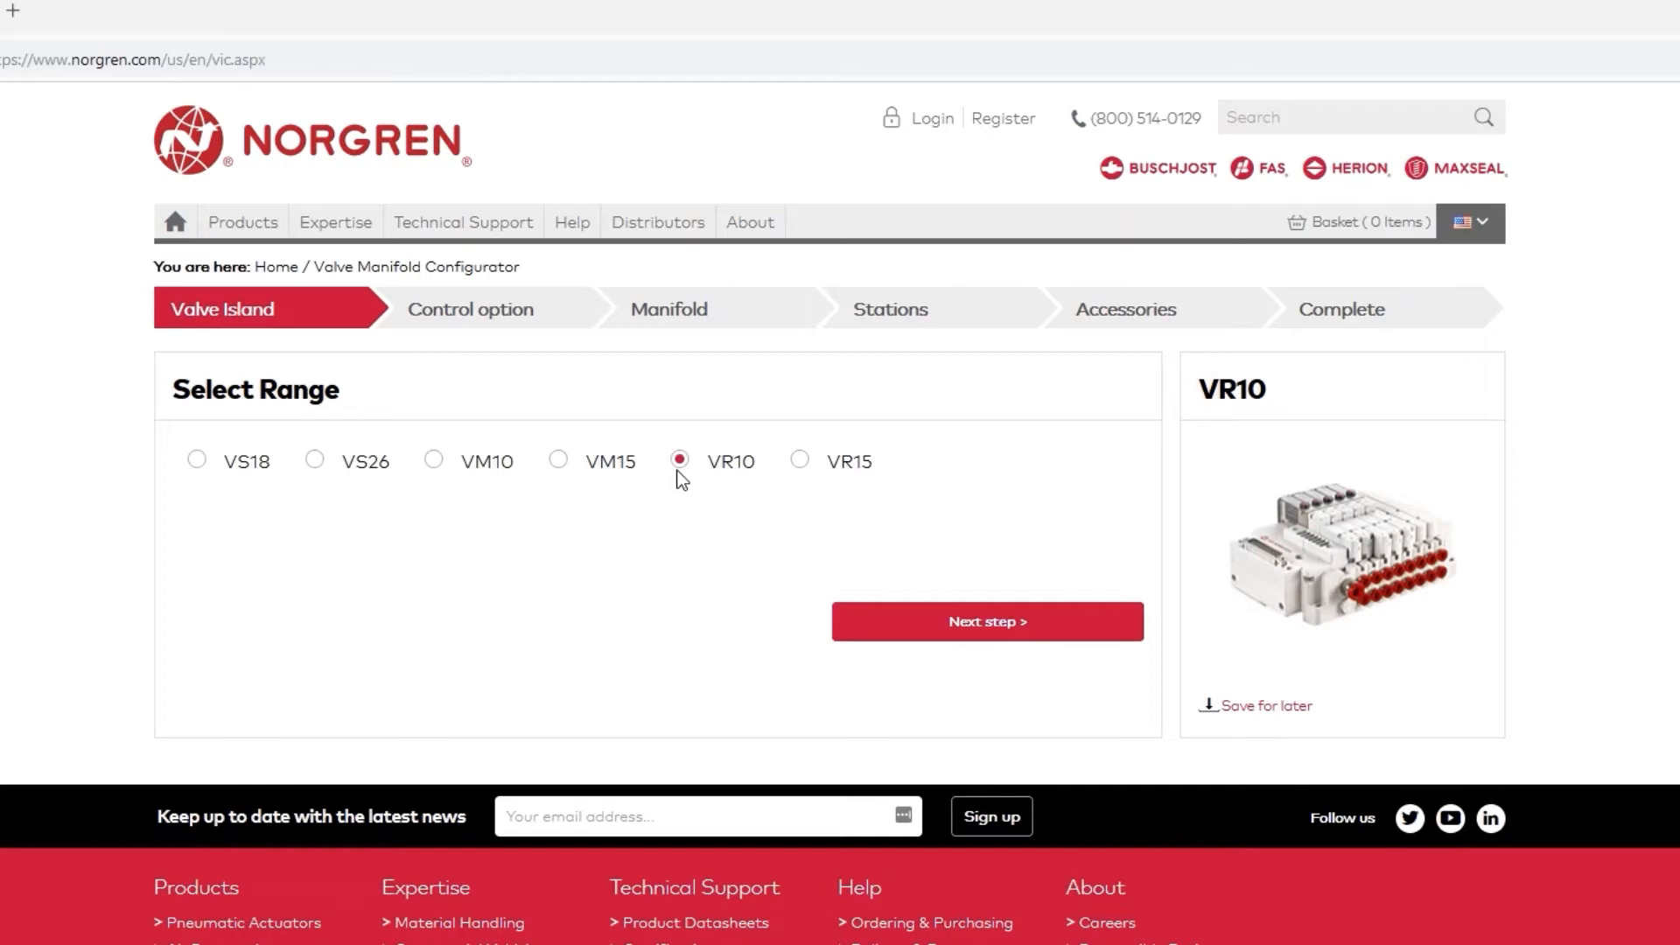
pyautogui.moveTo(723, 507)
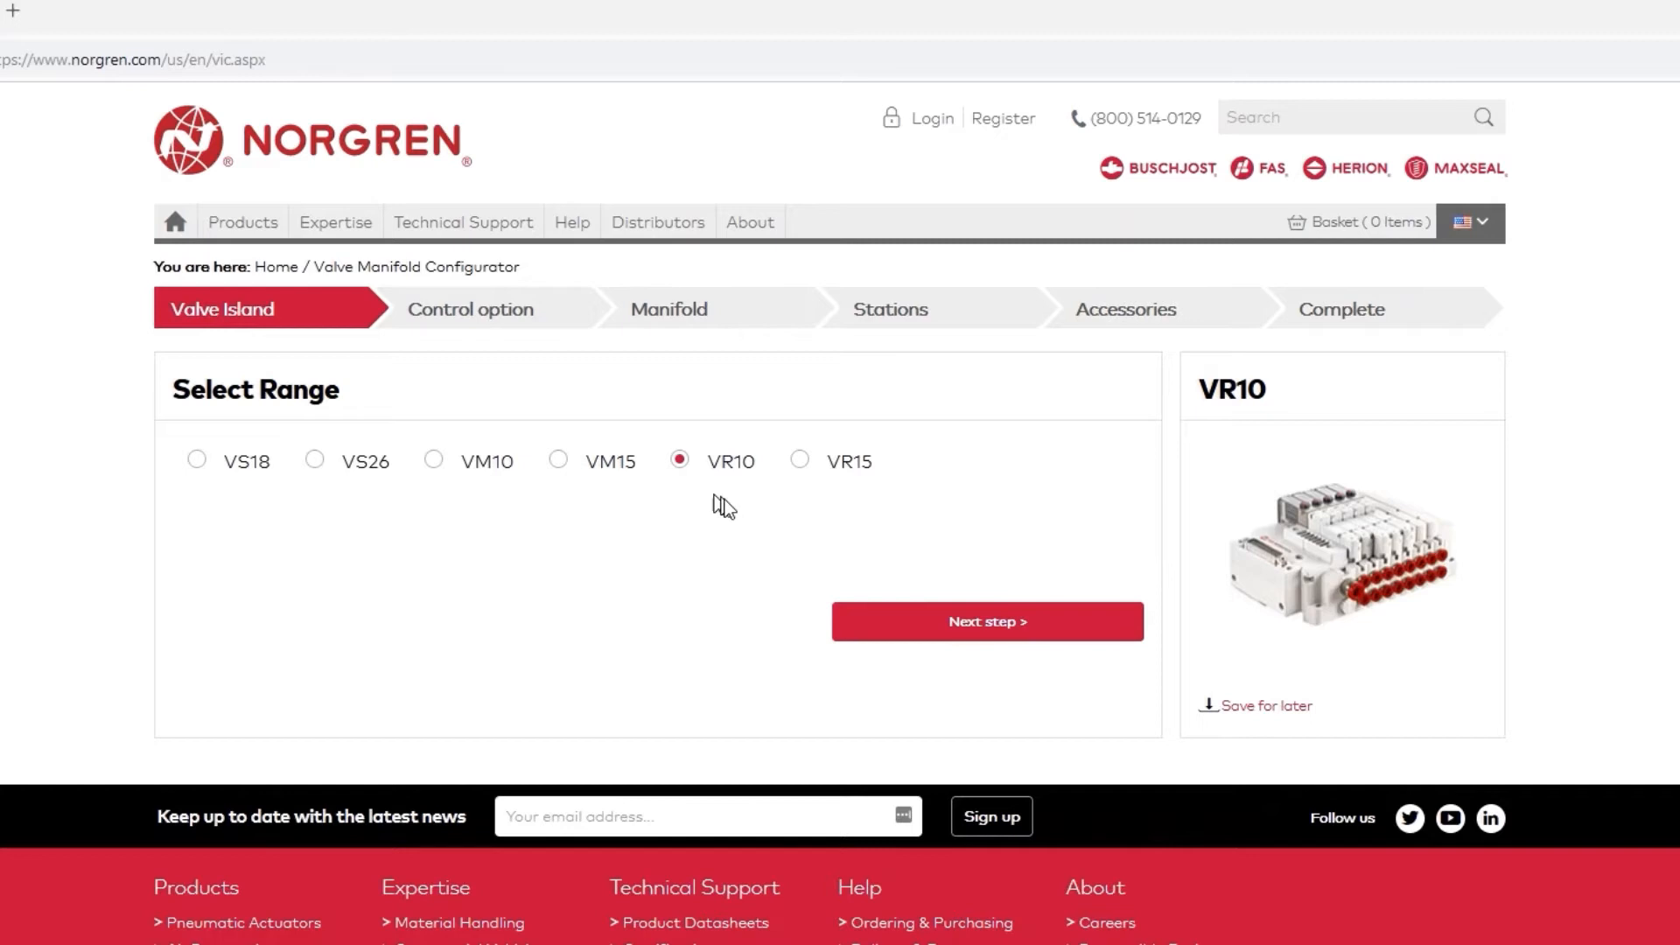
pyautogui.moveTo(974, 623)
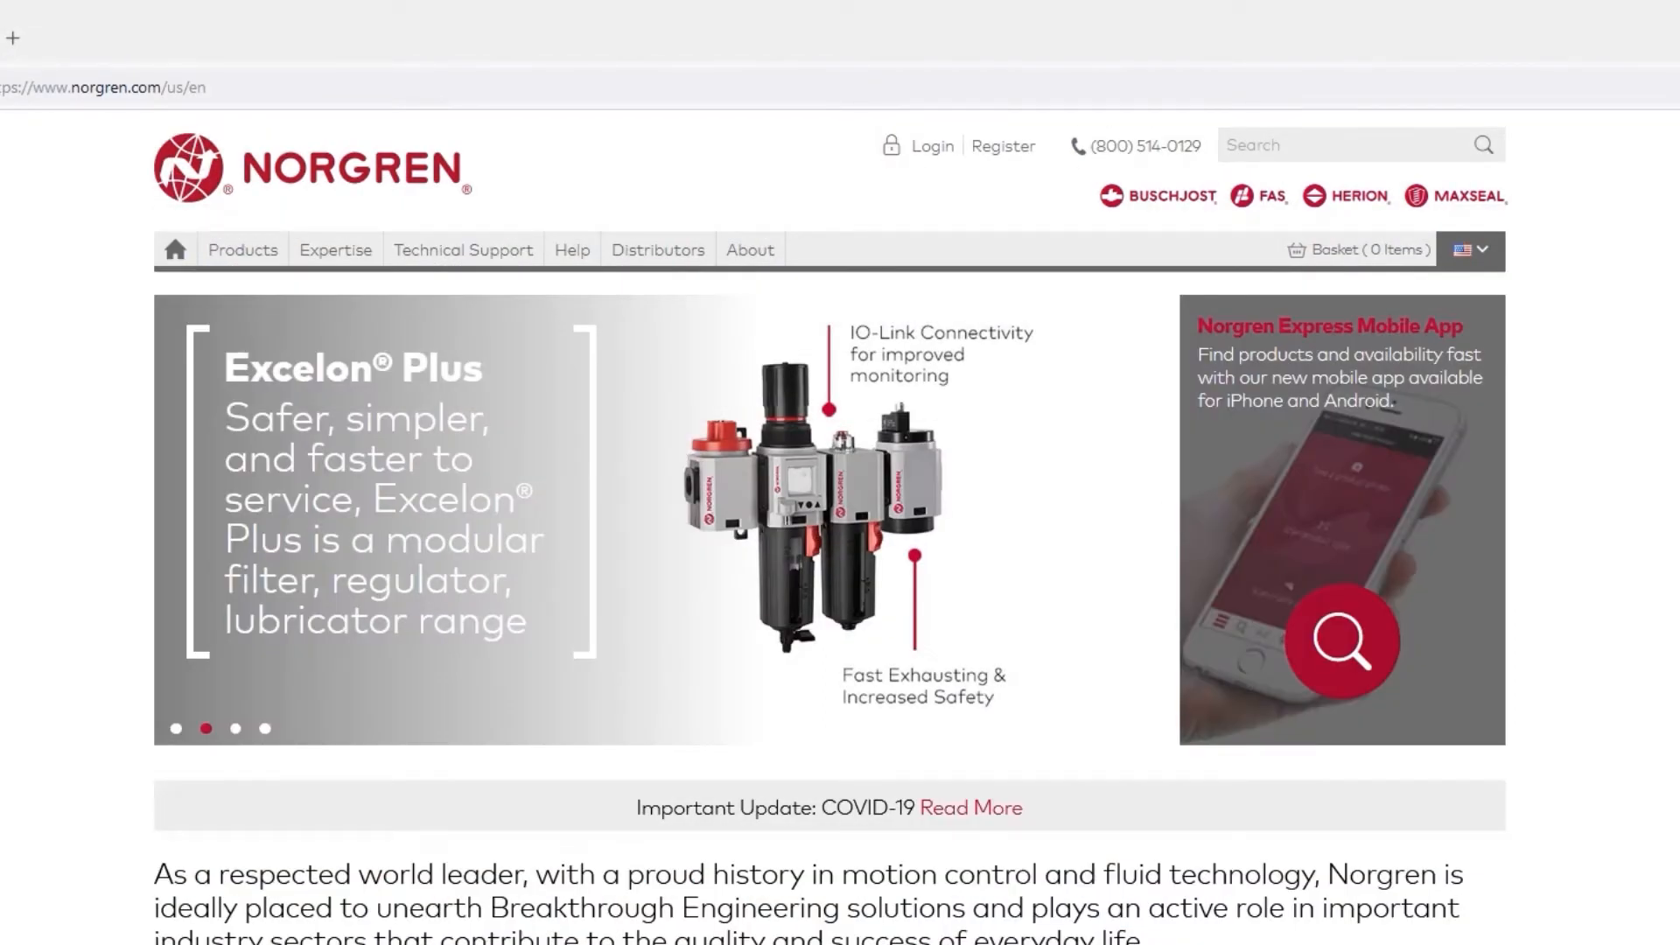
# Step: Reach the Configurators page under Technical Support
pyautogui.click(462, 249)
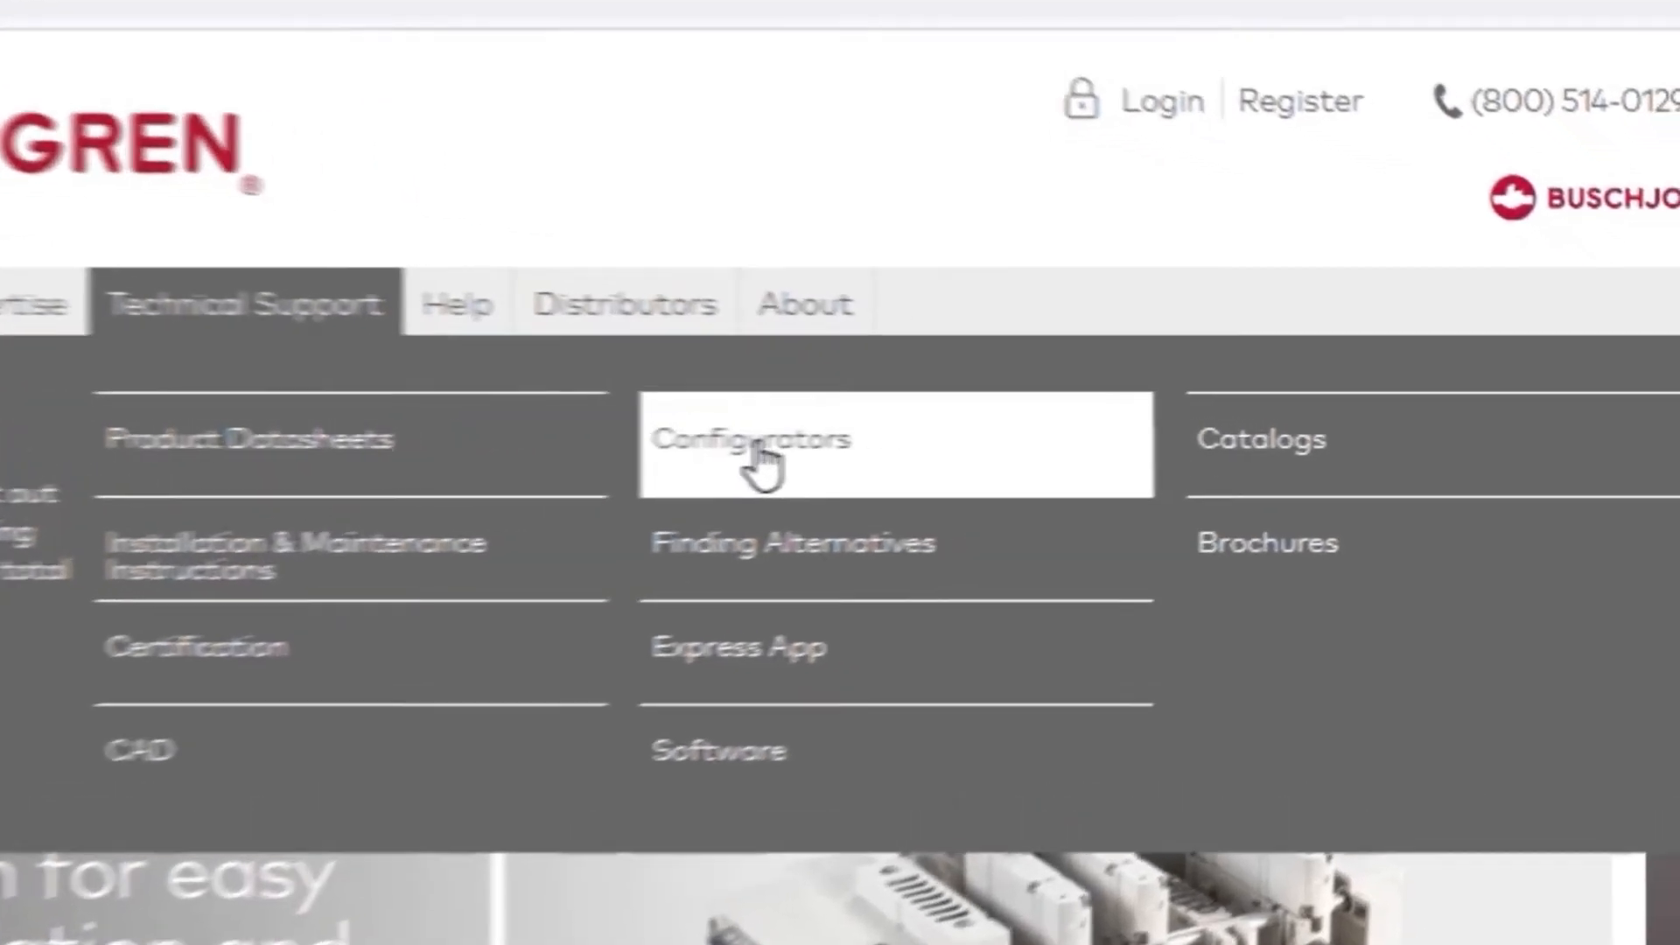
pyautogui.click(760, 452)
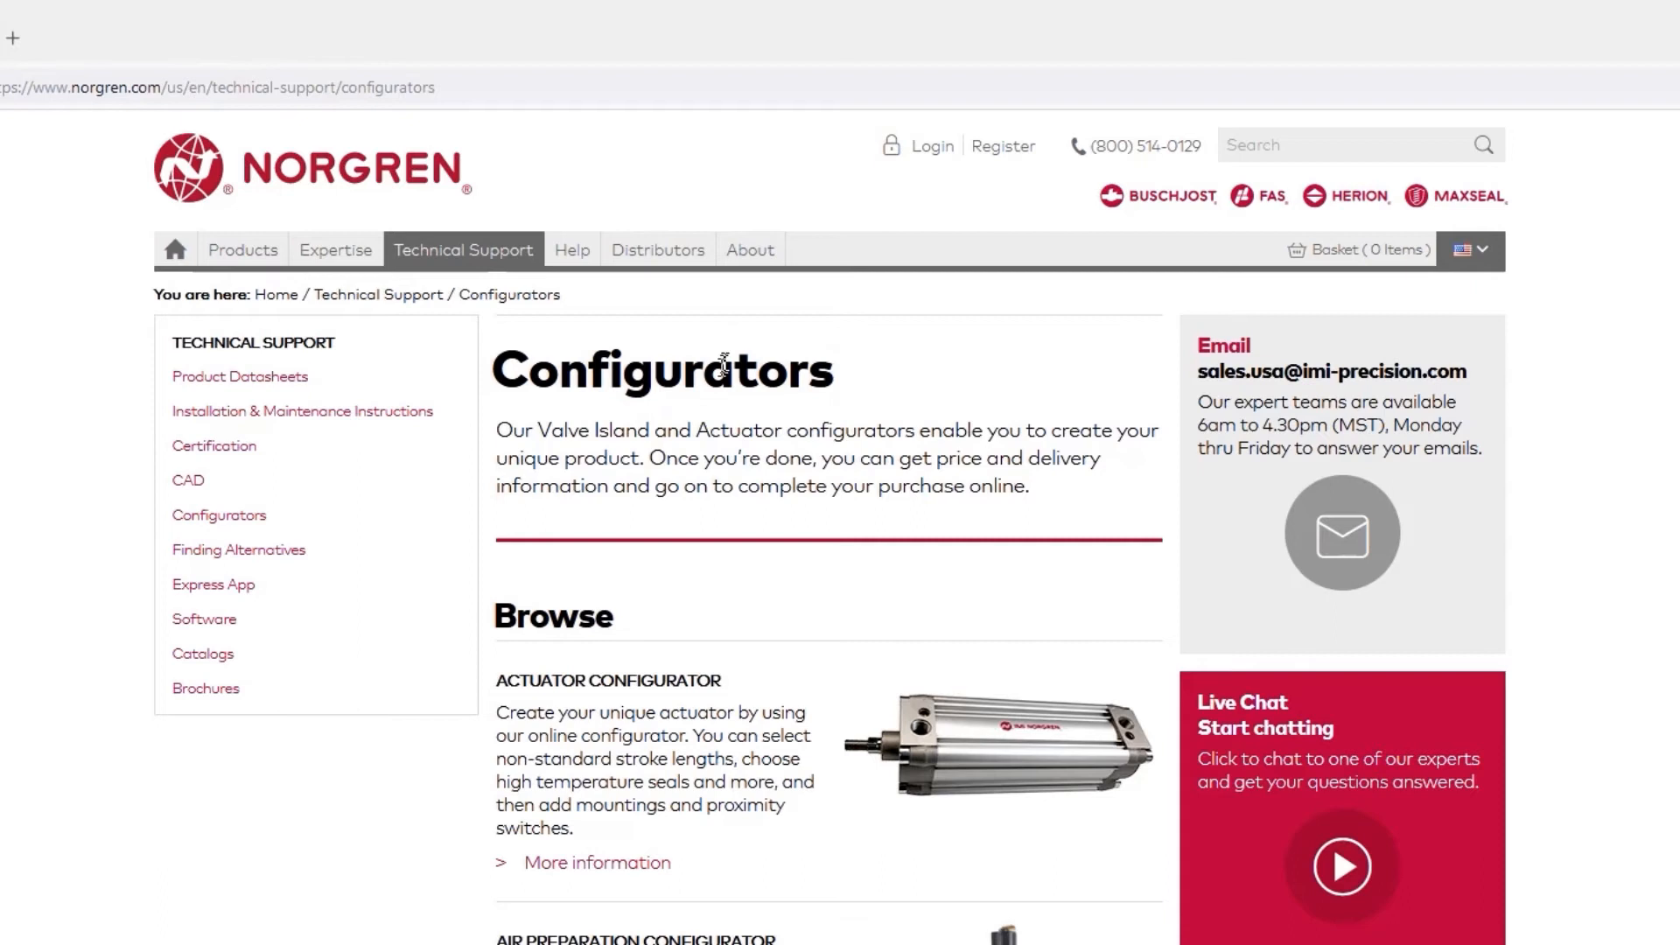
pyautogui.scroll(-3)
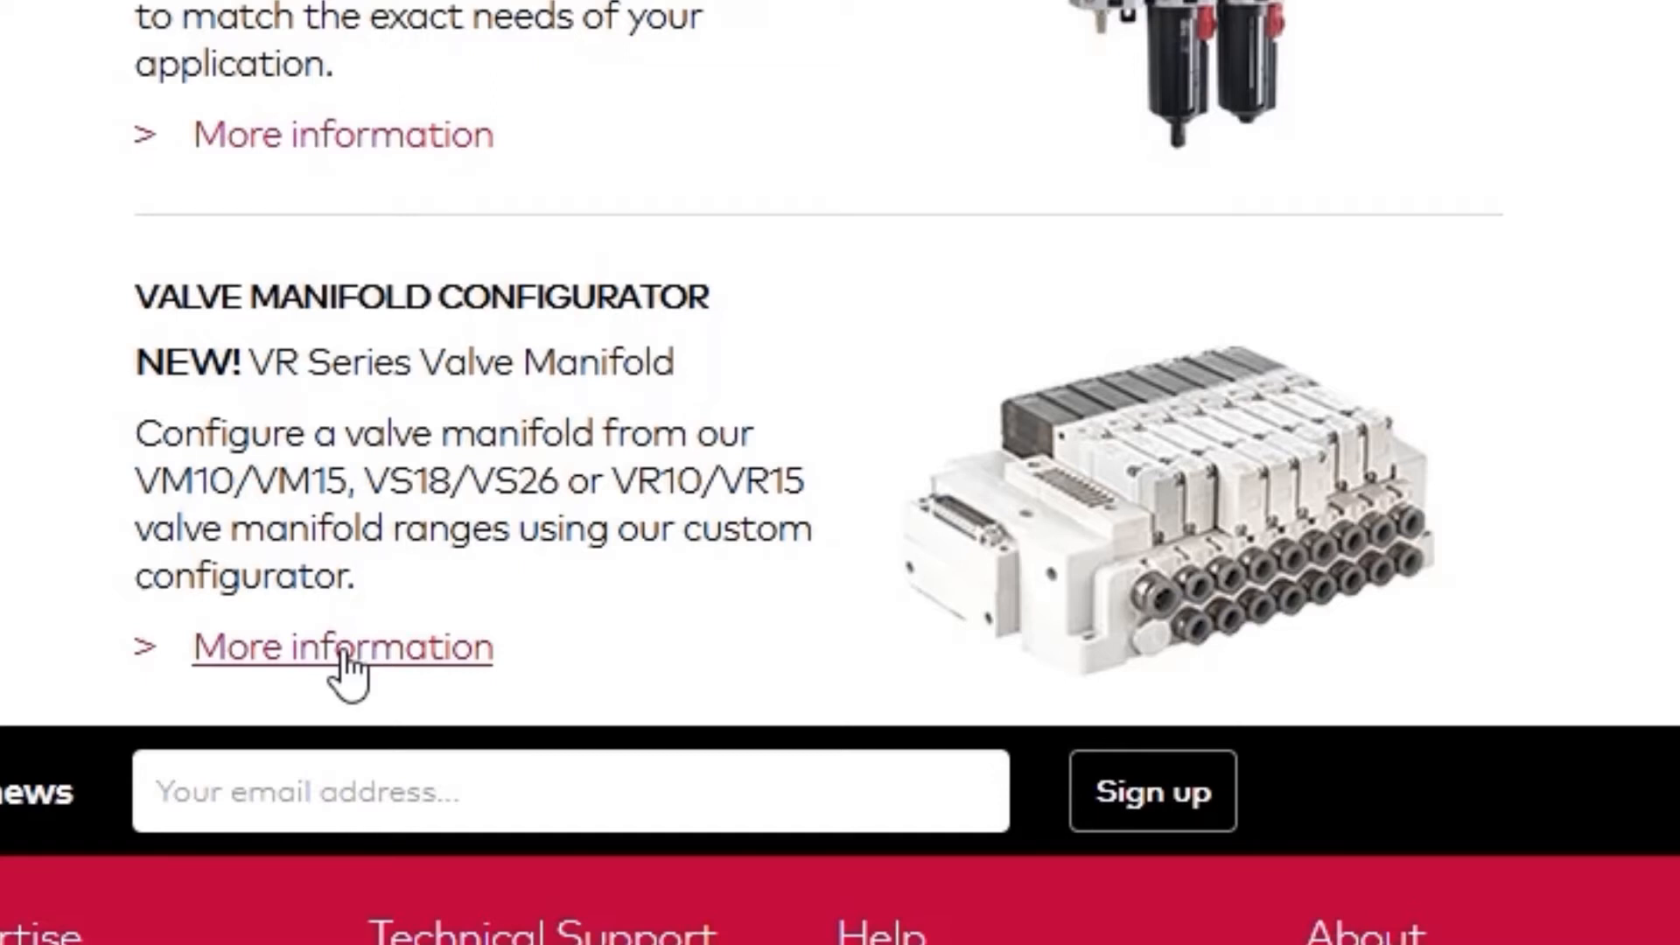
# Step: View the Valve Manifold Configurator details and browse the VR, VS and VM valve ranges
pyautogui.click(332, 648)
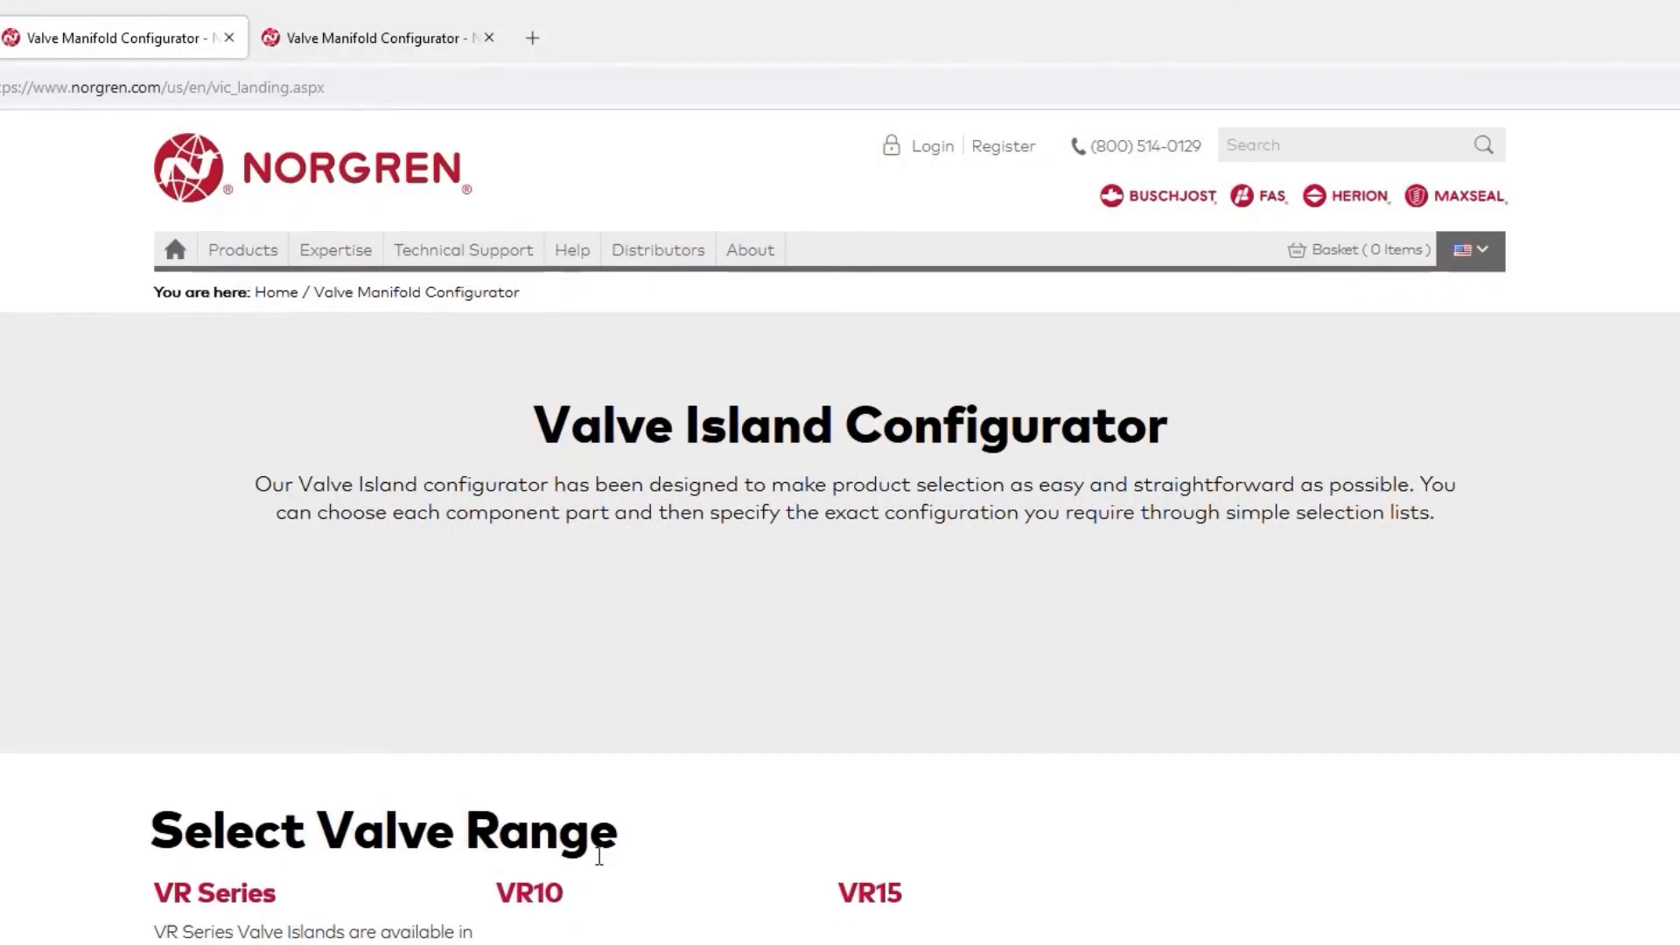
pyautogui.scroll(-3)
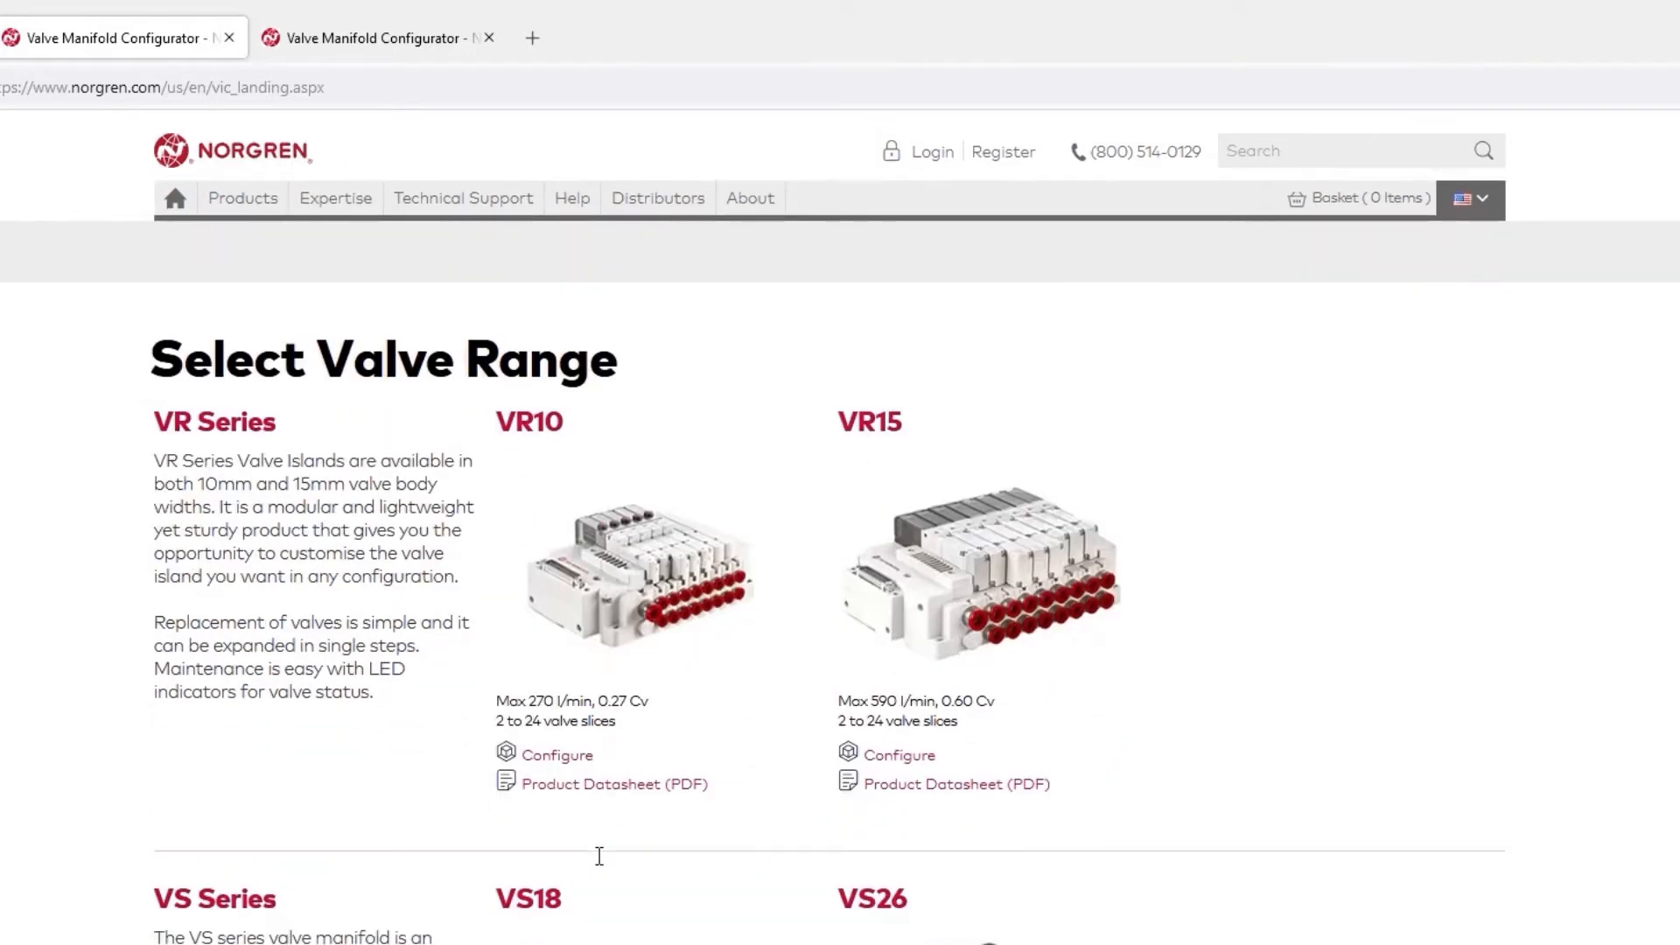
pyautogui.scroll(-3)
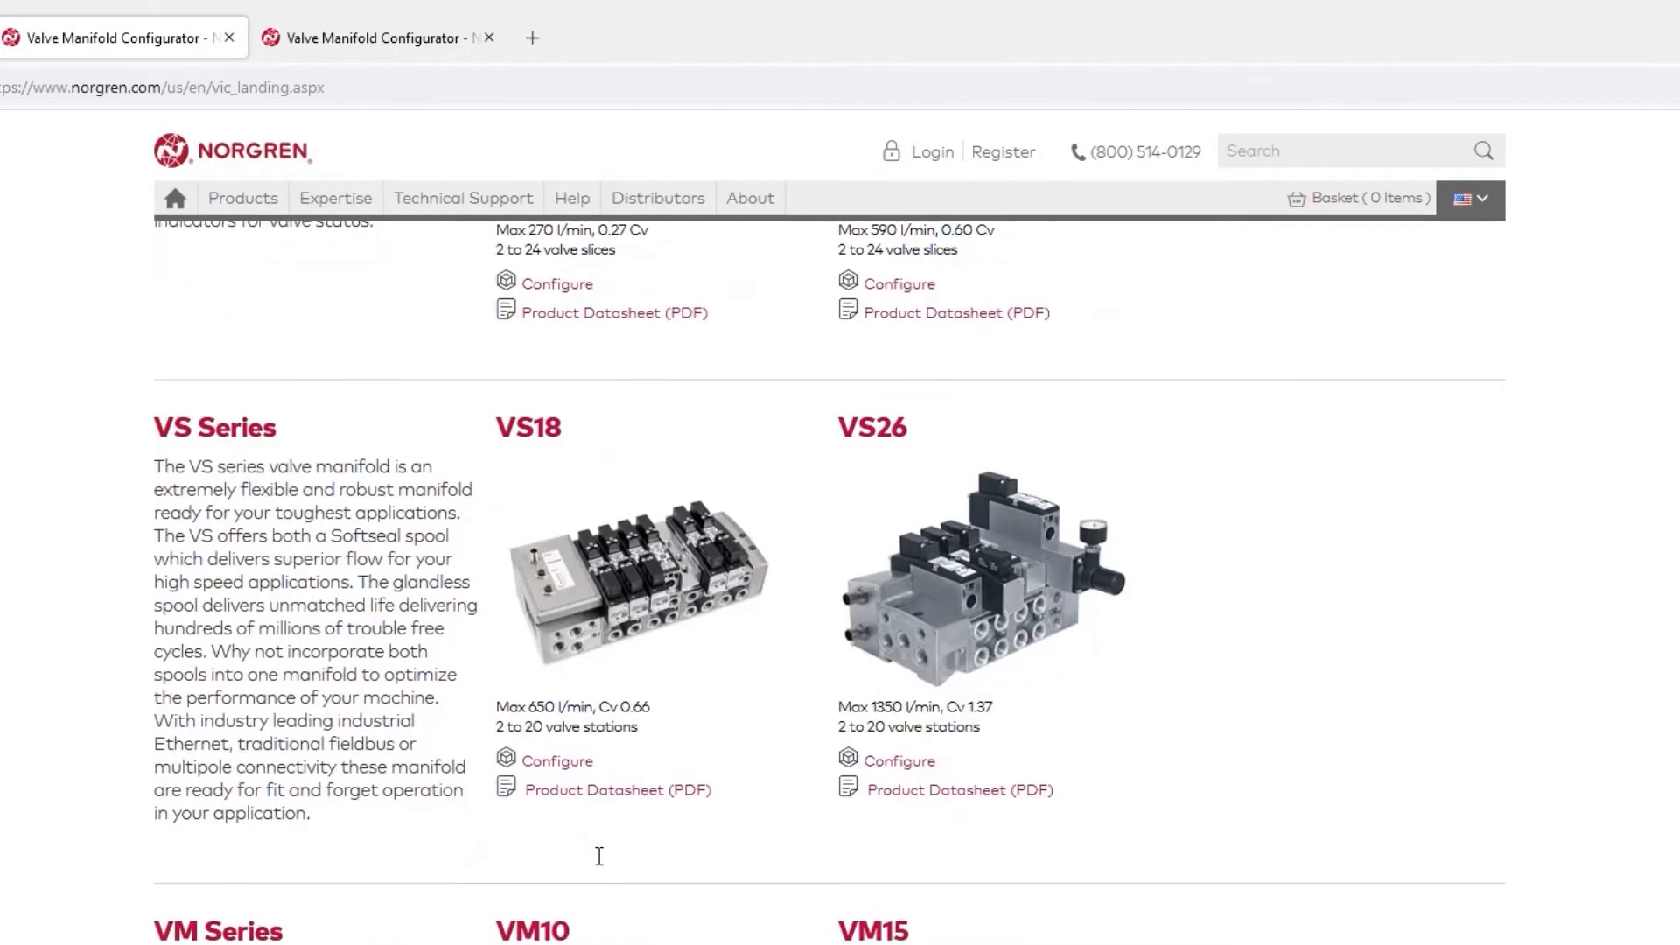
pyautogui.scroll(-3)
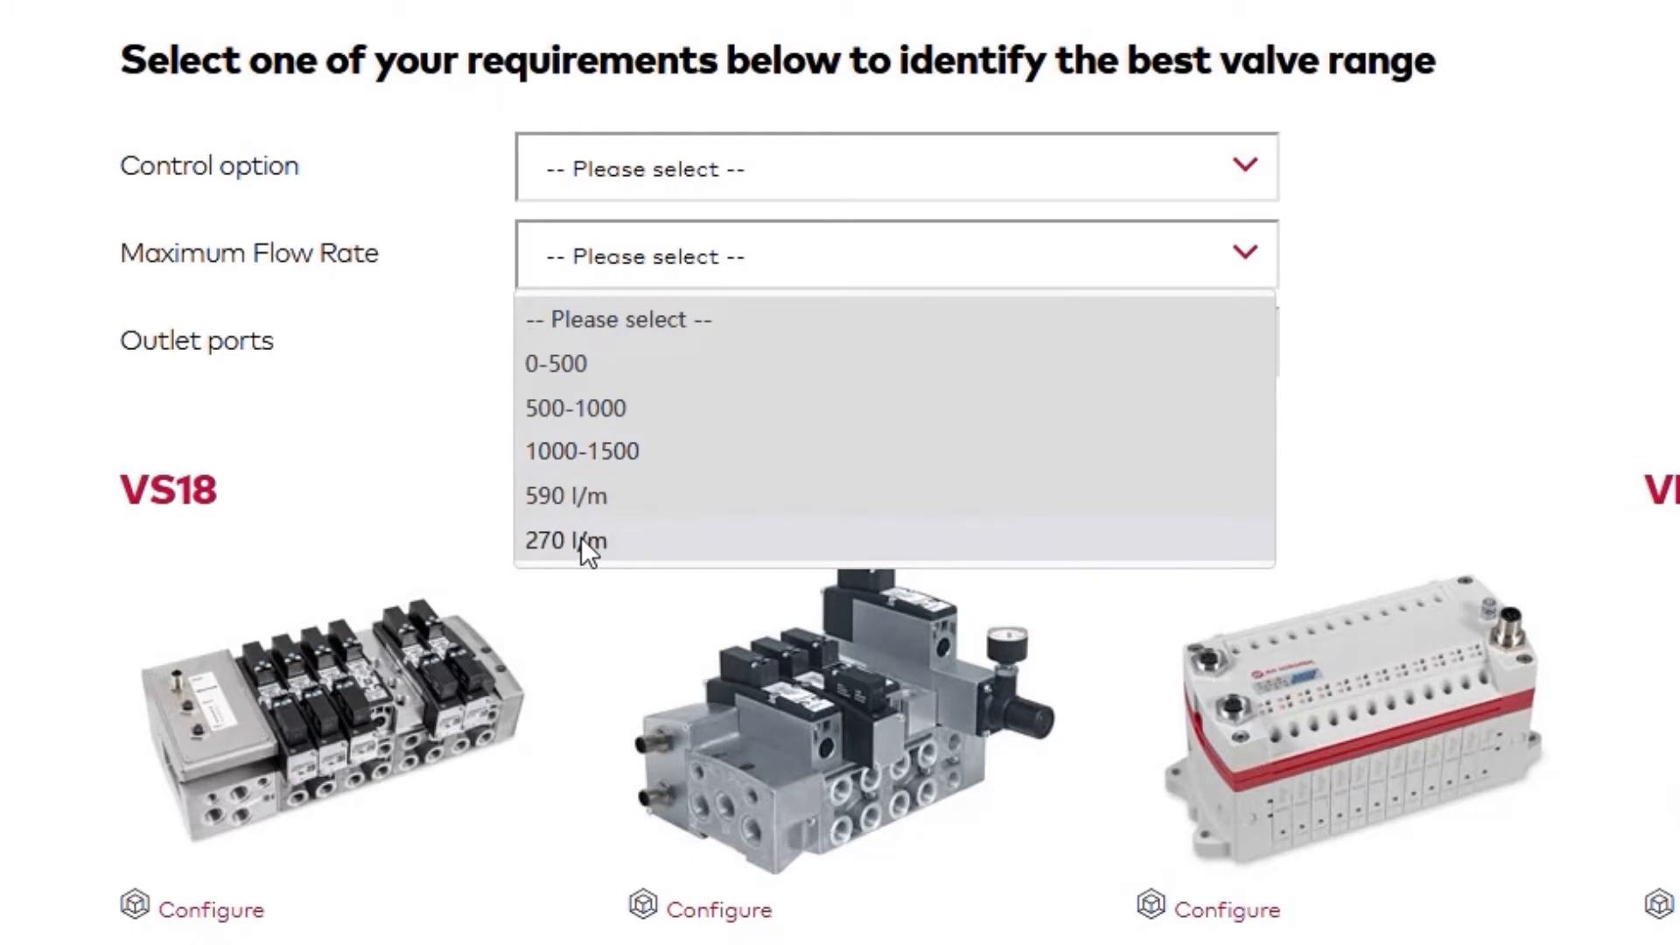
# Step: Filter by a 270 l/m maximum flow rate and start configuring the matching VR10 range
pyautogui.click(564, 539)
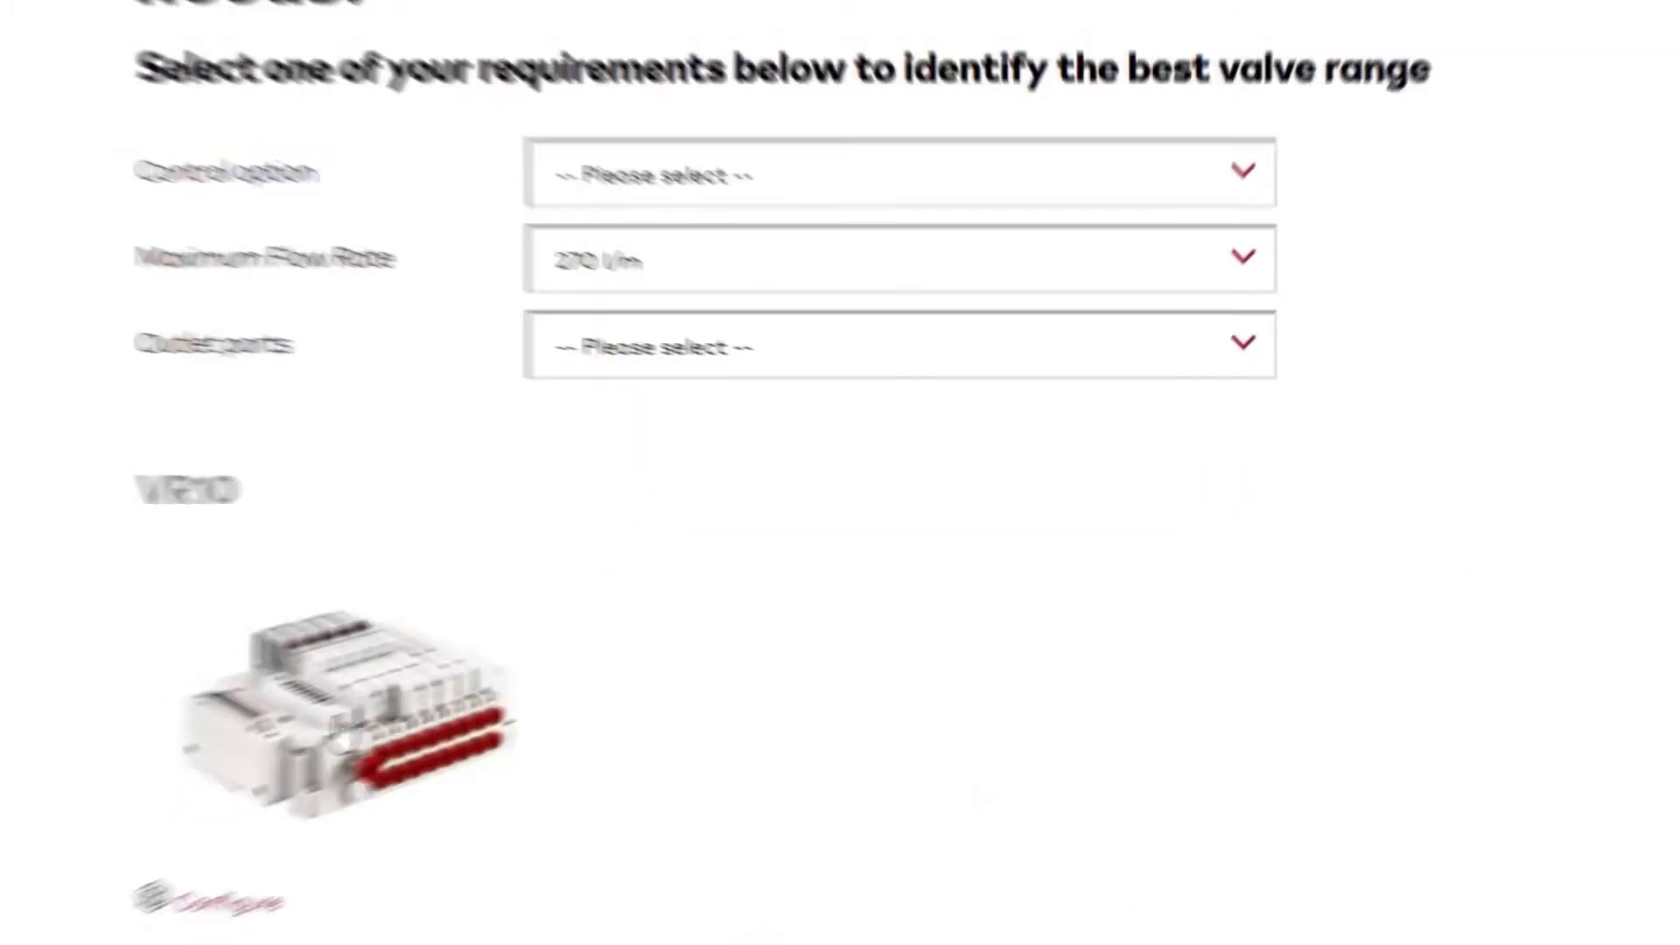
pyautogui.scroll(-3)
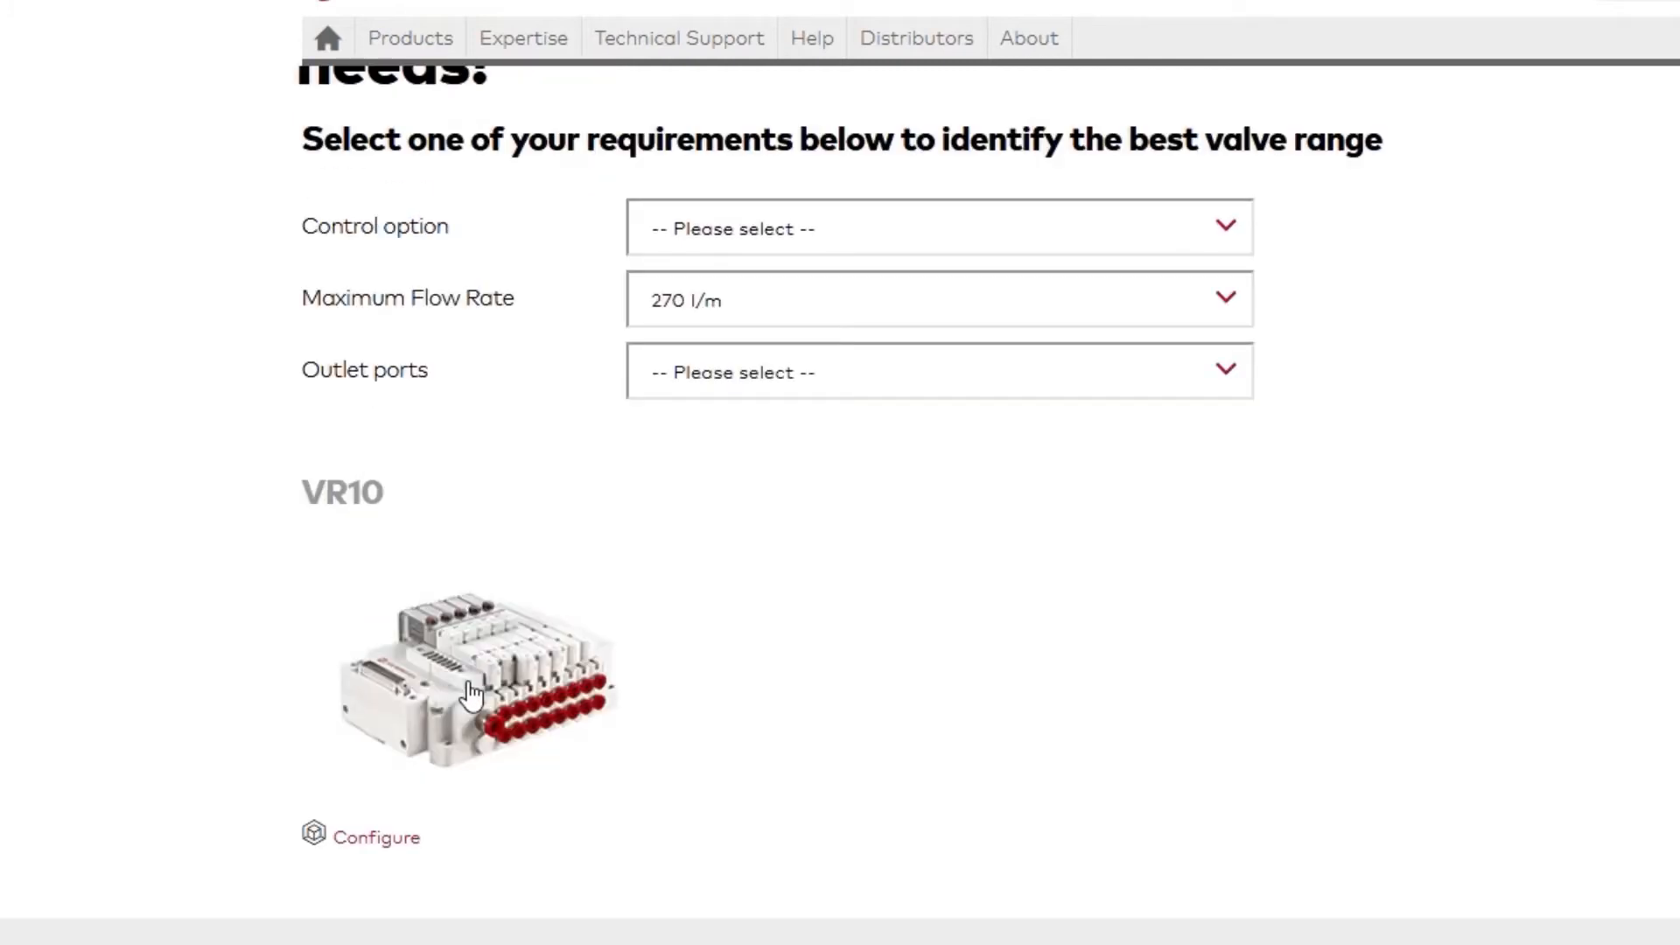
pyautogui.click(371, 837)
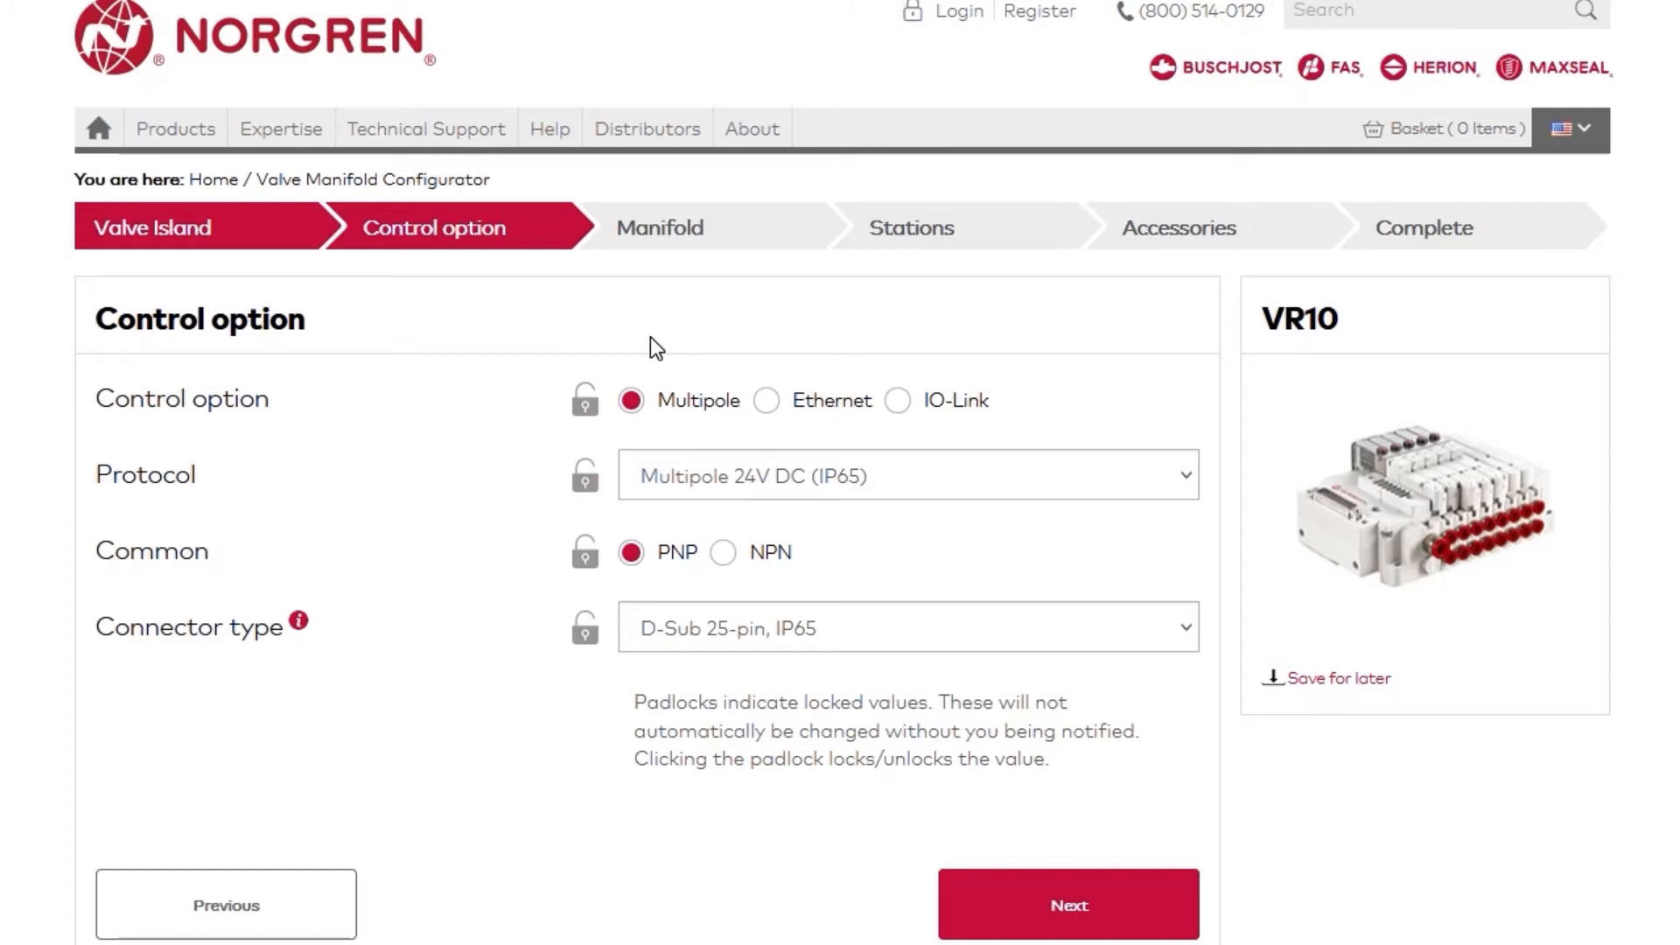
pyautogui.moveTo(833, 436)
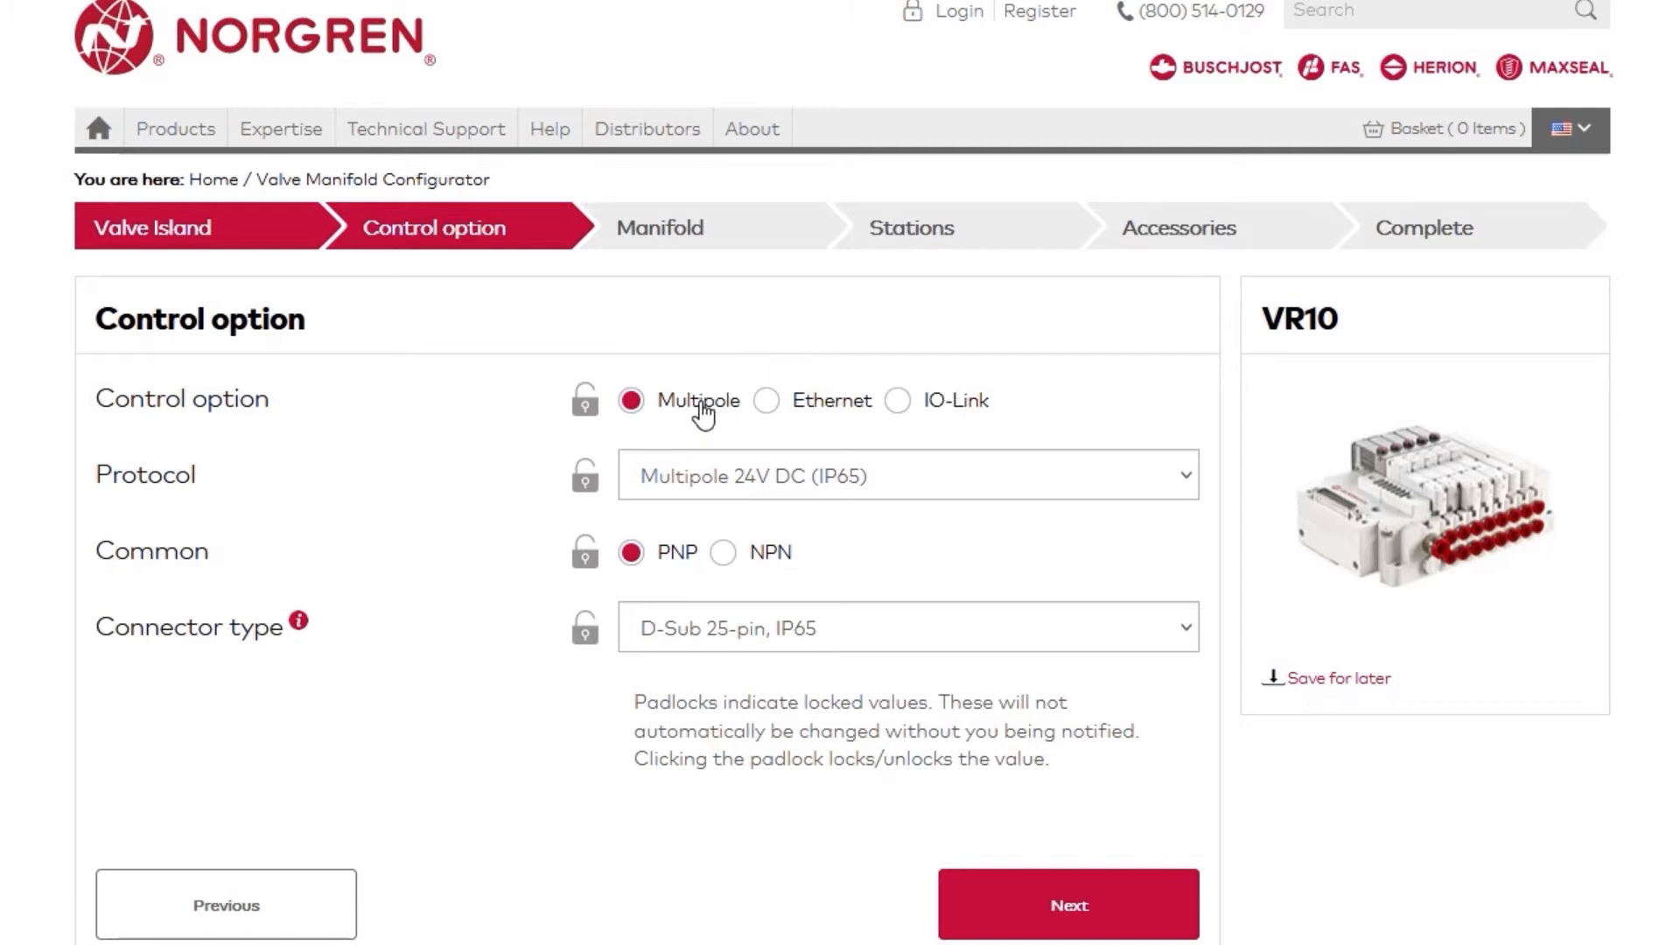
pyautogui.moveTo(768, 427)
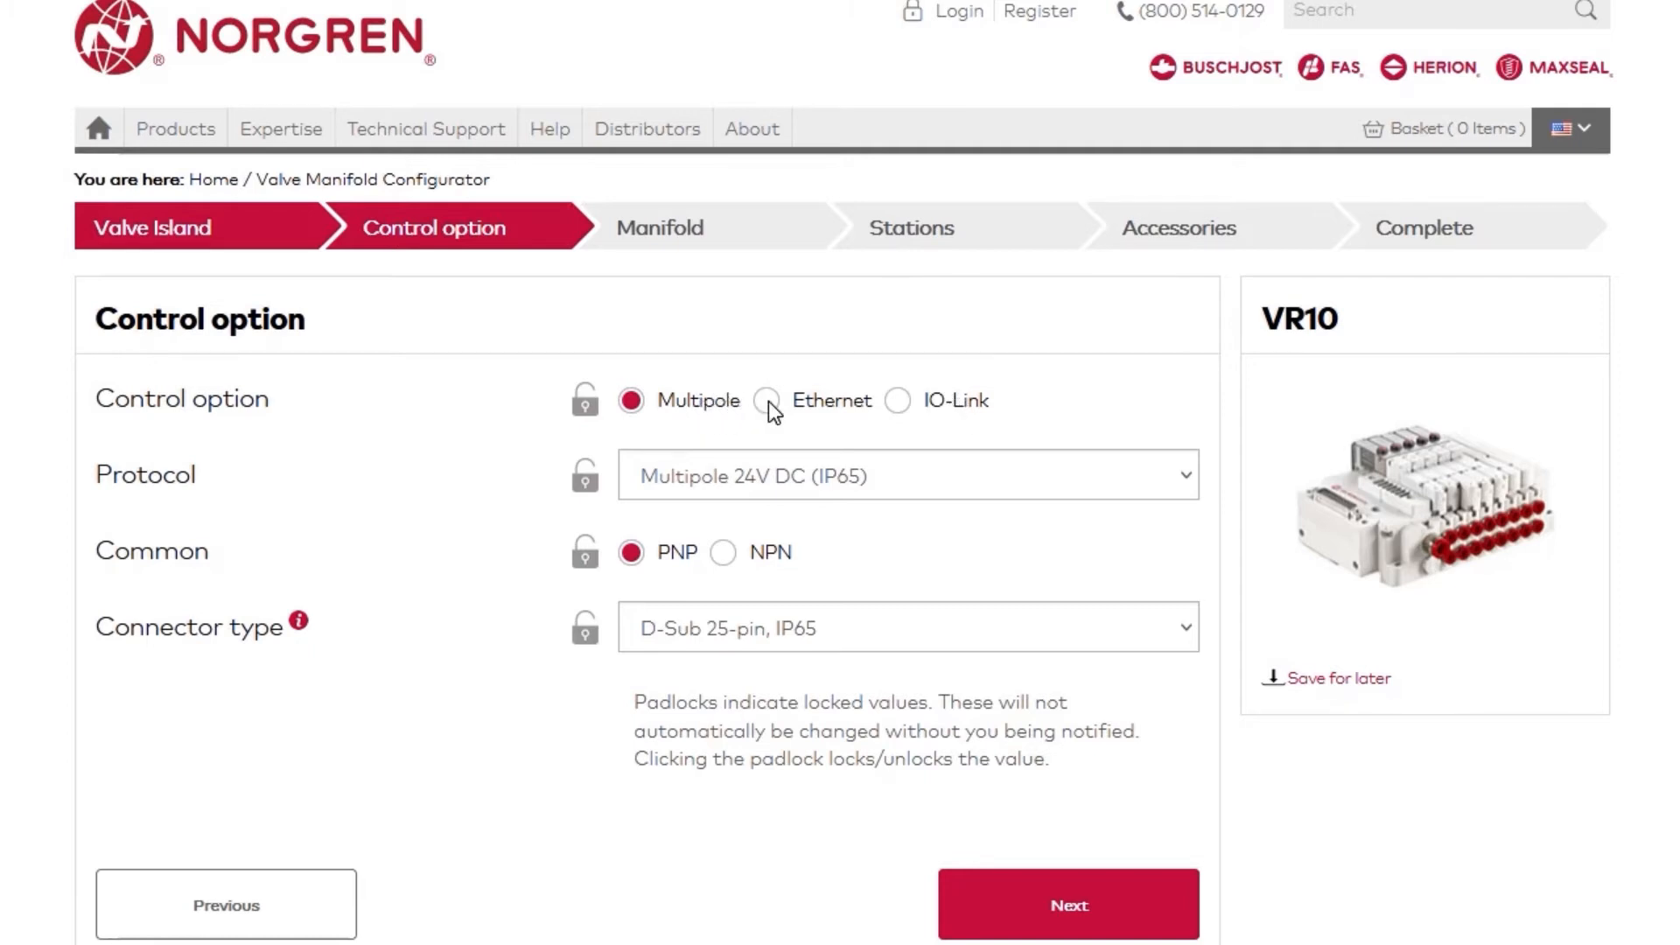
# Step: Choose Ethernet control with EtherCAT protocol and M12 connector, then continue to Manifold
pyautogui.click(766, 401)
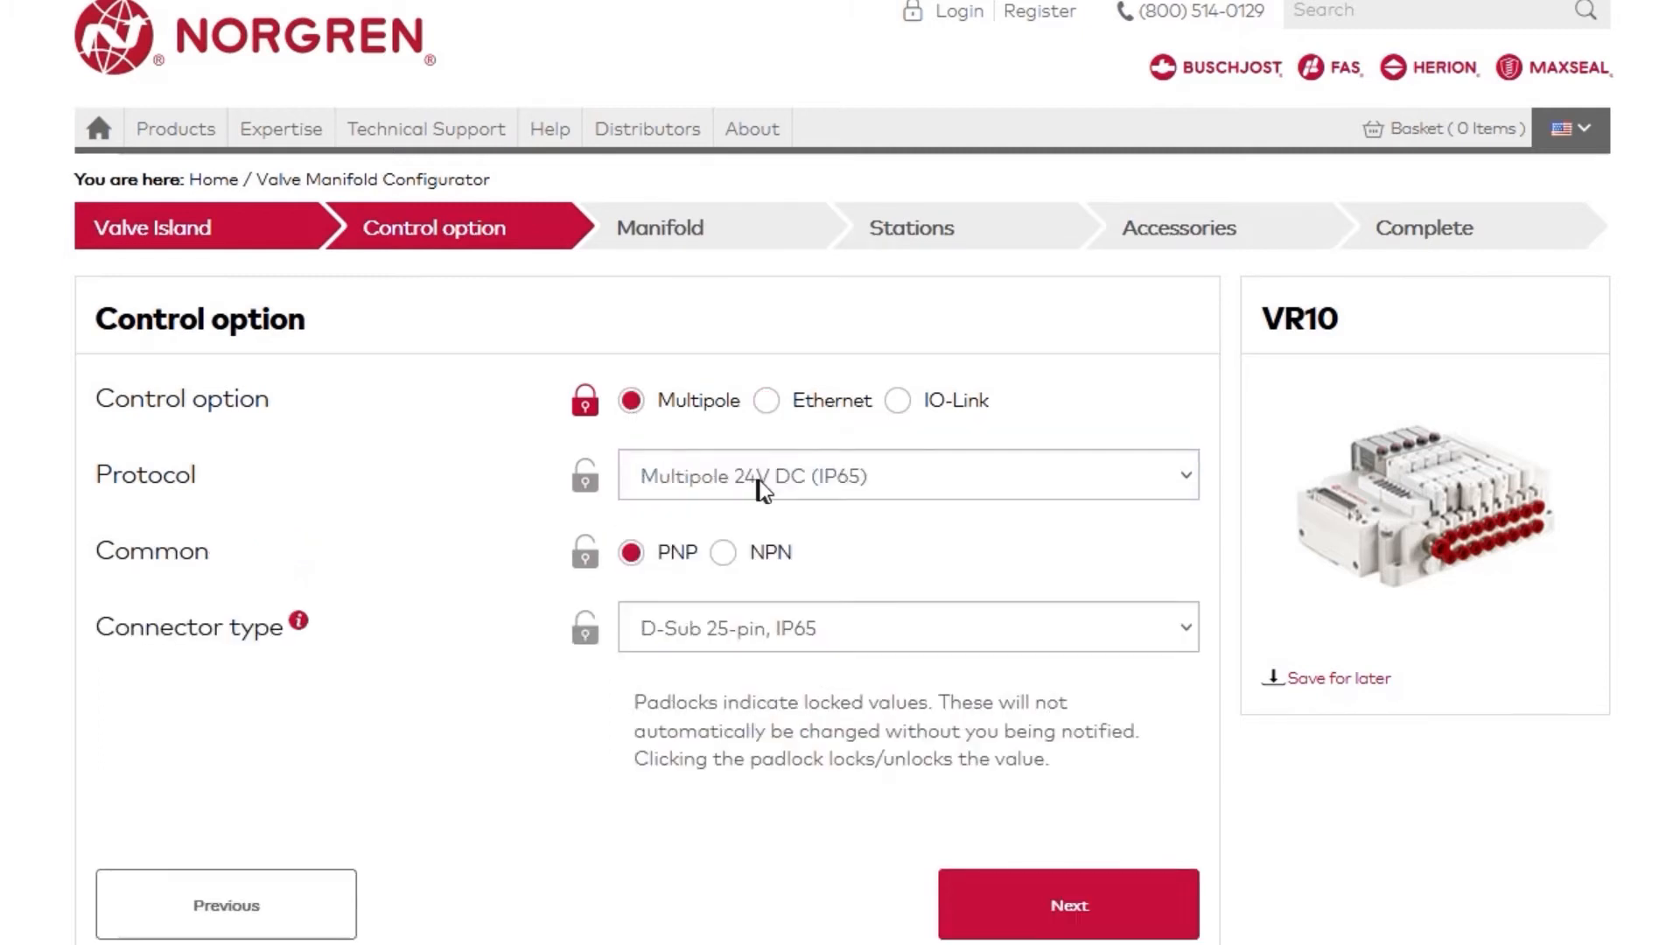
pyautogui.click(908, 476)
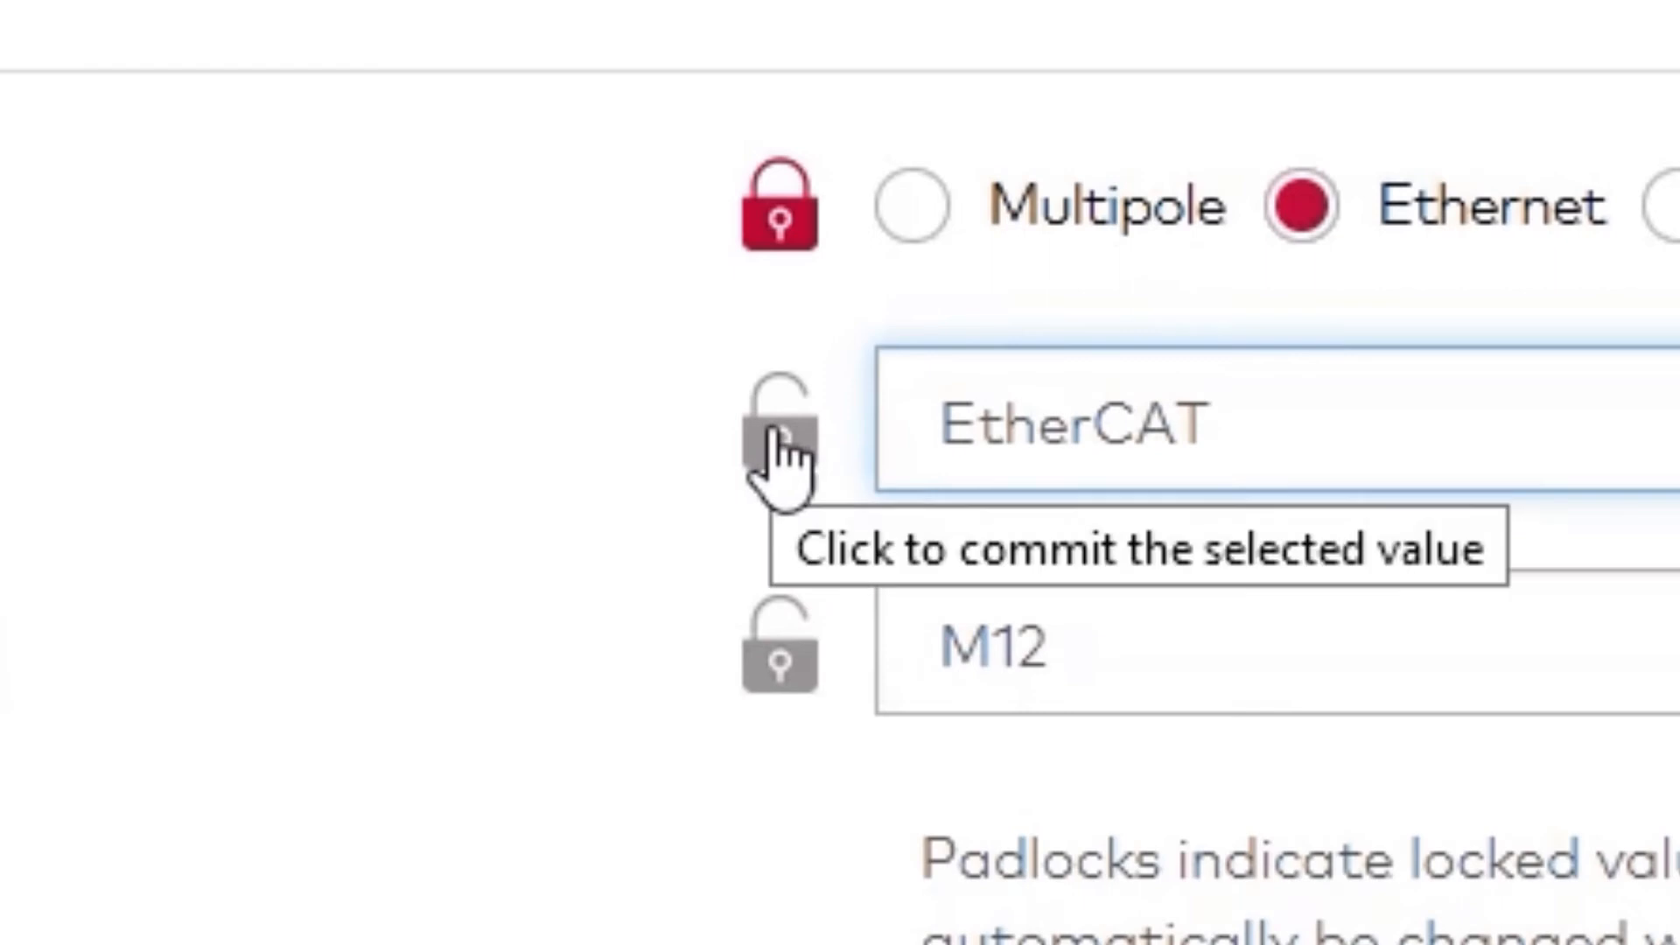
pyautogui.click(779, 438)
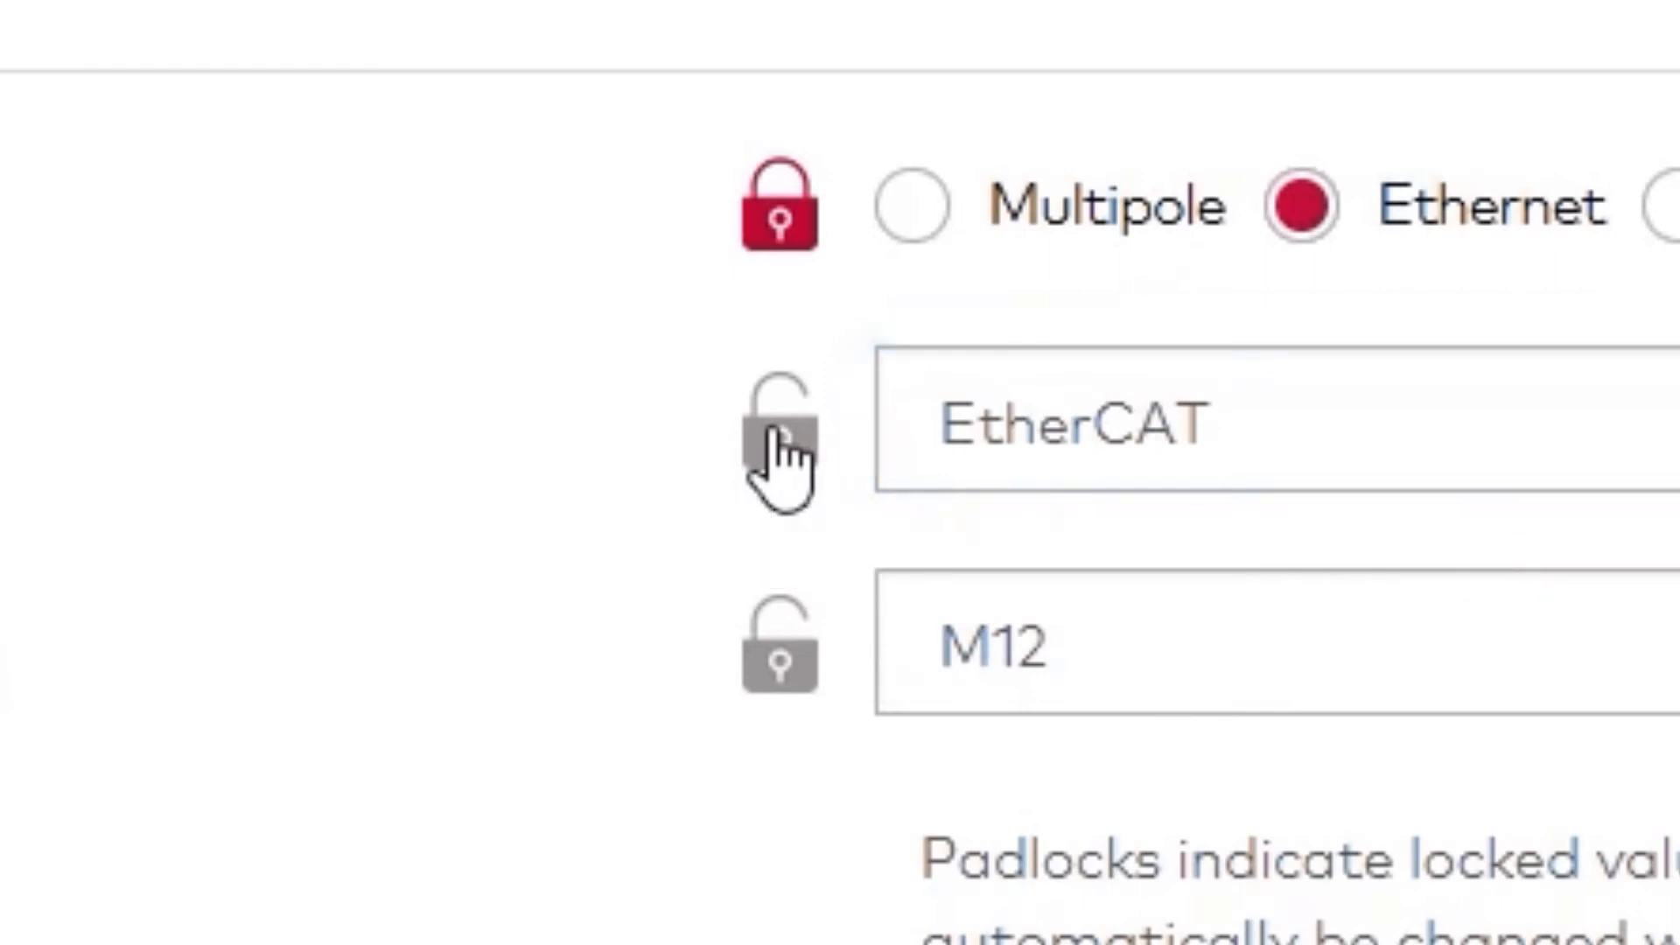
pyautogui.click(777, 450)
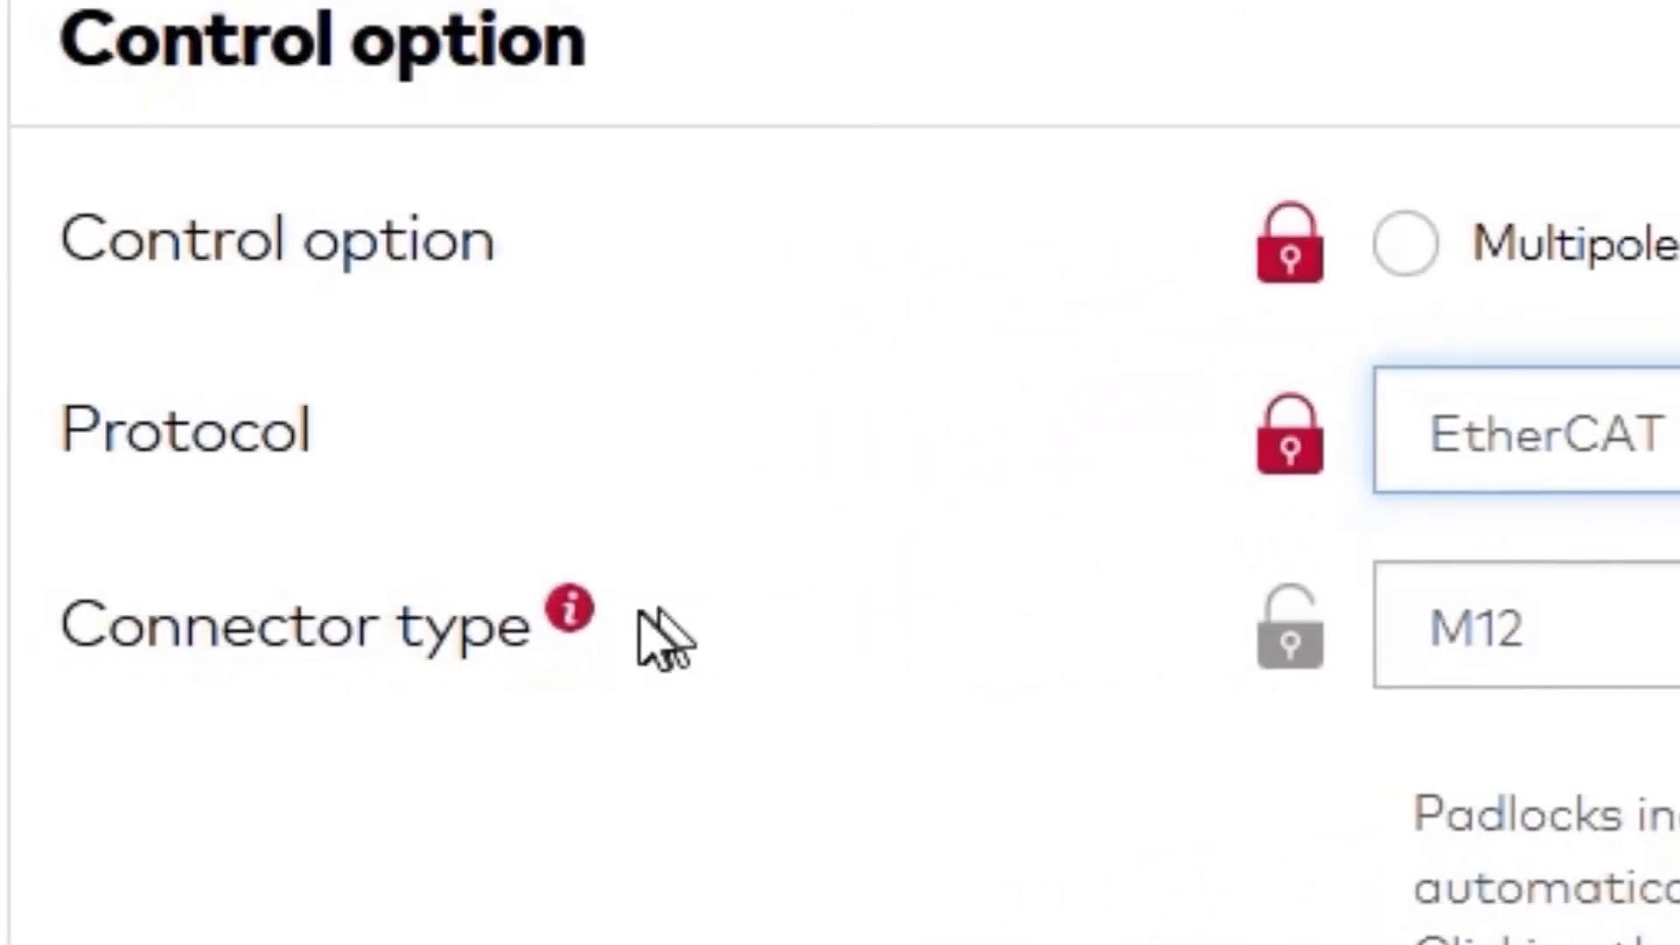
pyautogui.moveTo(621, 660)
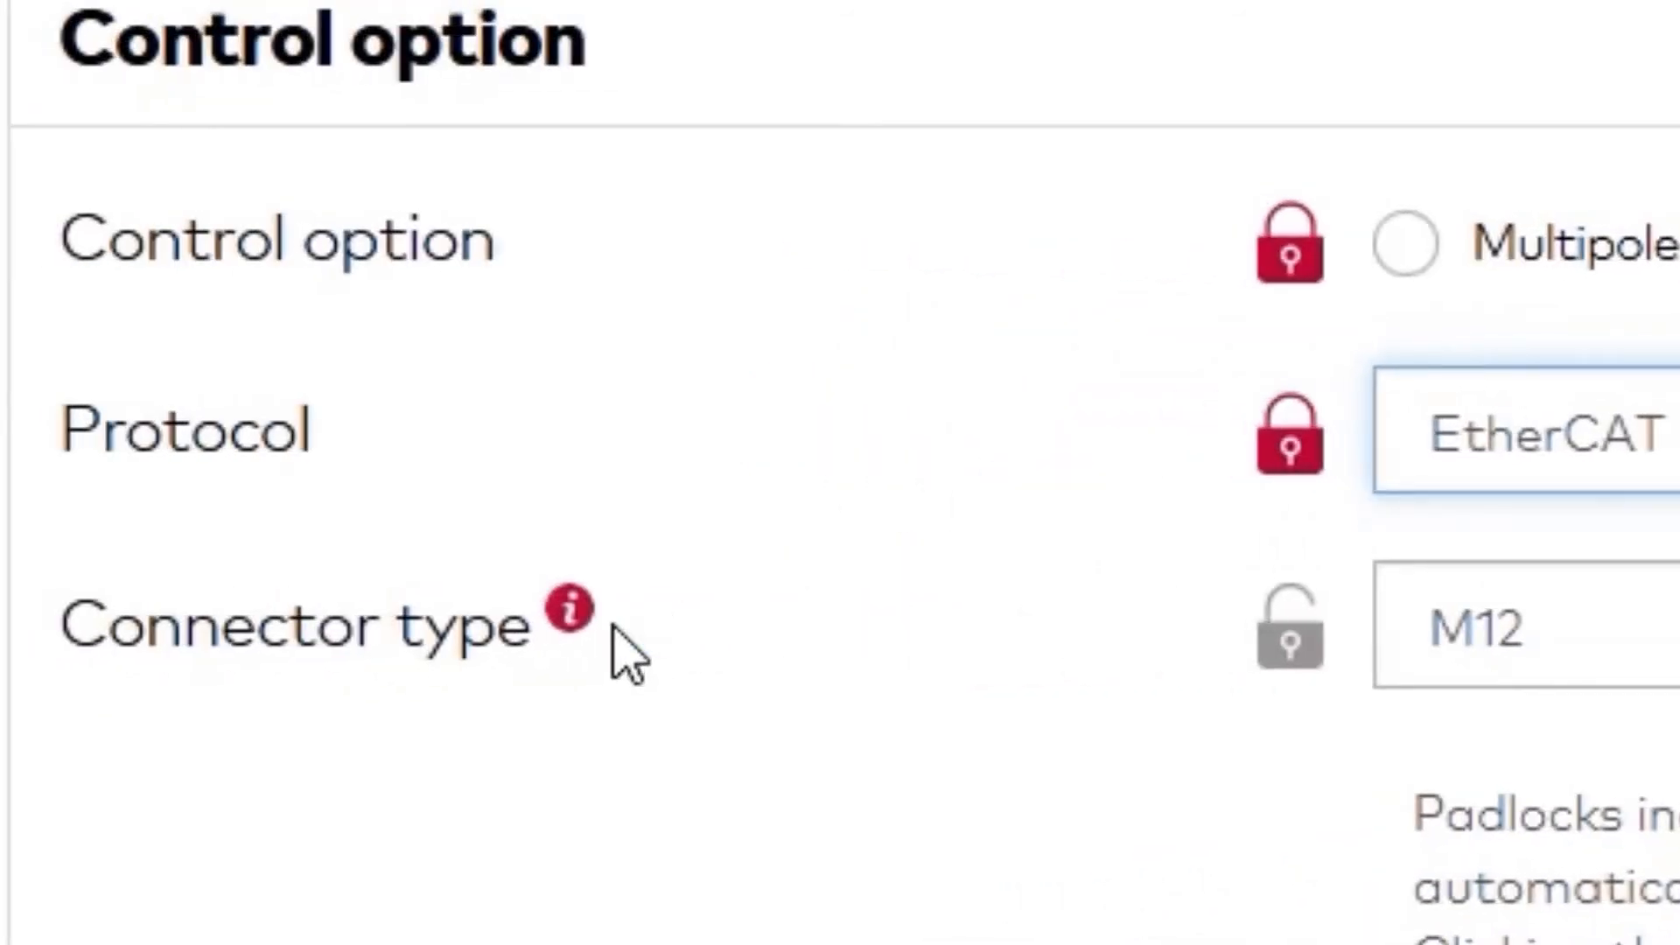
pyautogui.moveTo(567, 619)
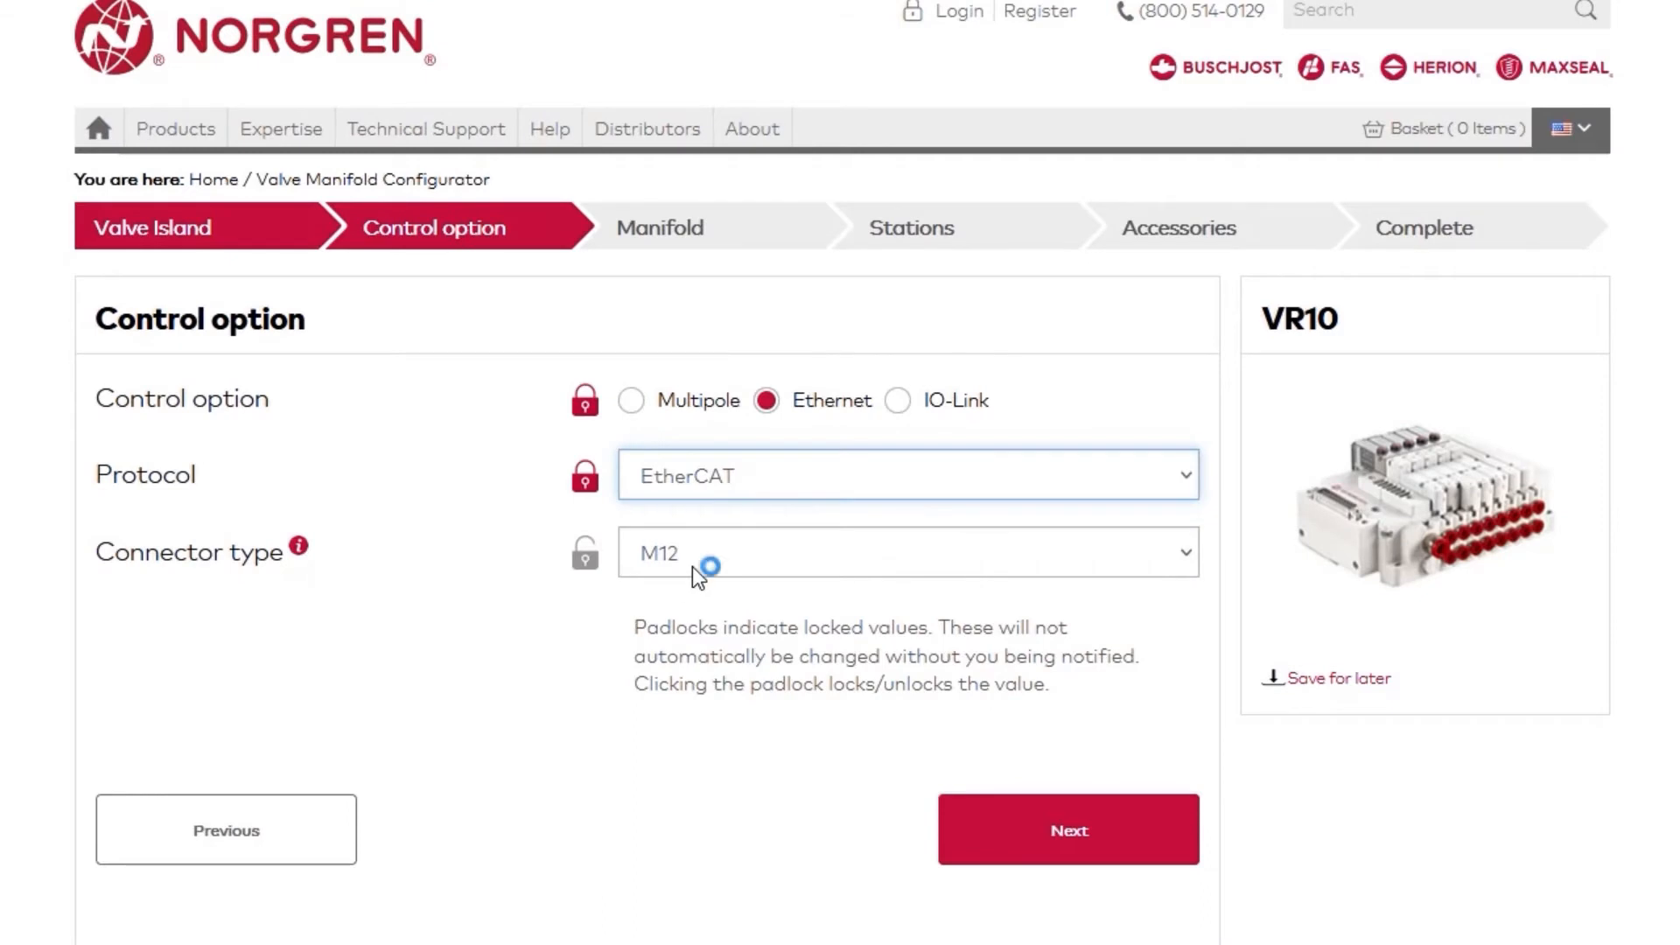
pyautogui.click(1068, 830)
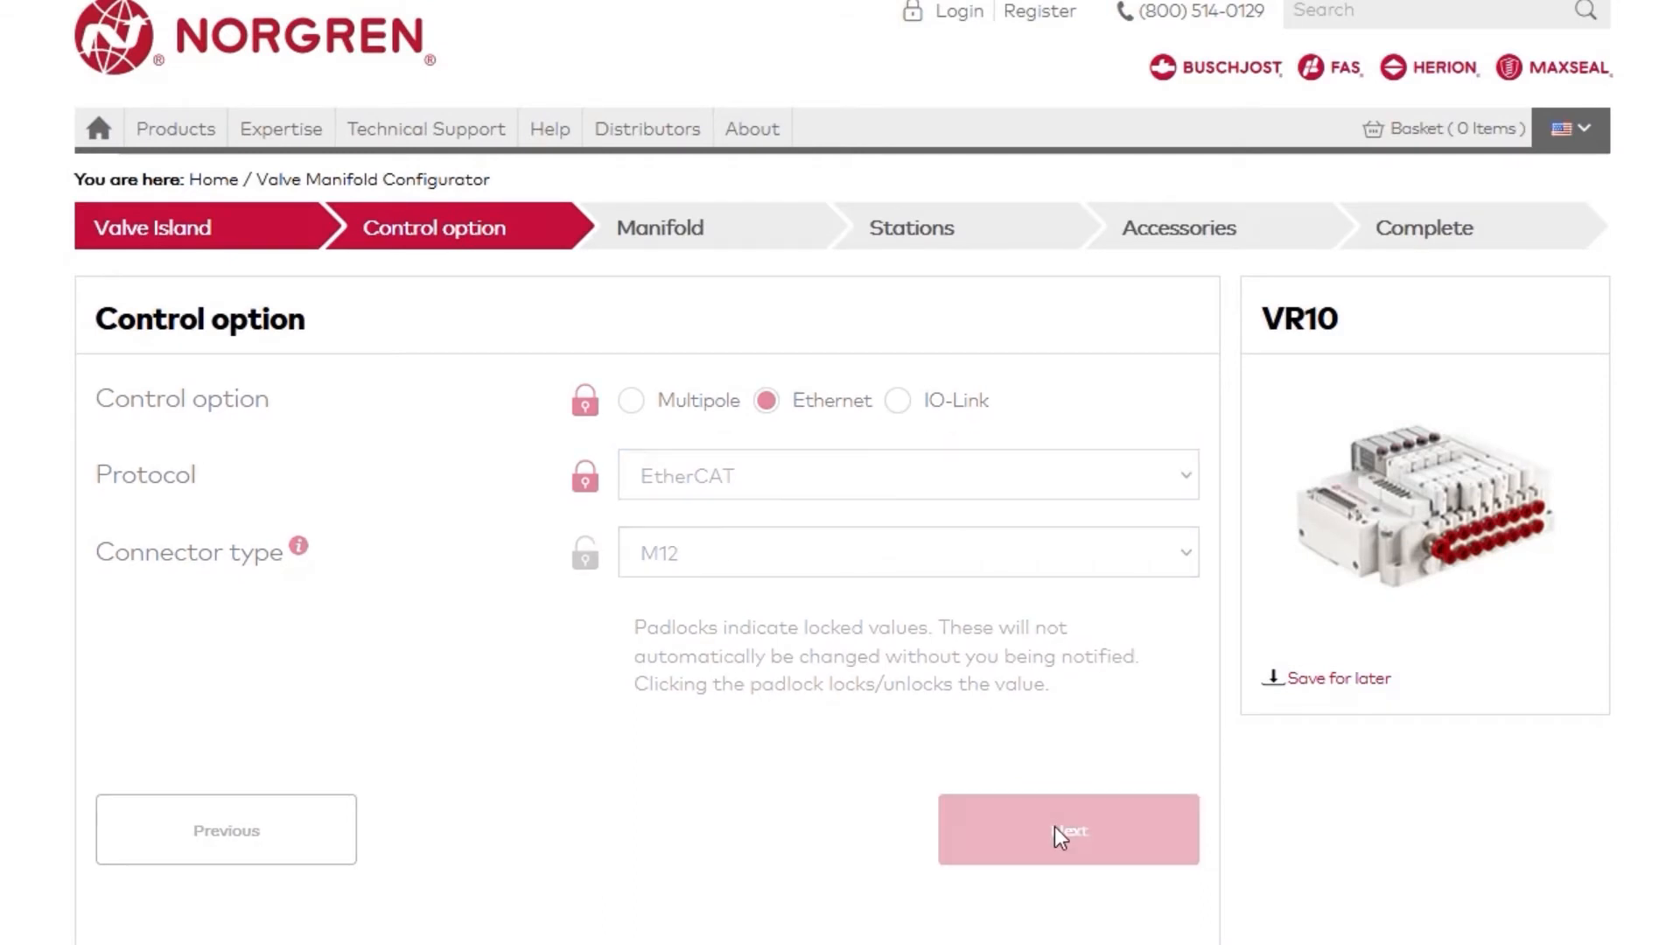
# Step: Set 5/16" supply/exhaust ports, Internal pilot supply and 6 stations on the Manifold step
pyautogui.click(1067, 830)
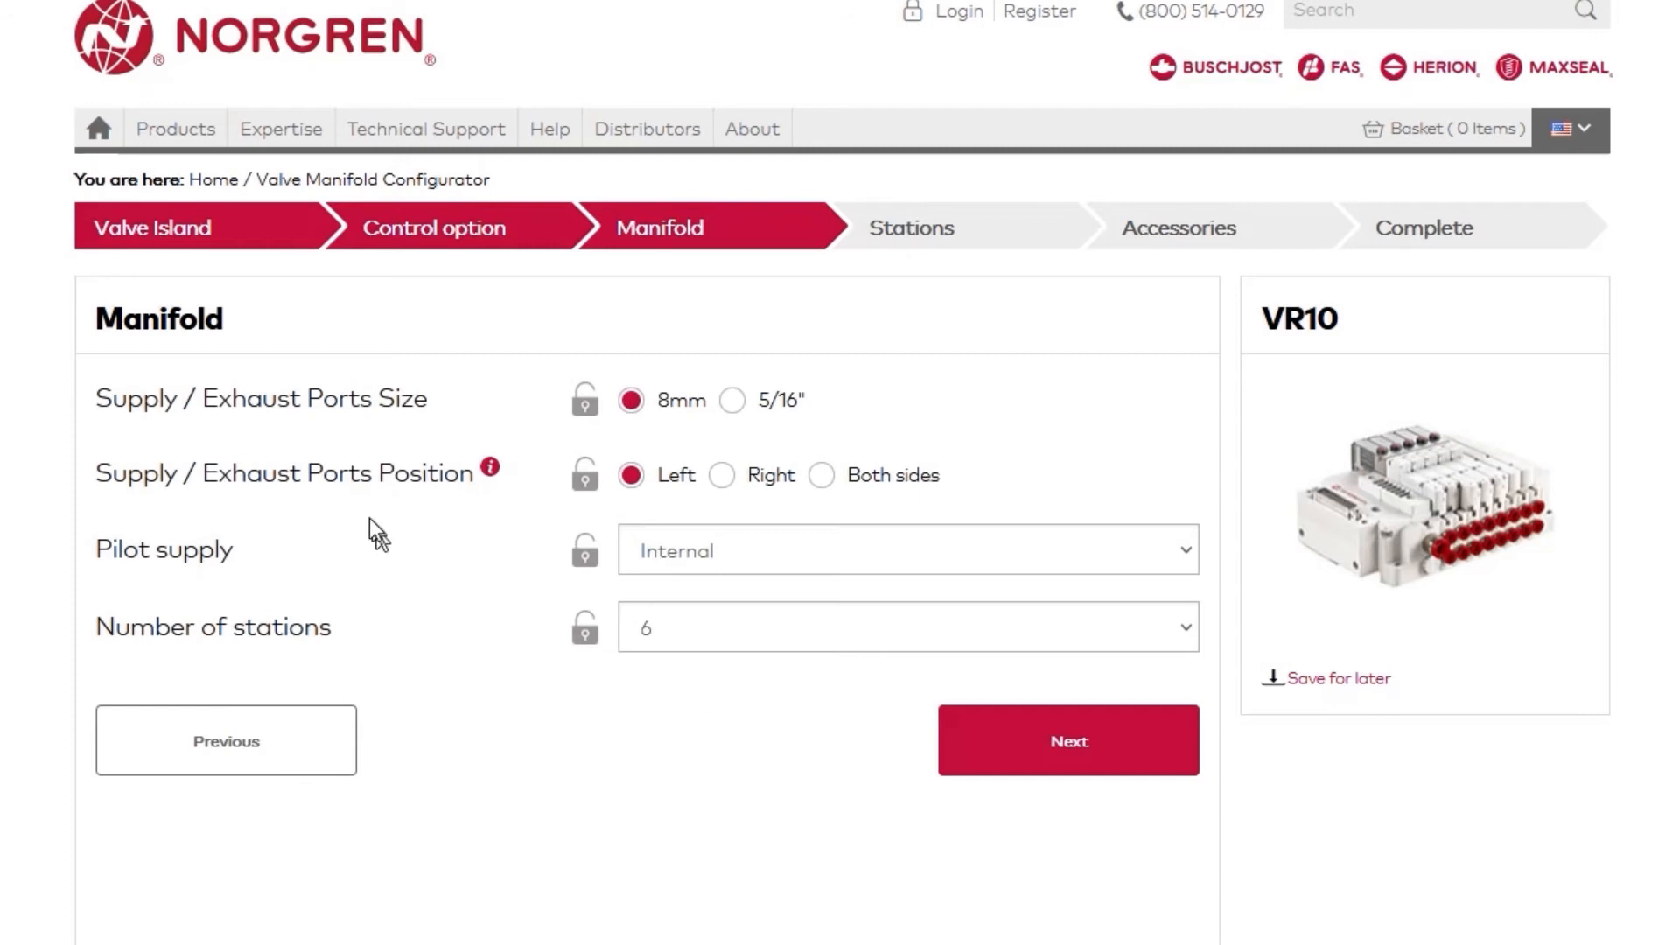
pyautogui.moveTo(242, 558)
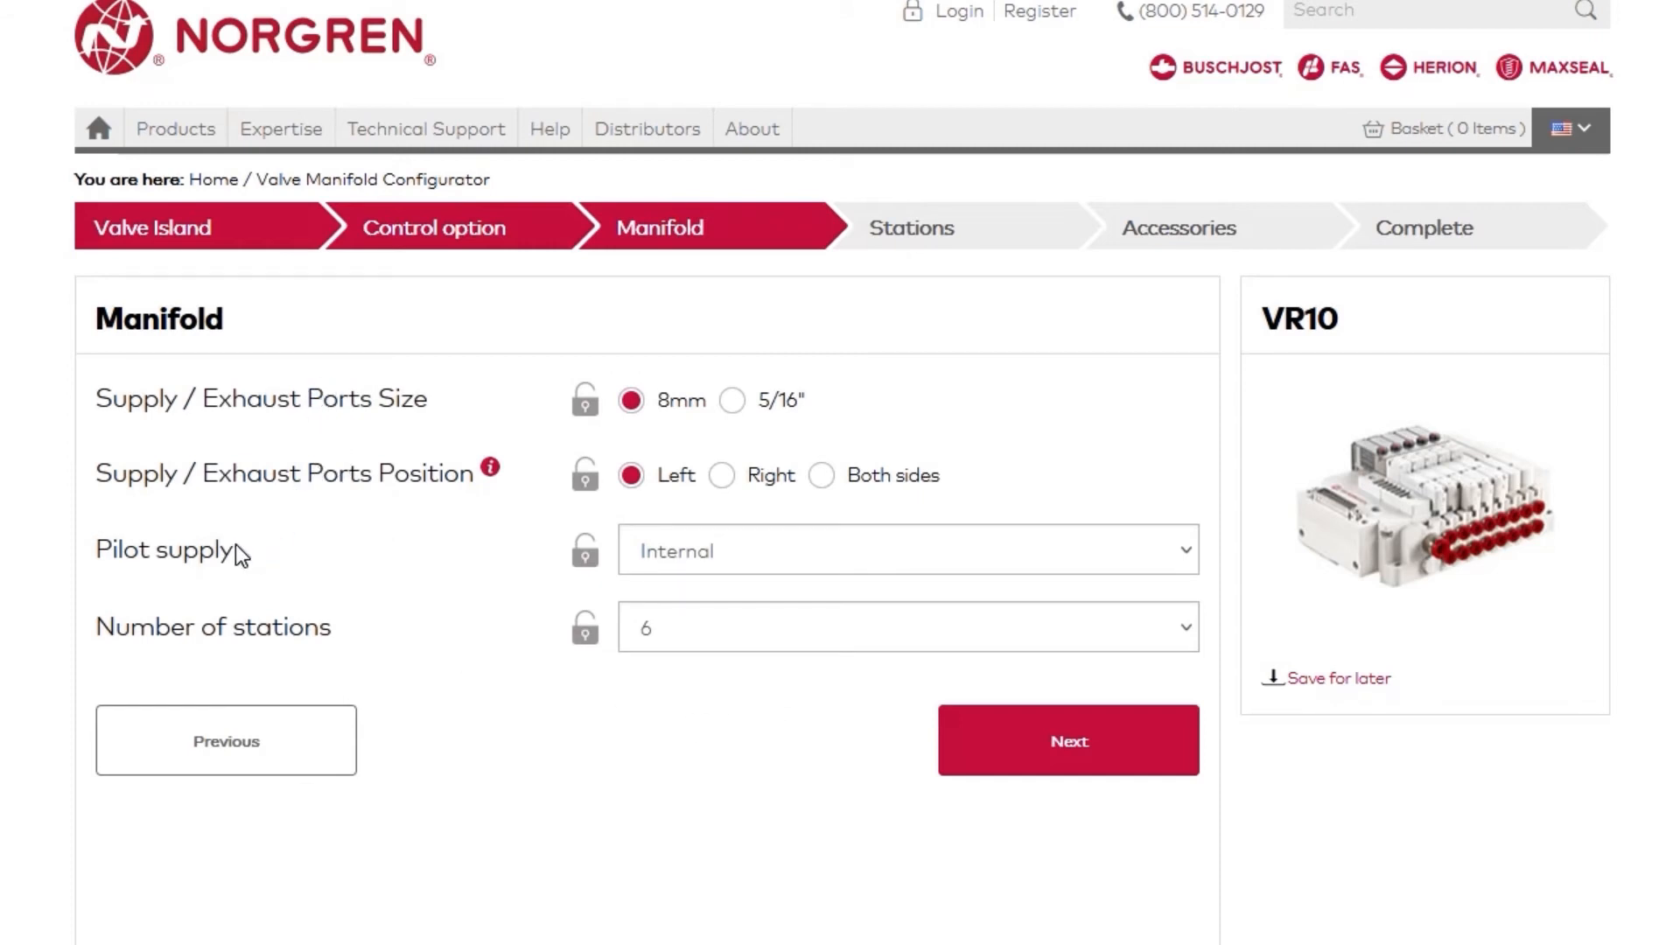
pyautogui.moveTo(304, 656)
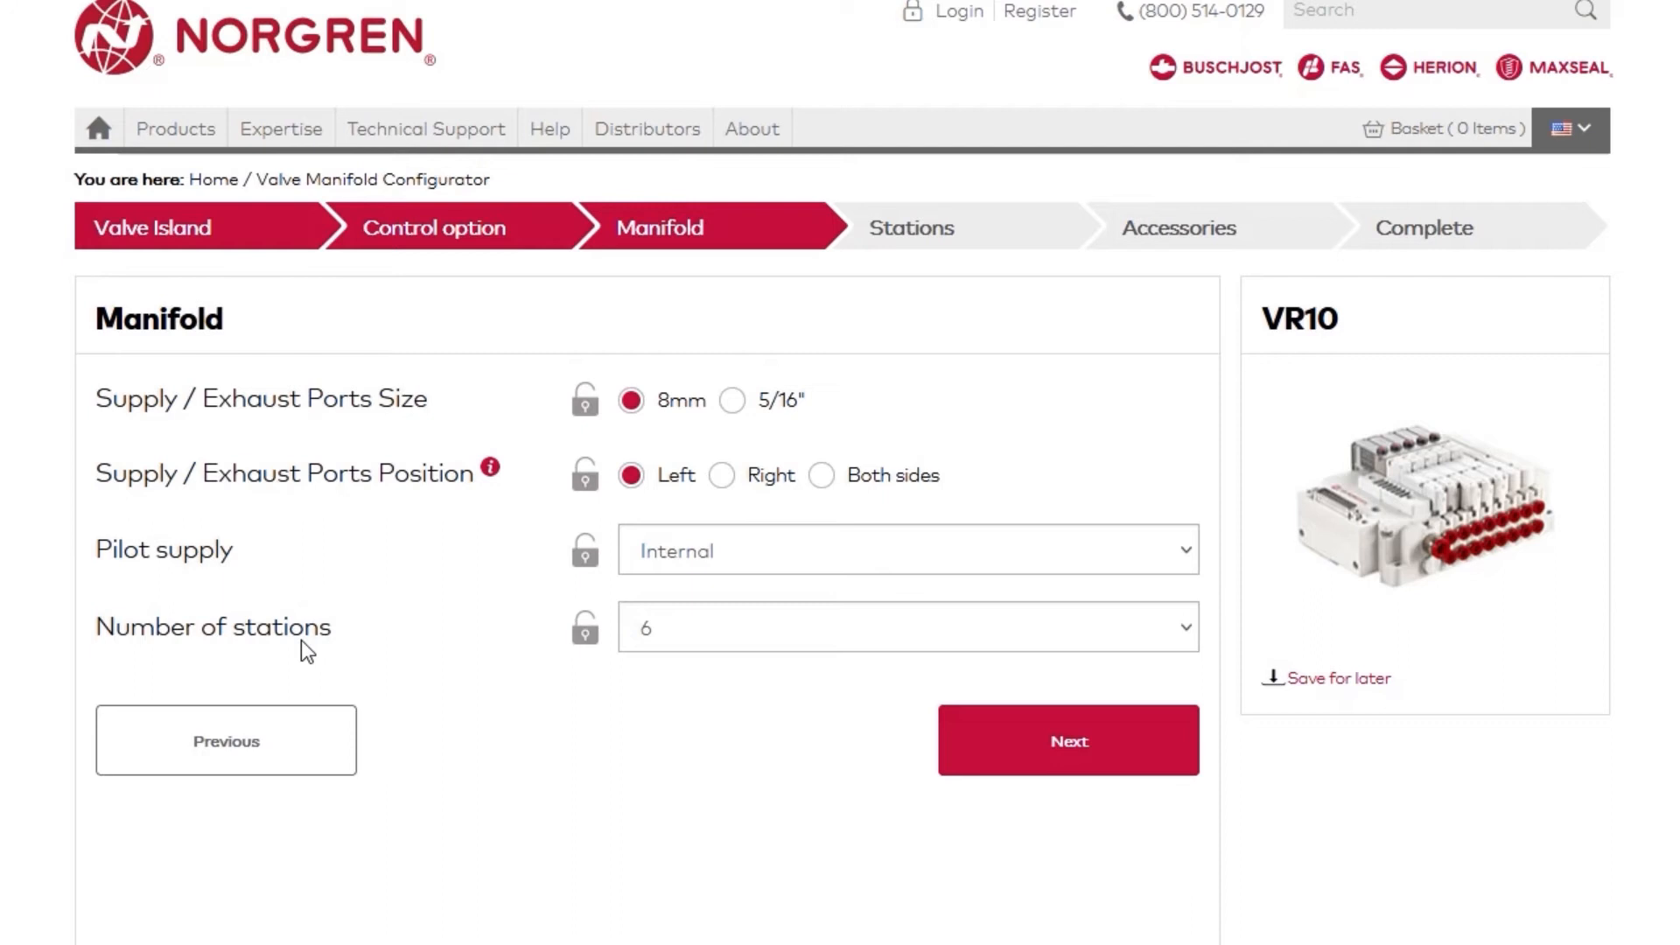
pyautogui.moveTo(352, 669)
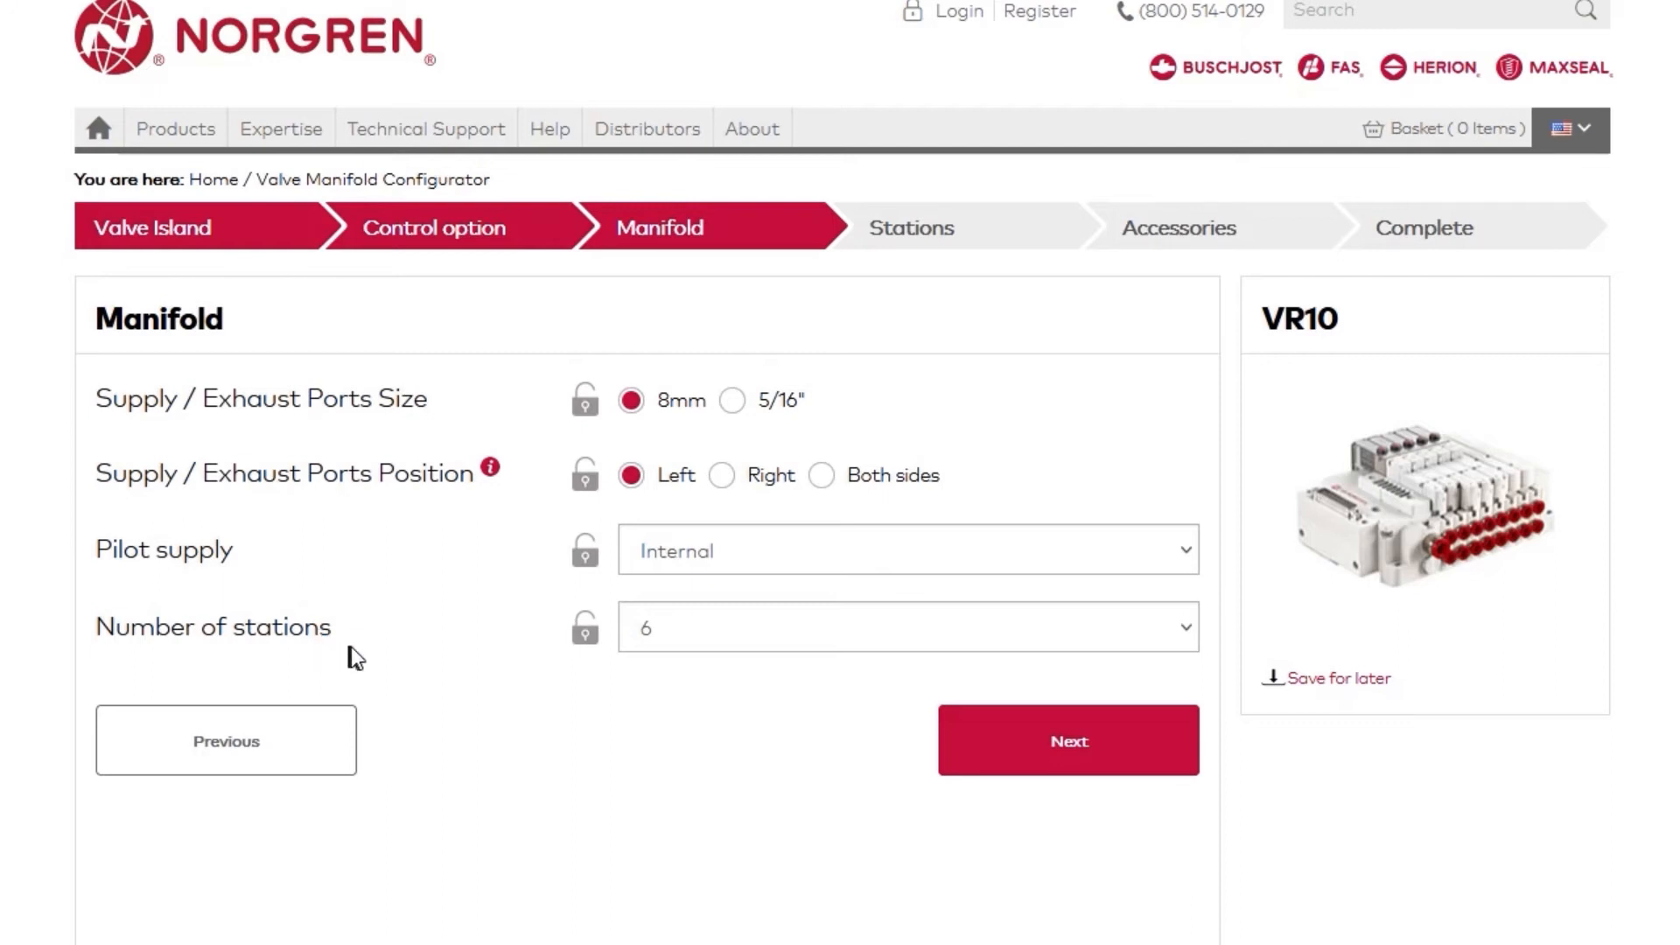
pyautogui.moveTo(719, 408)
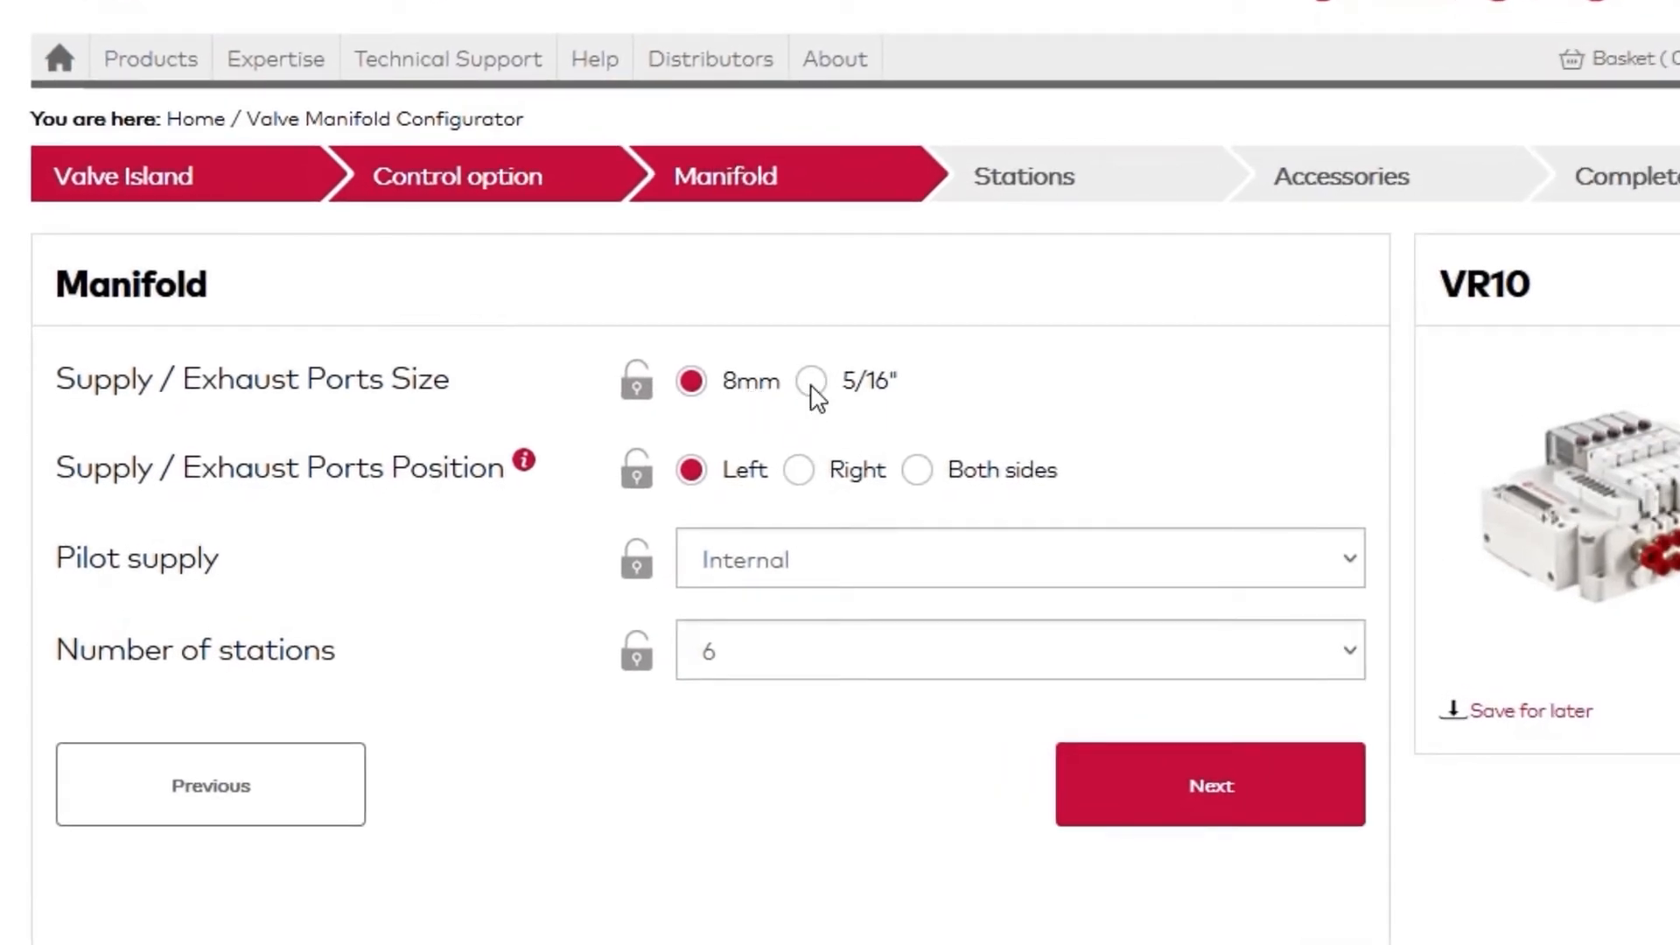
pyautogui.click(812, 382)
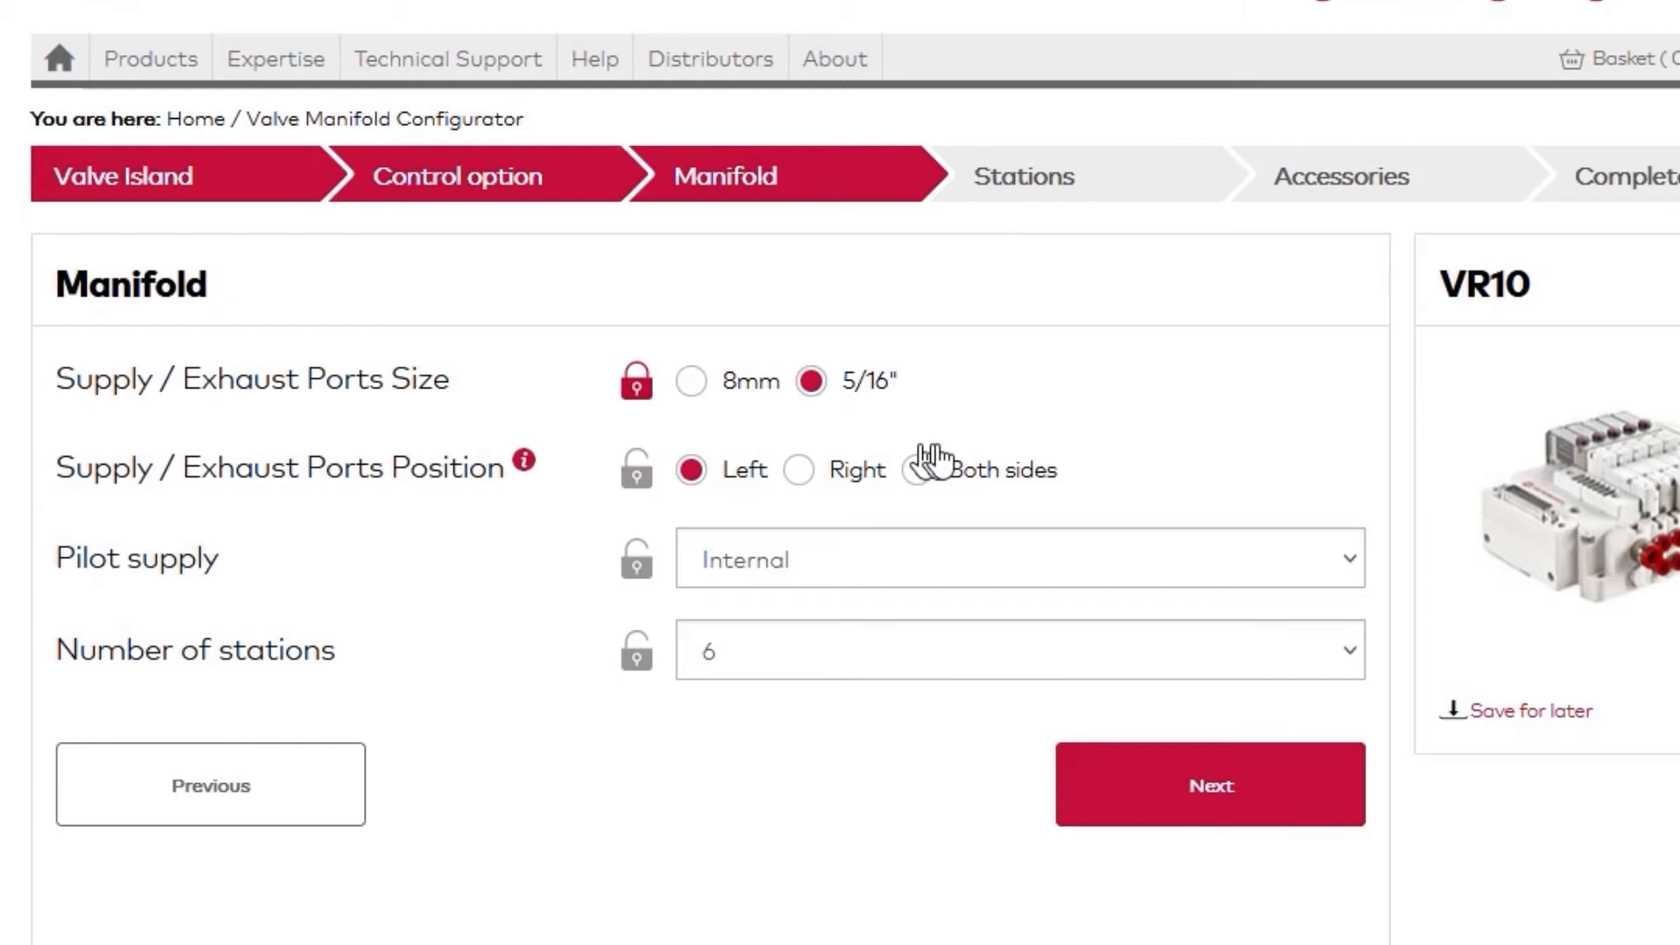
pyautogui.moveTo(998, 494)
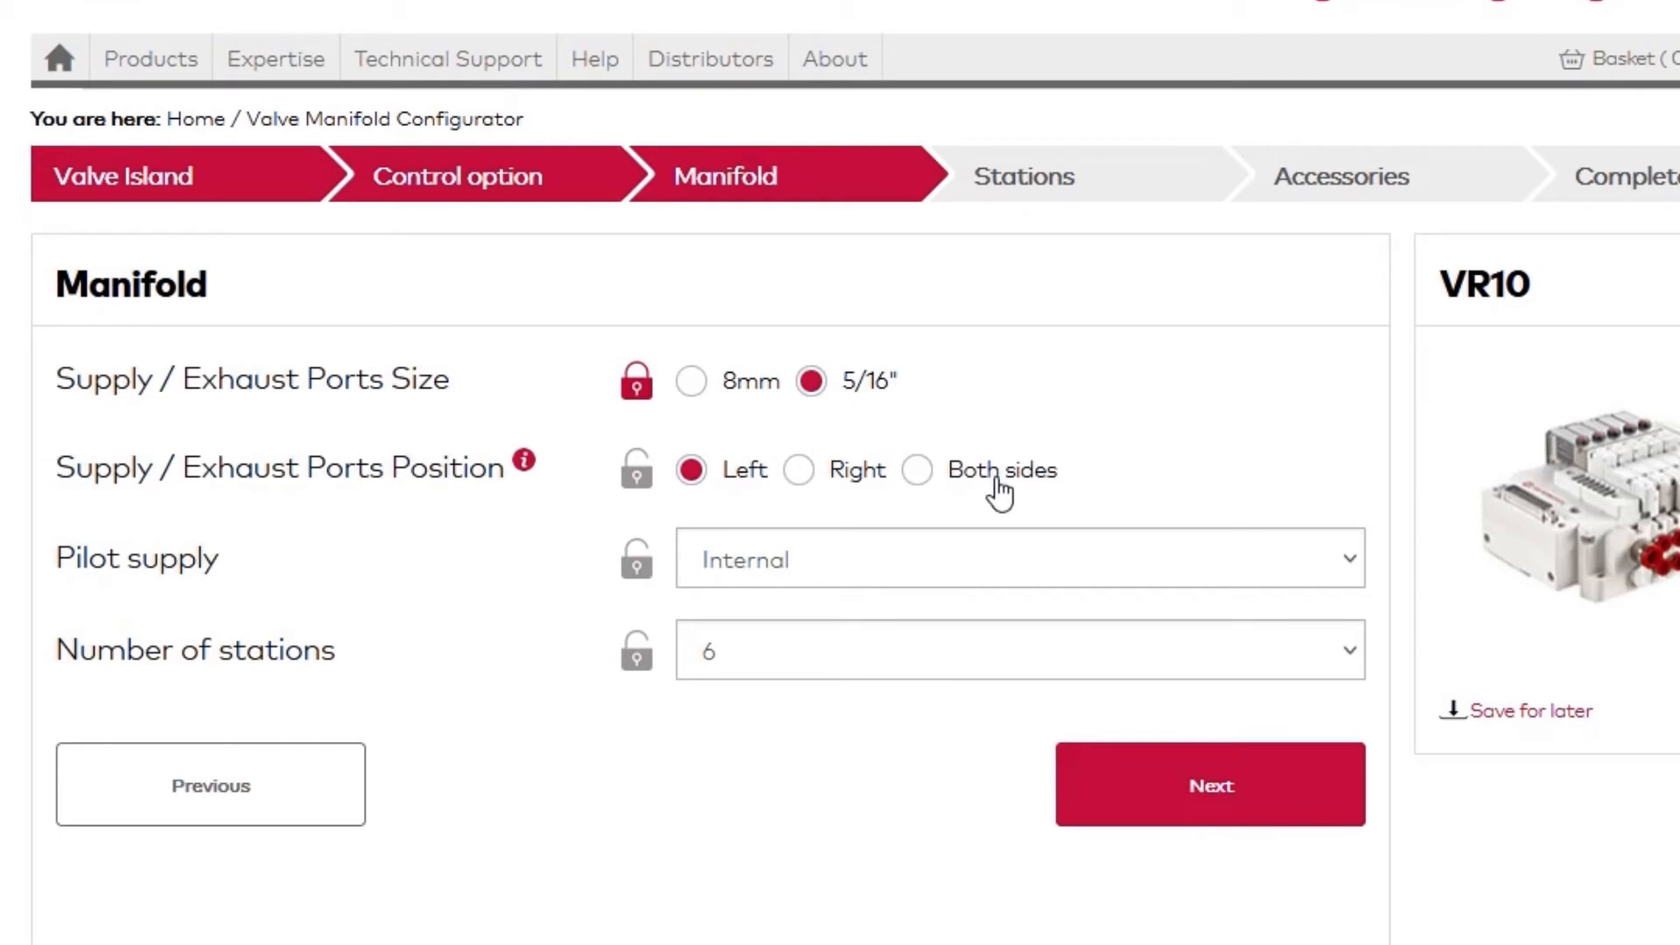
pyautogui.click(1018, 560)
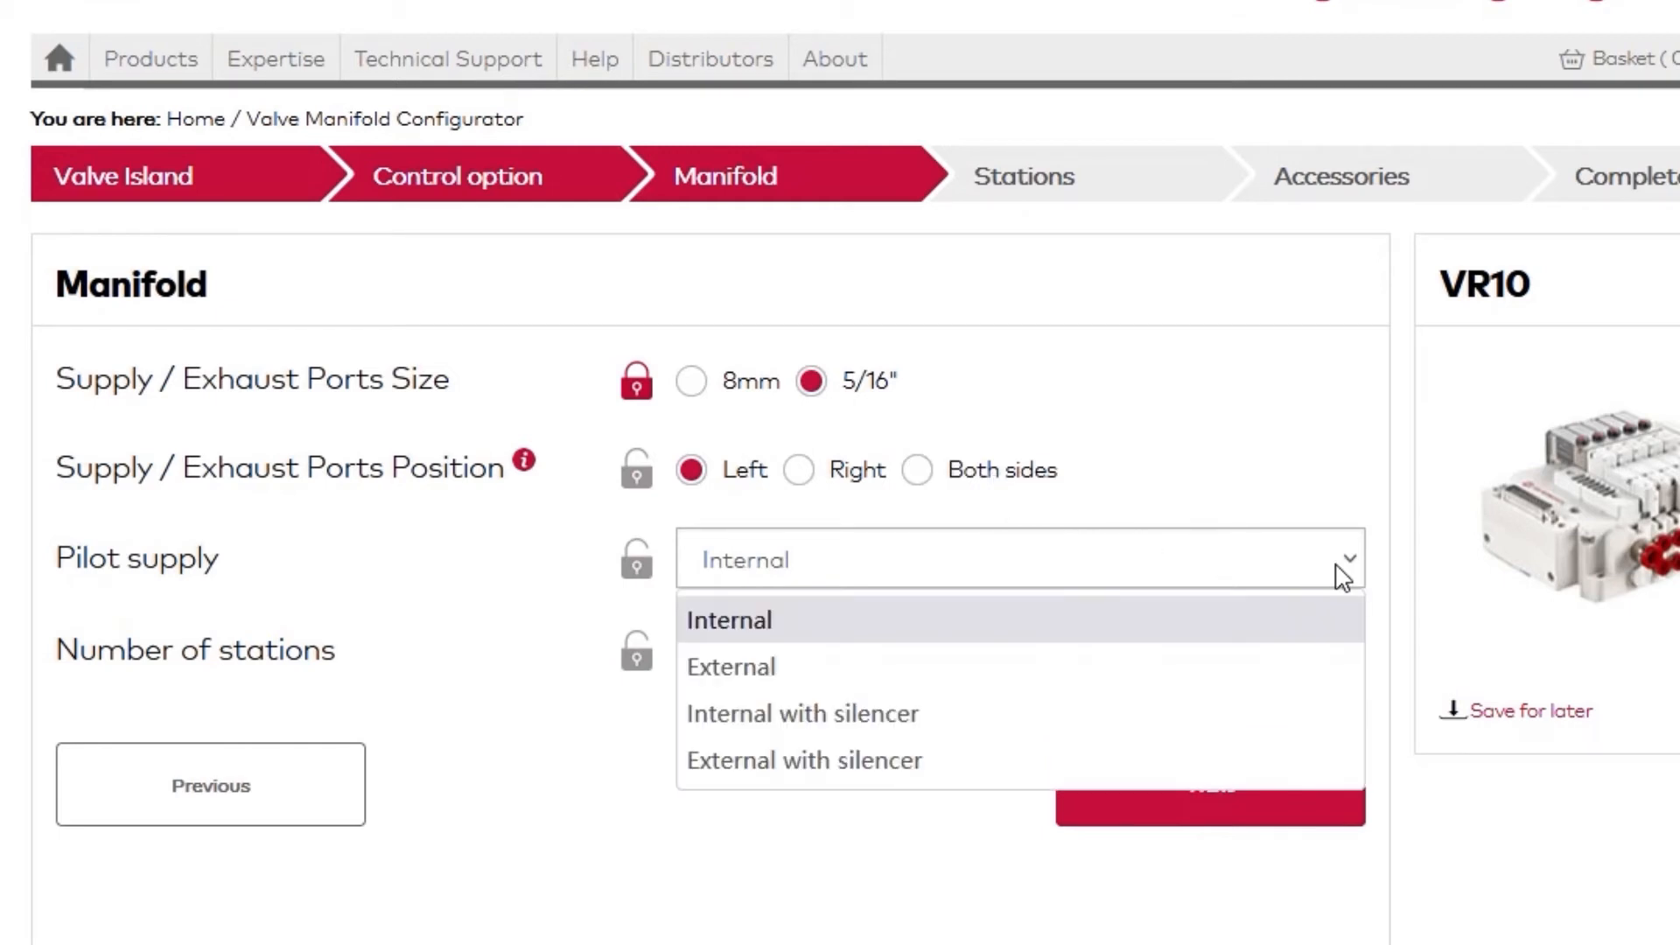
pyautogui.moveTo(1234, 681)
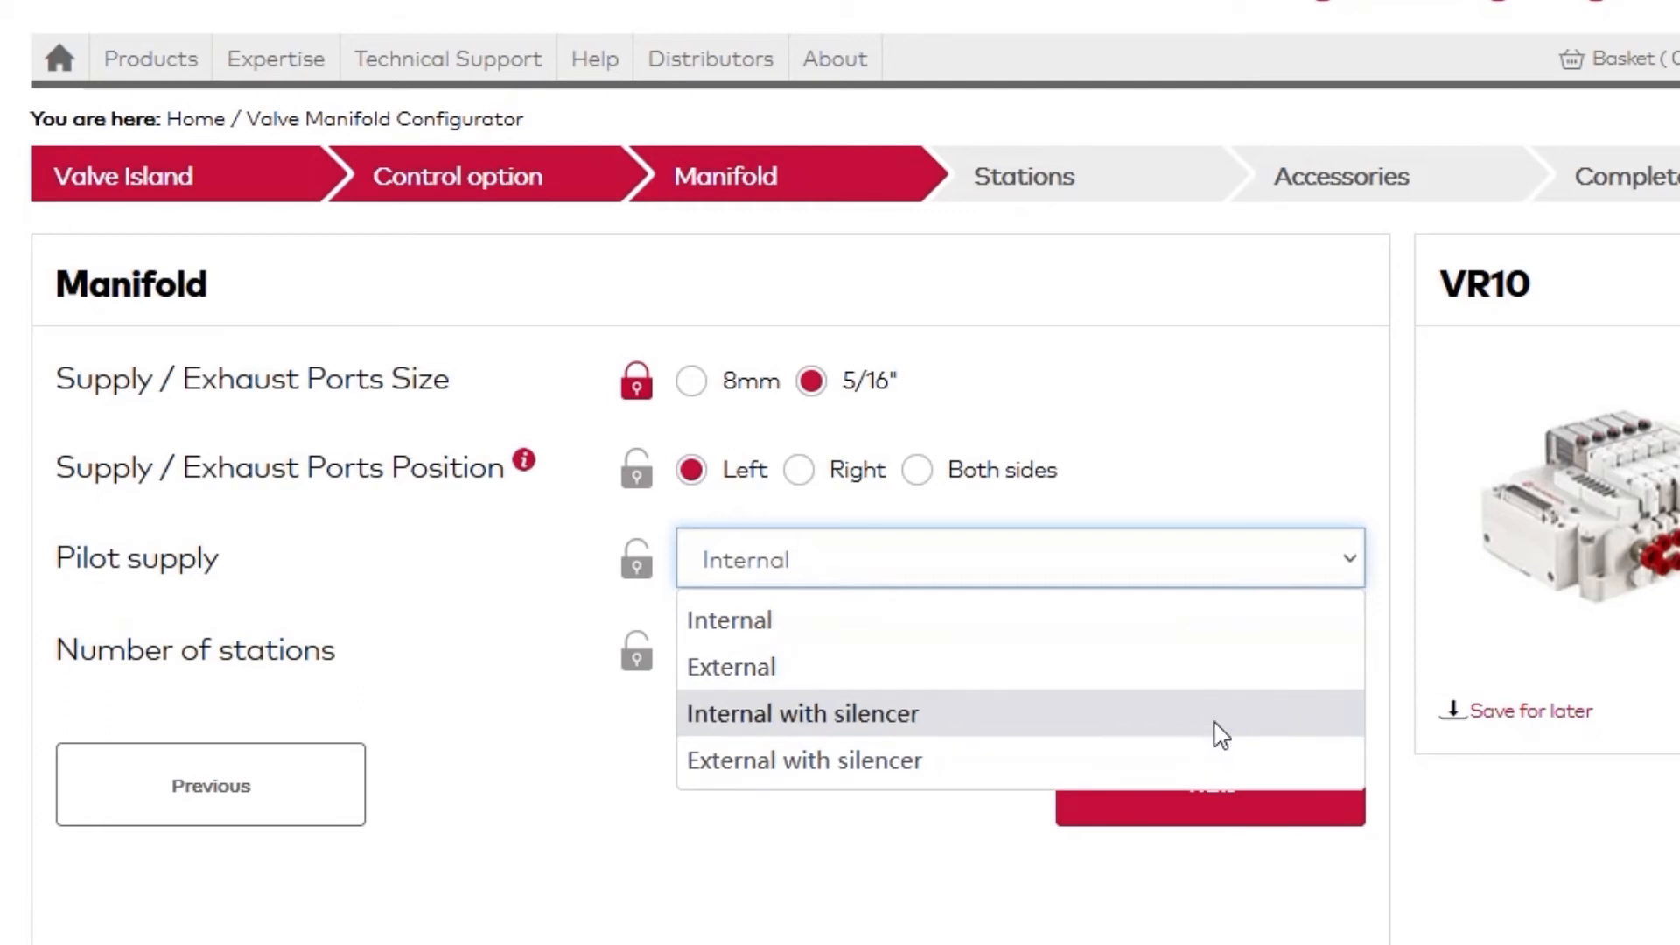
pyautogui.moveTo(772, 639)
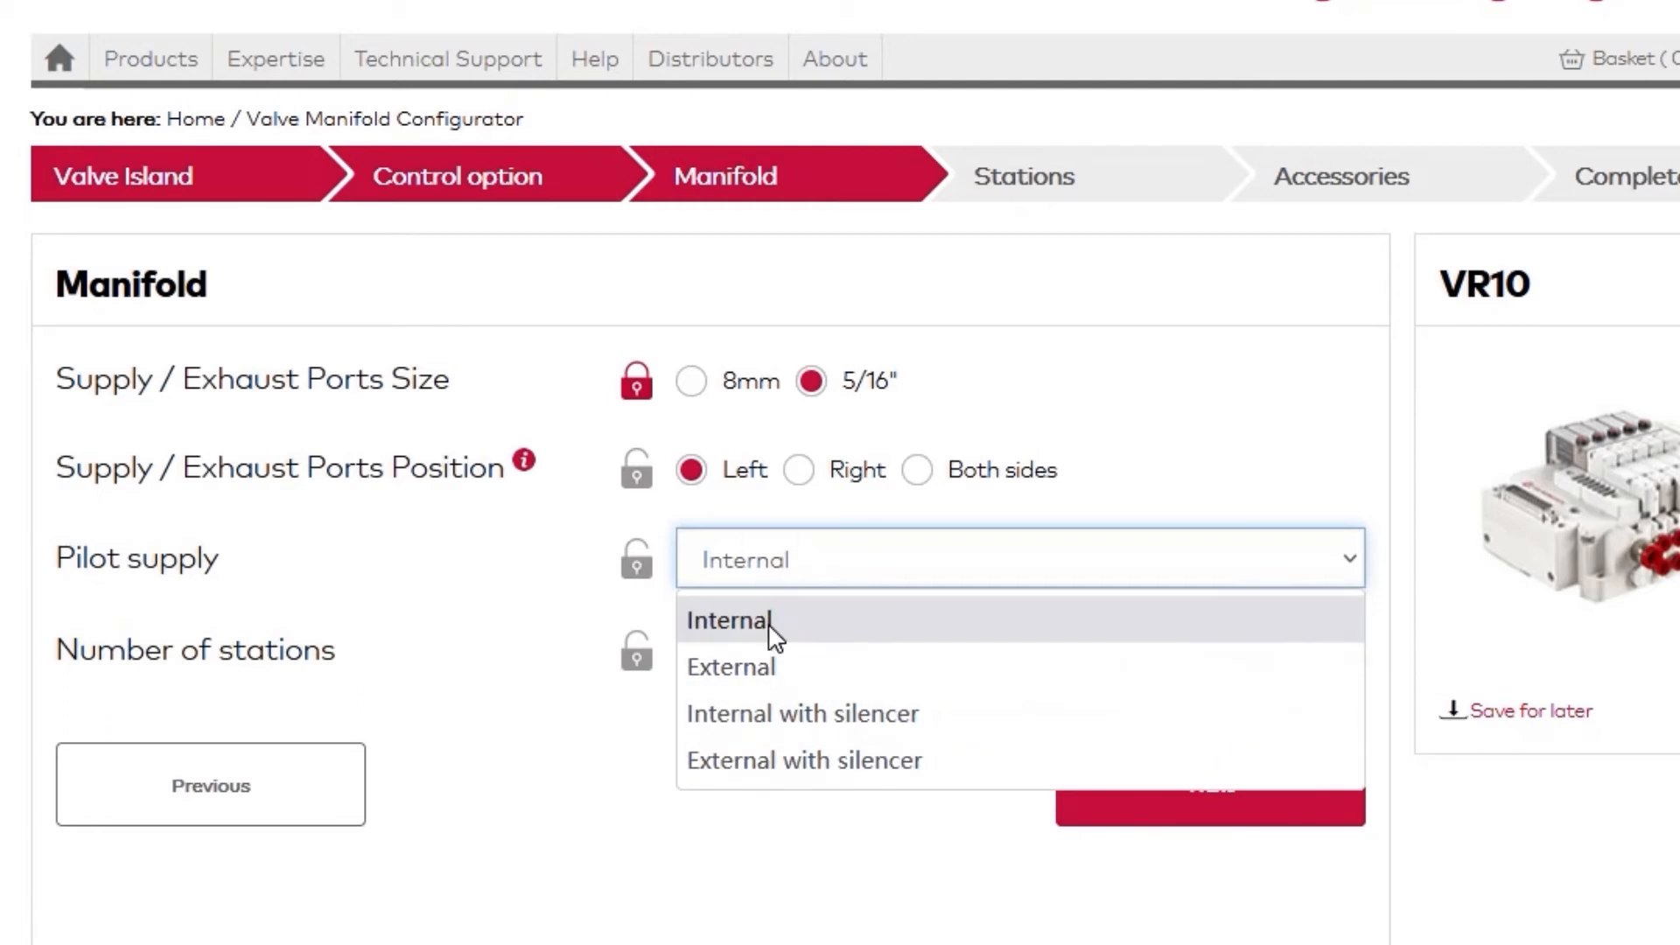
pyautogui.click(731, 621)
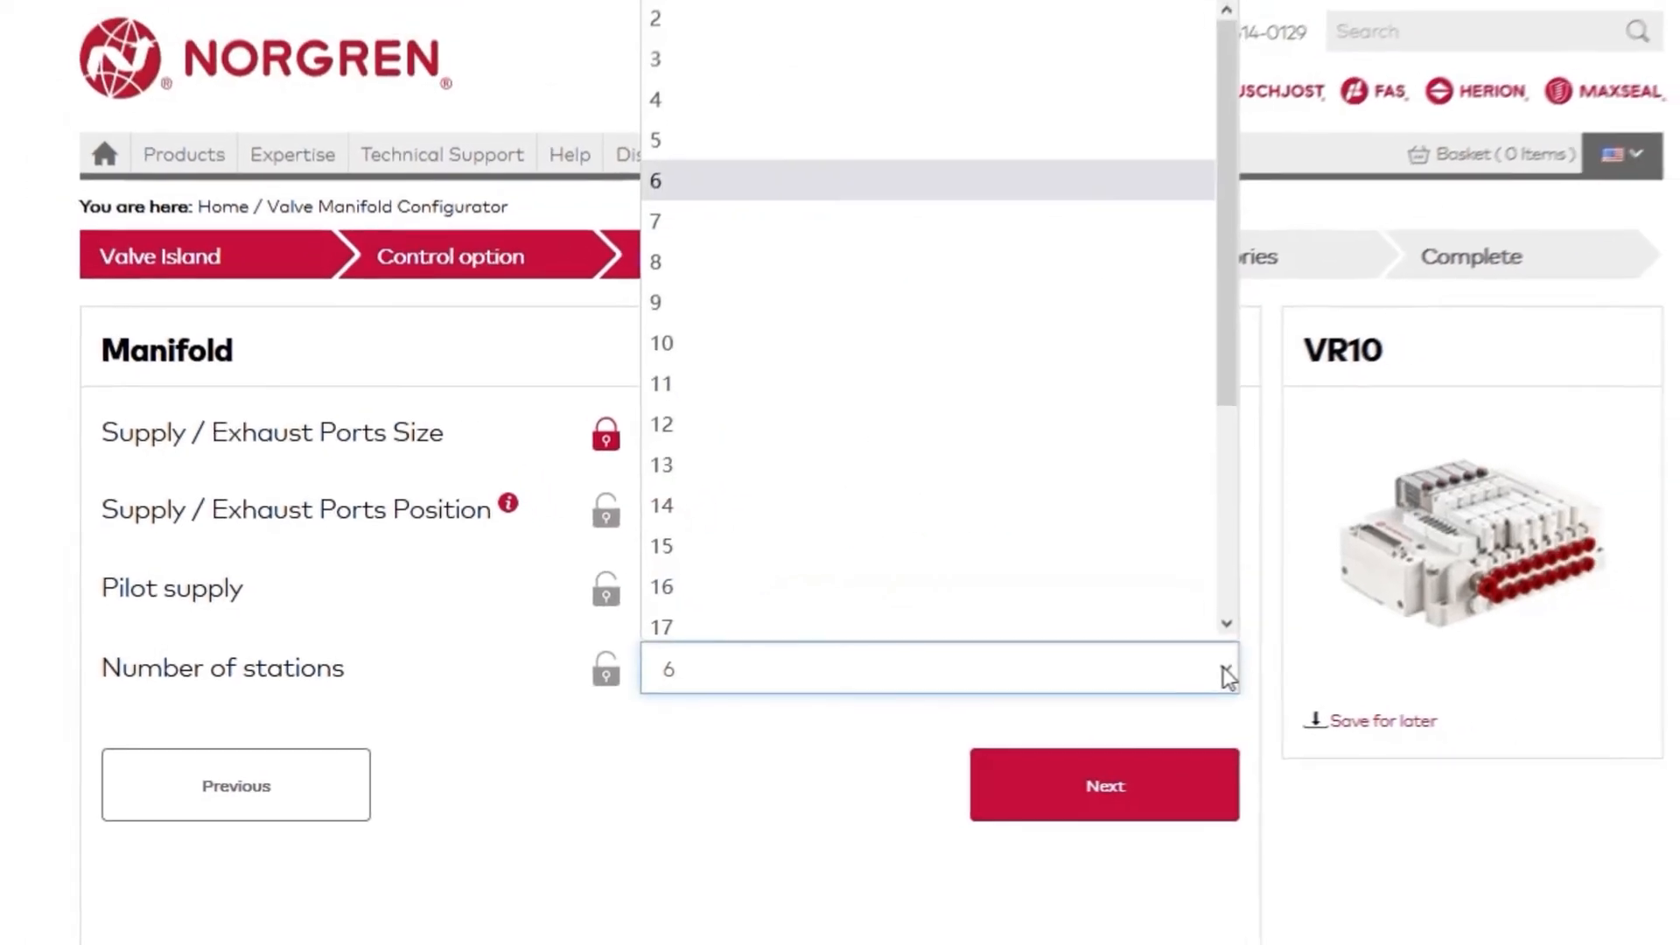
pyautogui.scroll(-3)
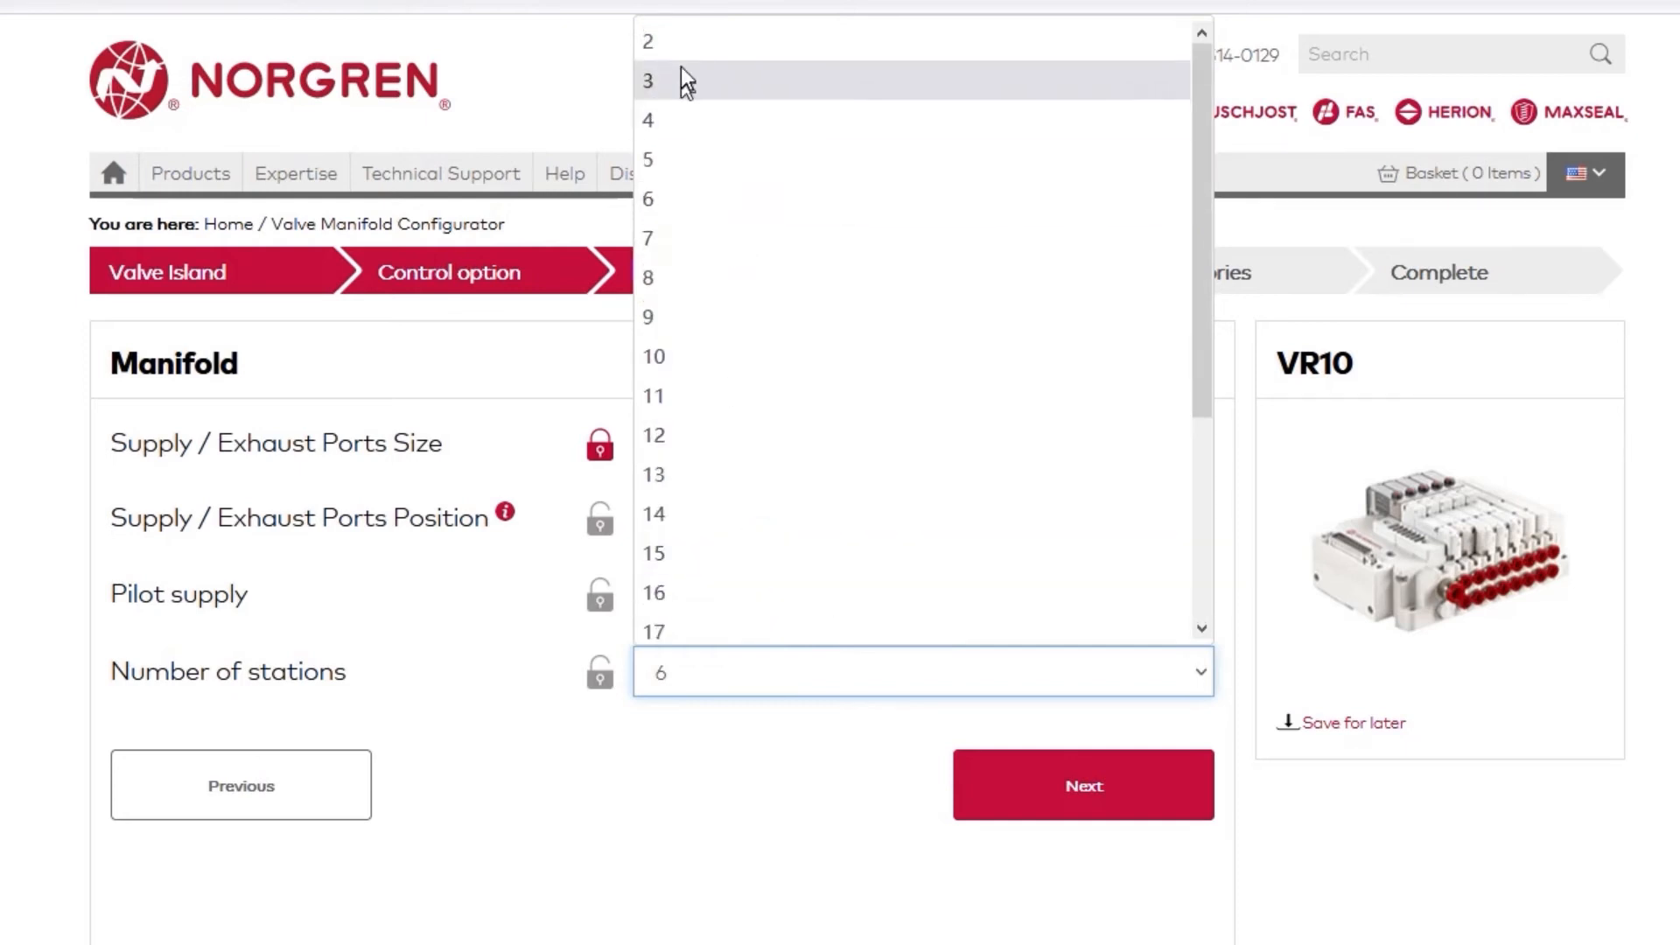
pyautogui.moveTo(717, 196)
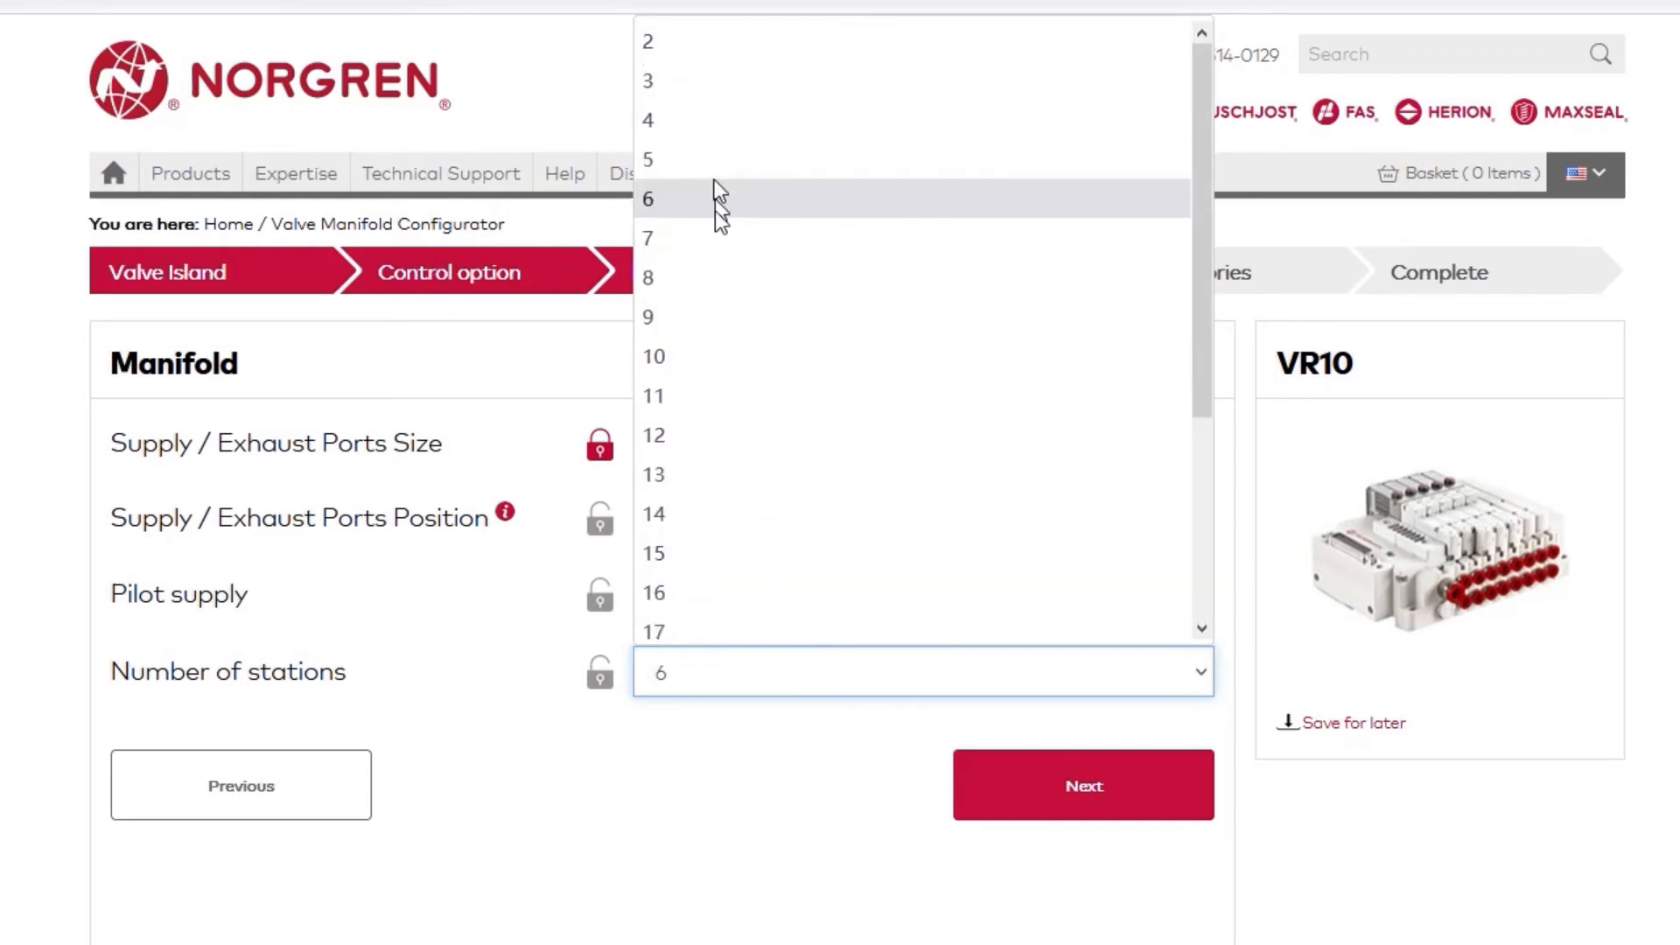
pyautogui.click(651, 198)
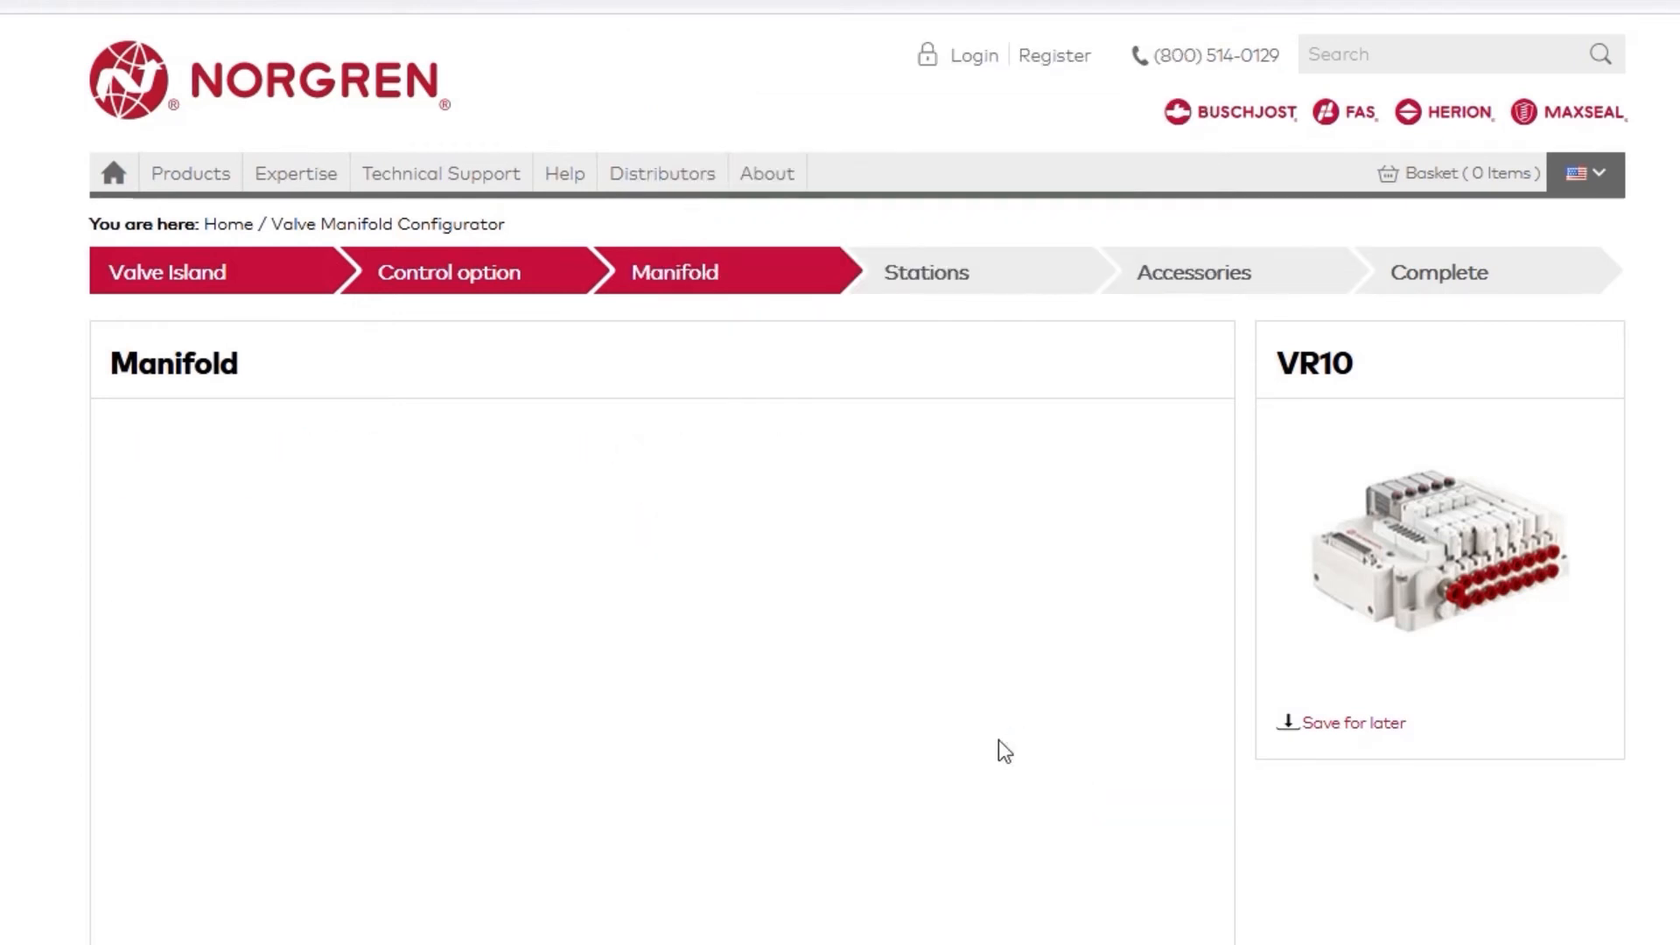
# Step: On the Stations step, make Valve #1 a 2*3/2 NC valve
pyautogui.click(926, 272)
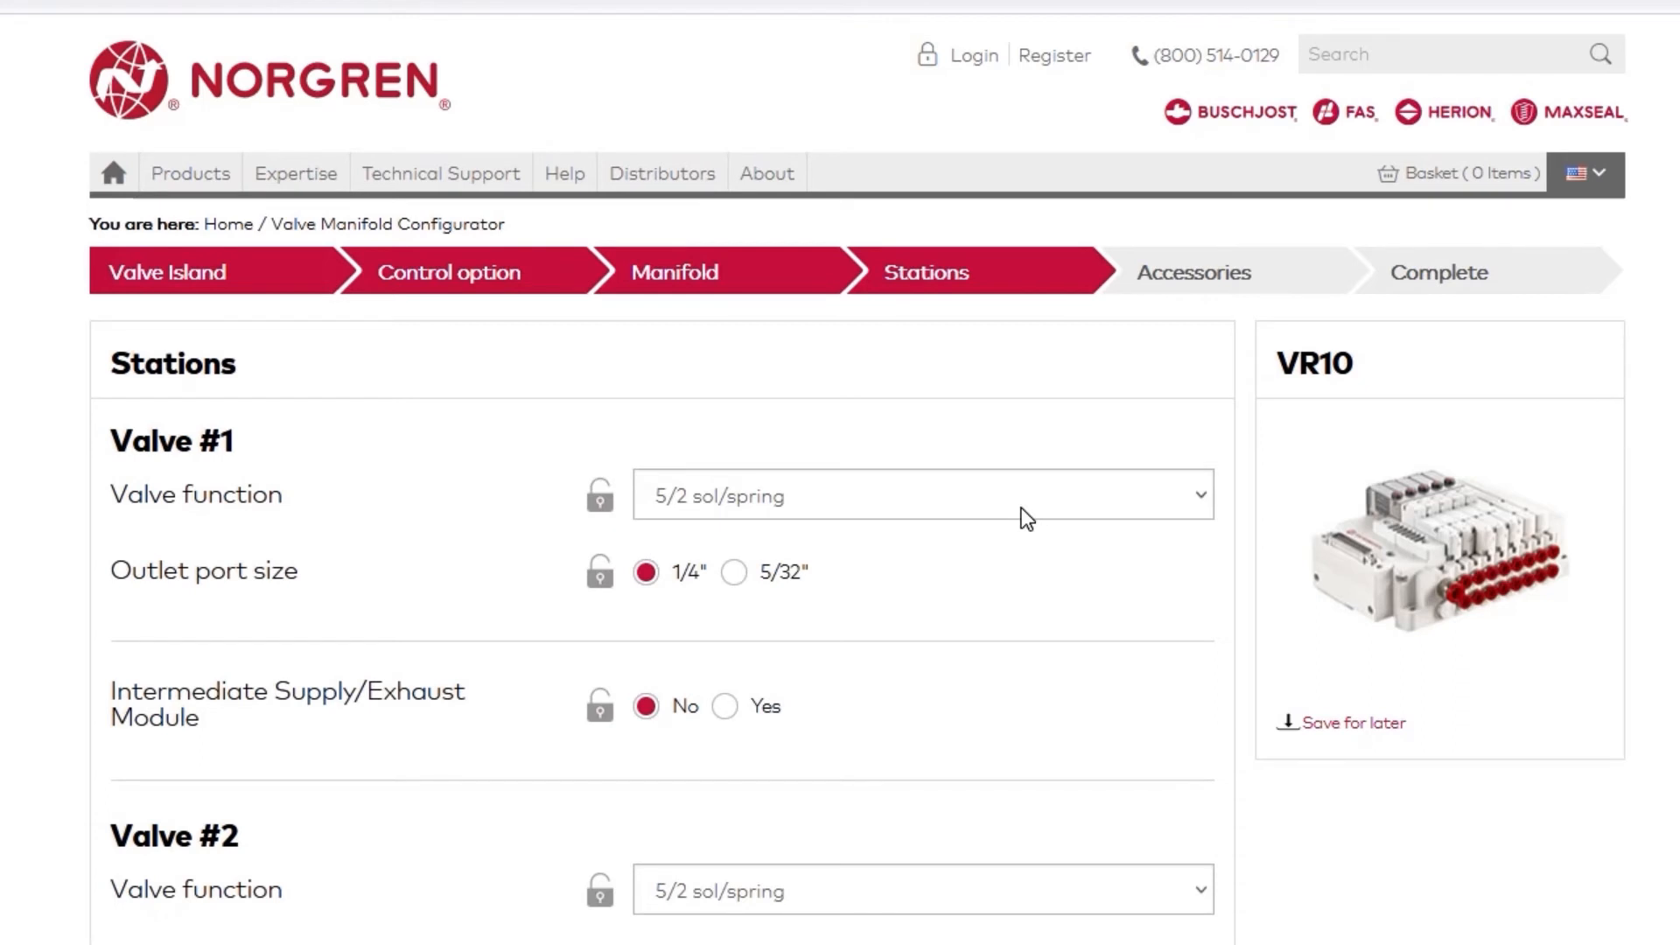
pyautogui.moveTo(1121, 542)
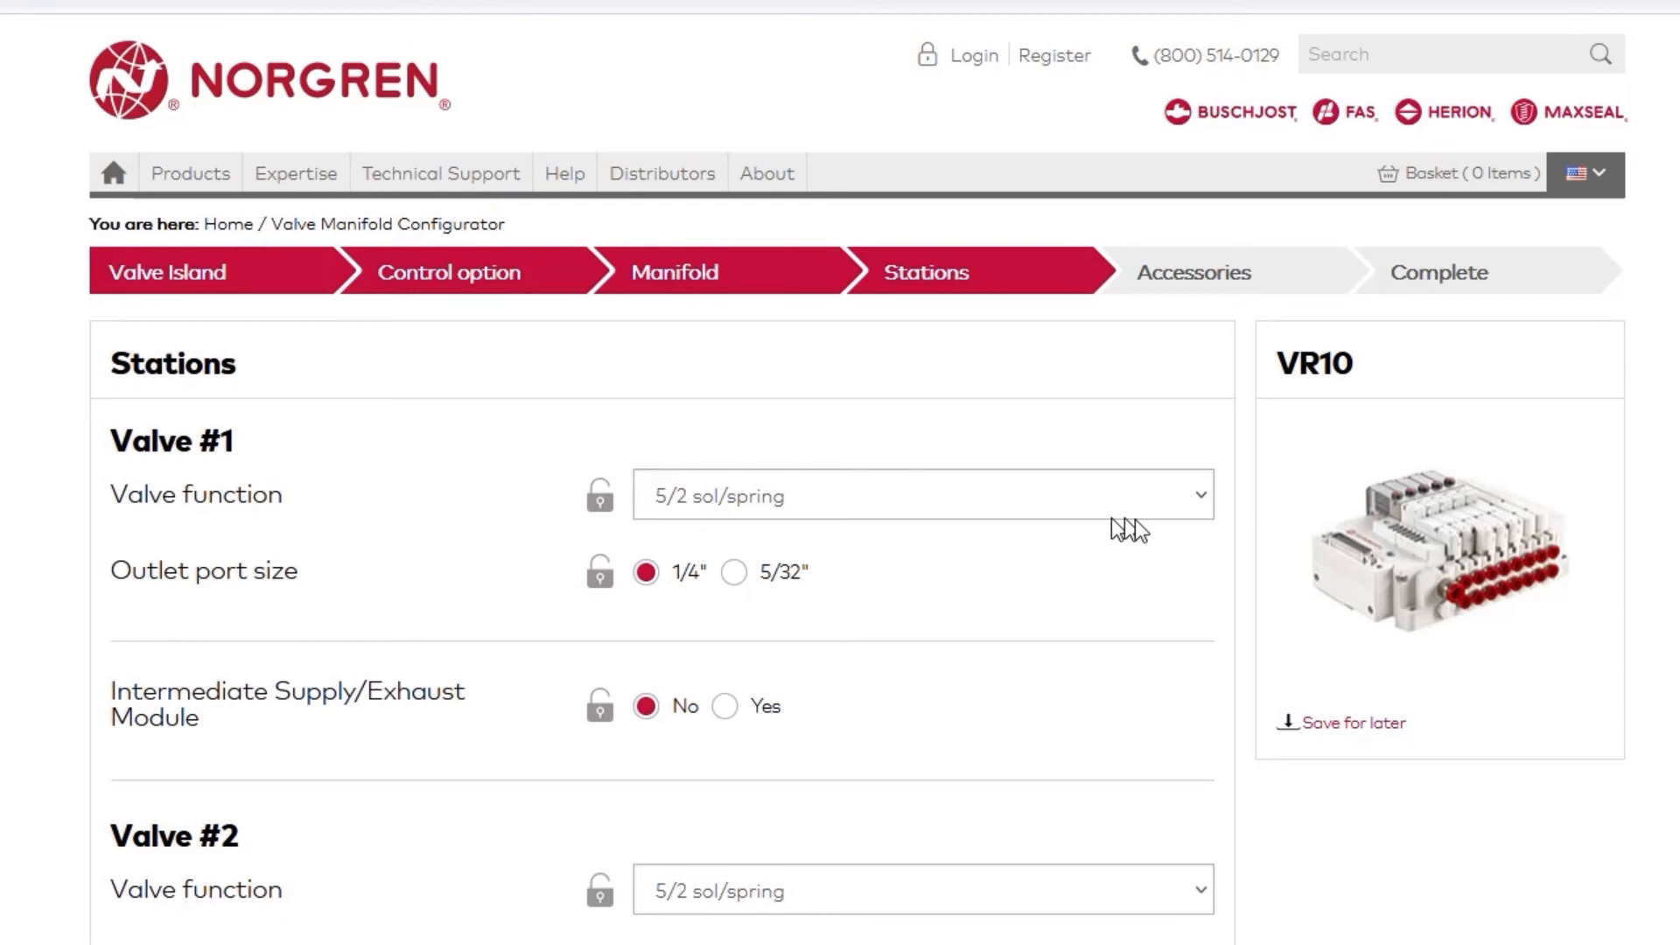
pyautogui.click(920, 497)
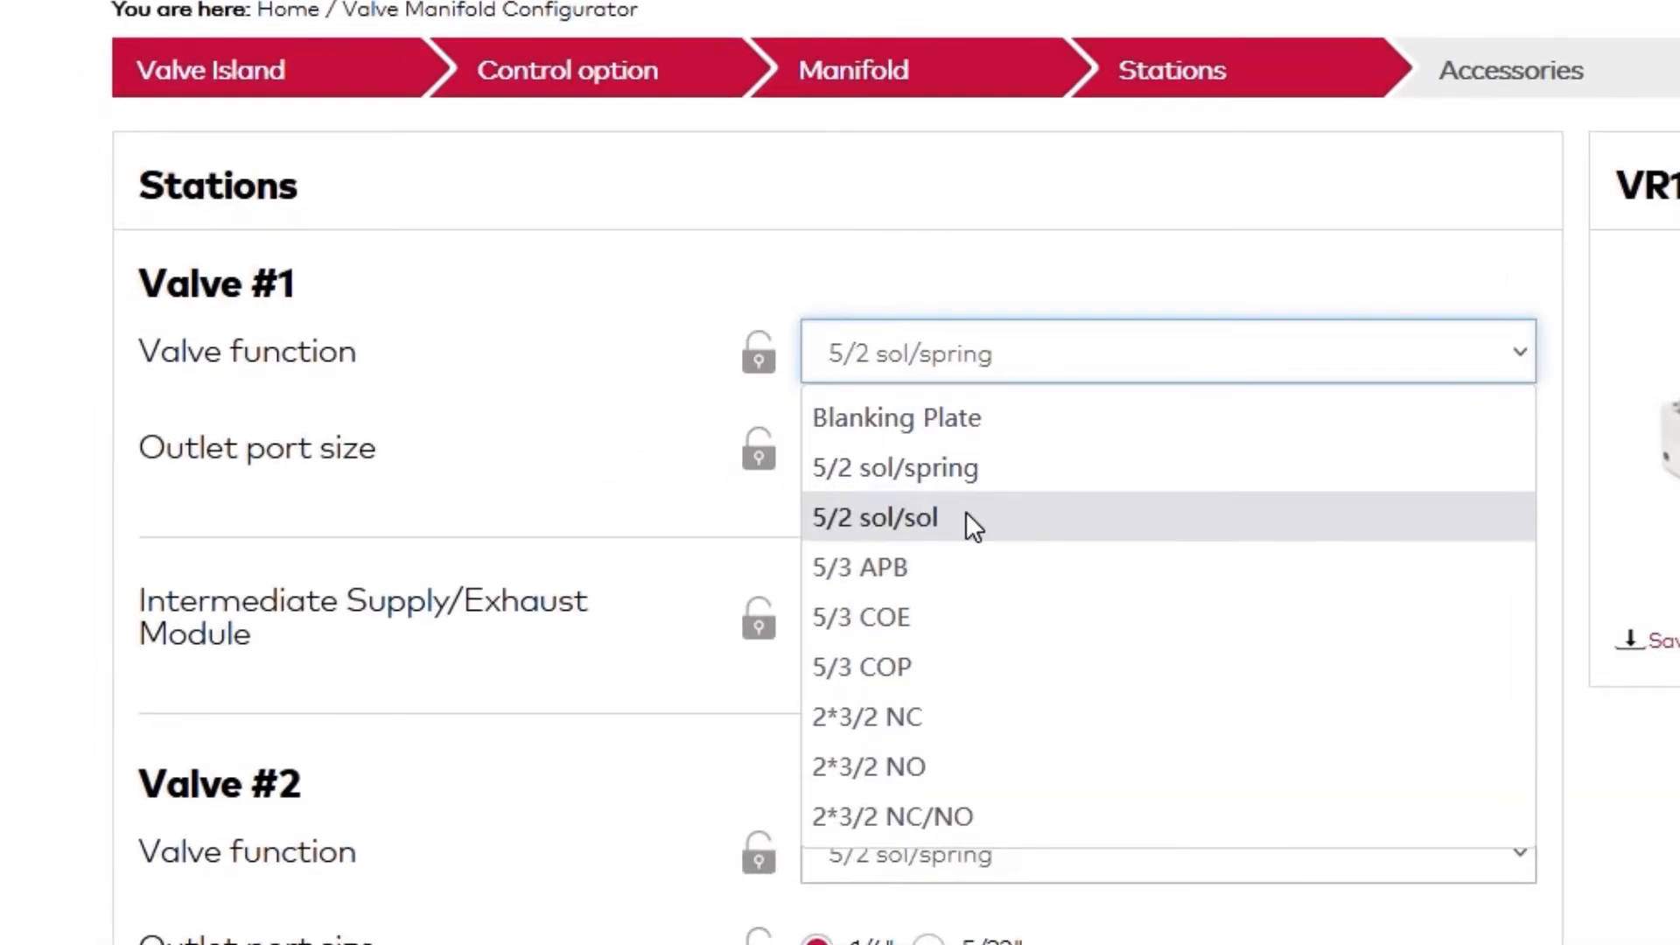
pyautogui.moveTo(898, 738)
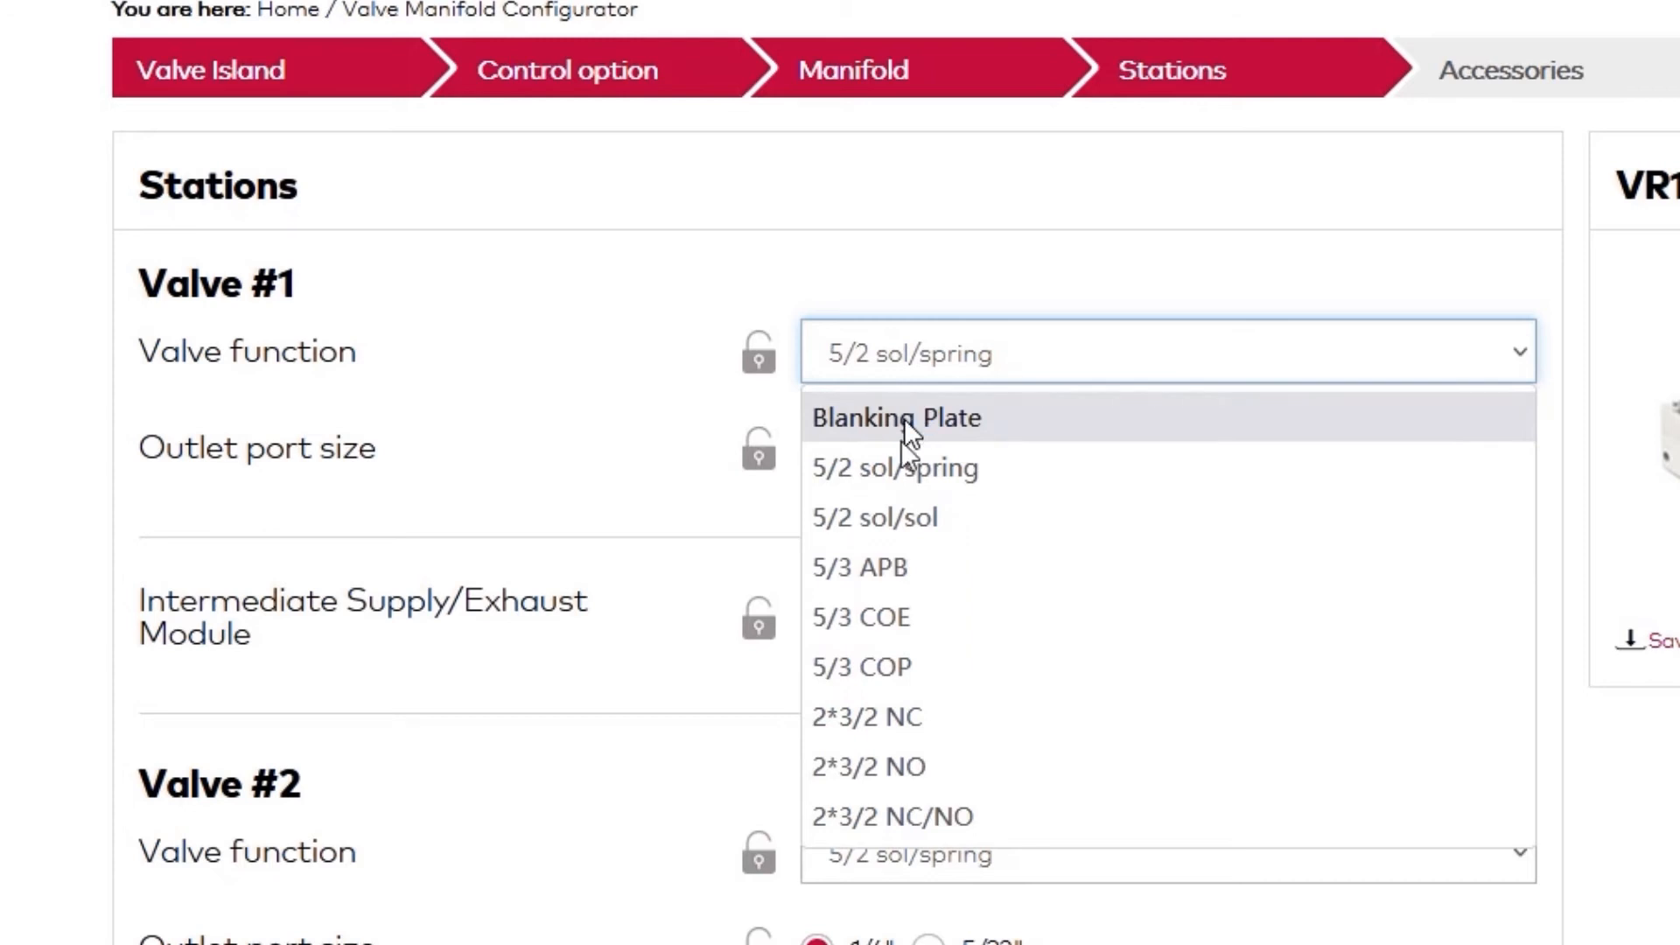
pyautogui.moveTo(893, 743)
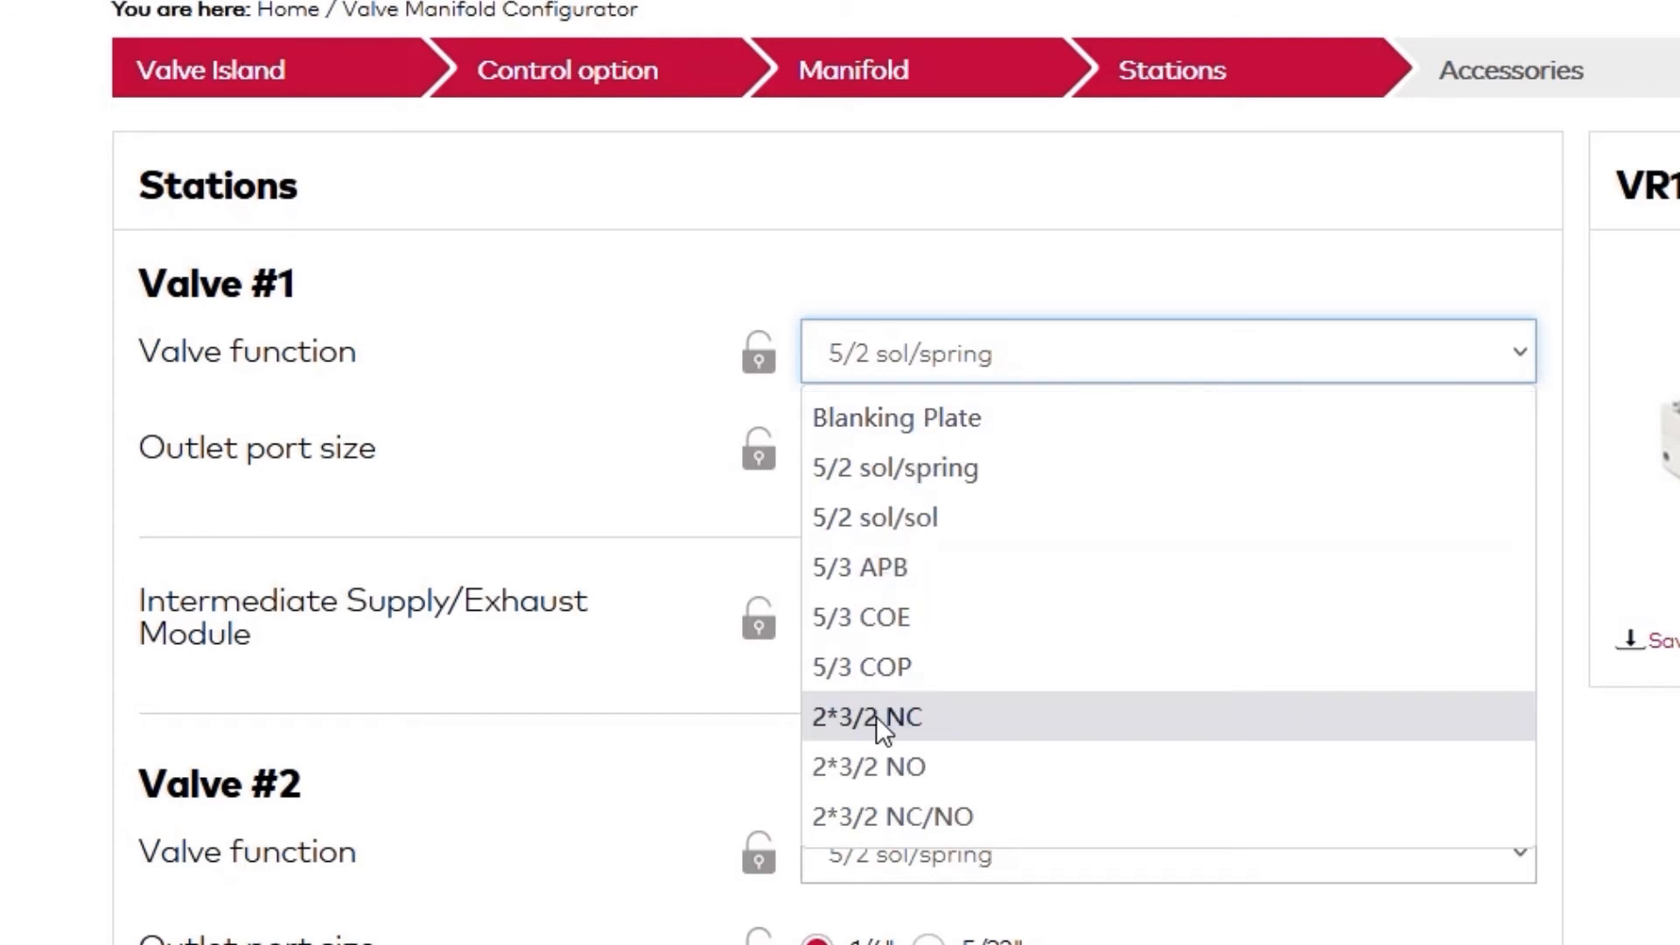
pyautogui.click(871, 718)
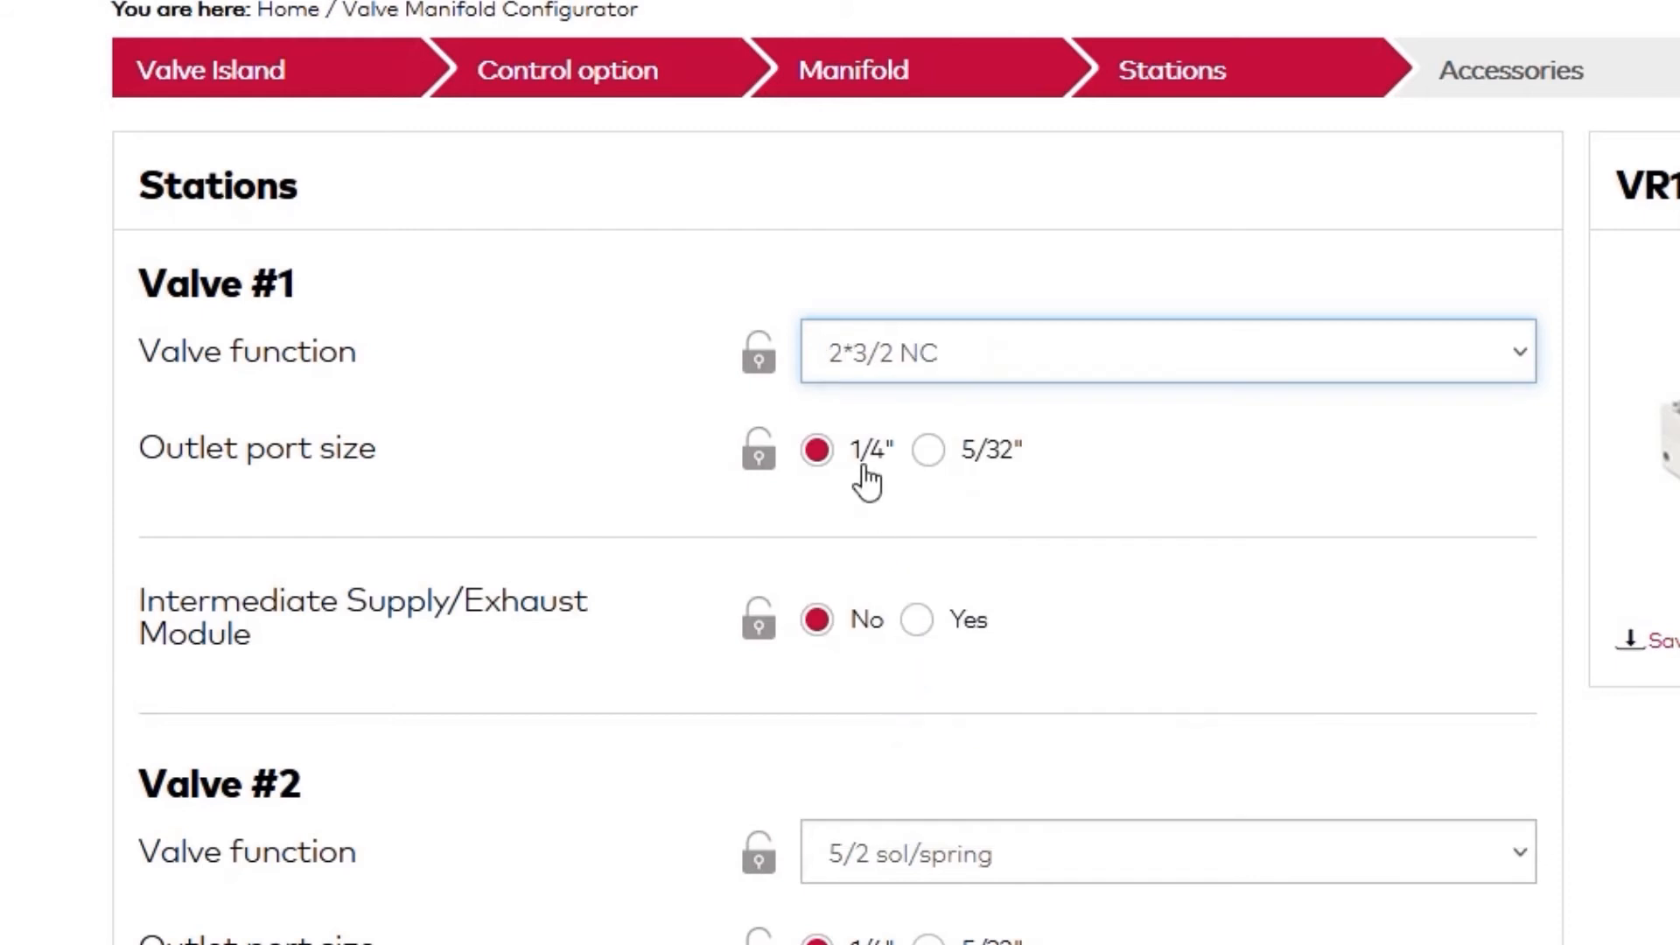
pyautogui.moveTo(1001, 485)
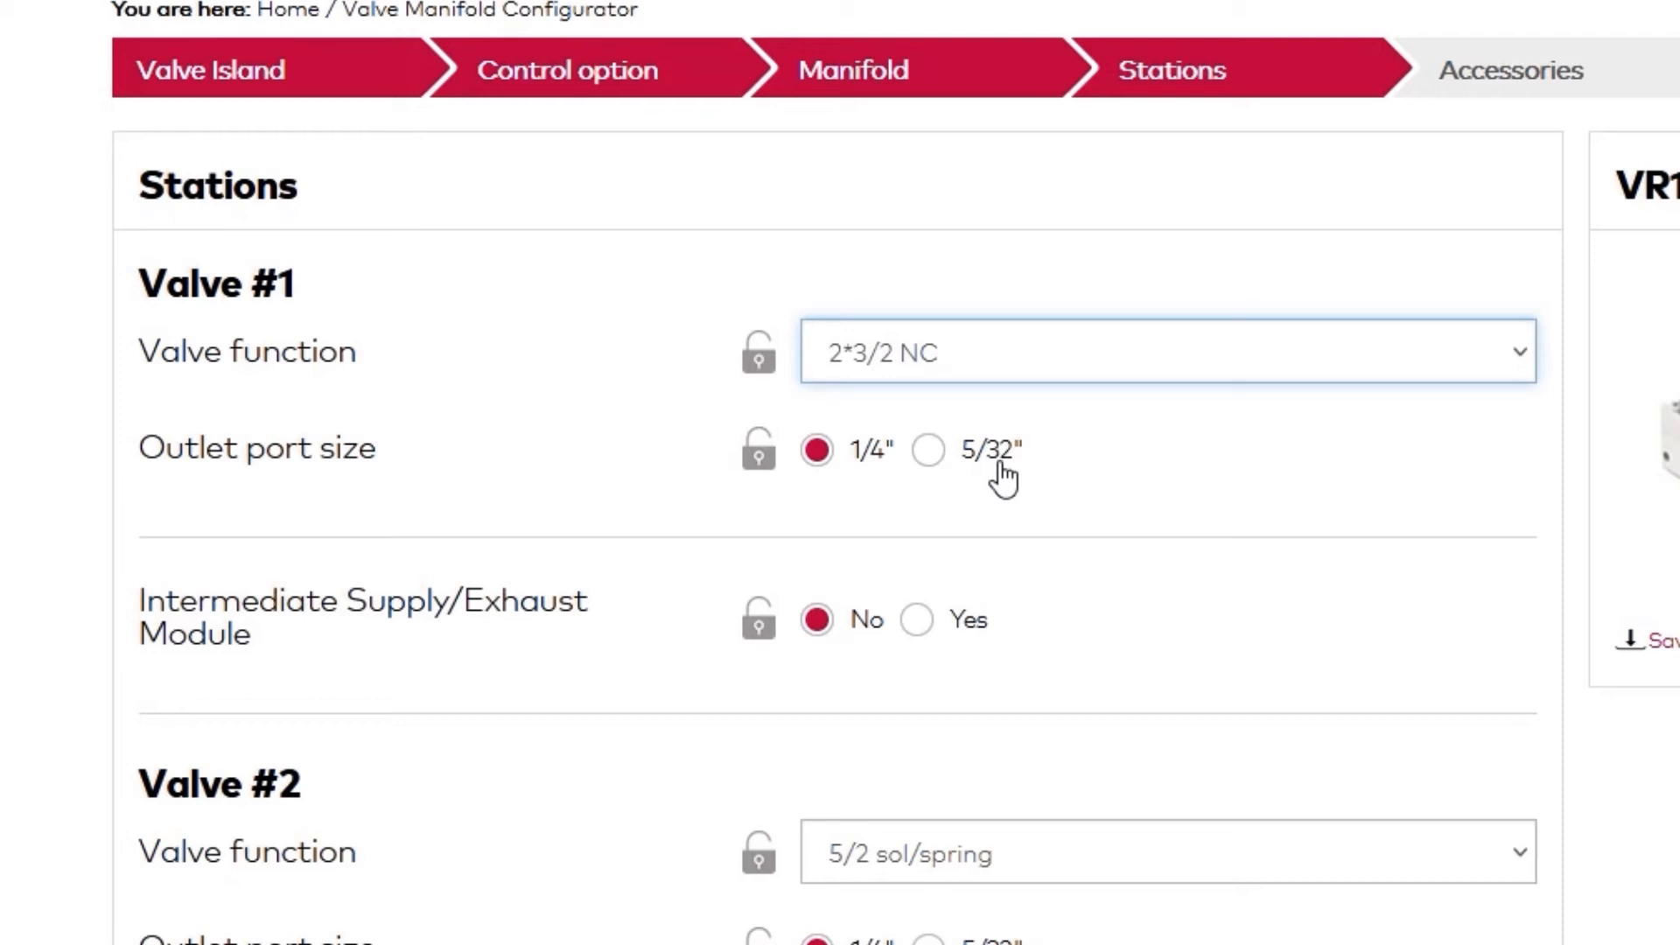
pyautogui.moveTo(858, 501)
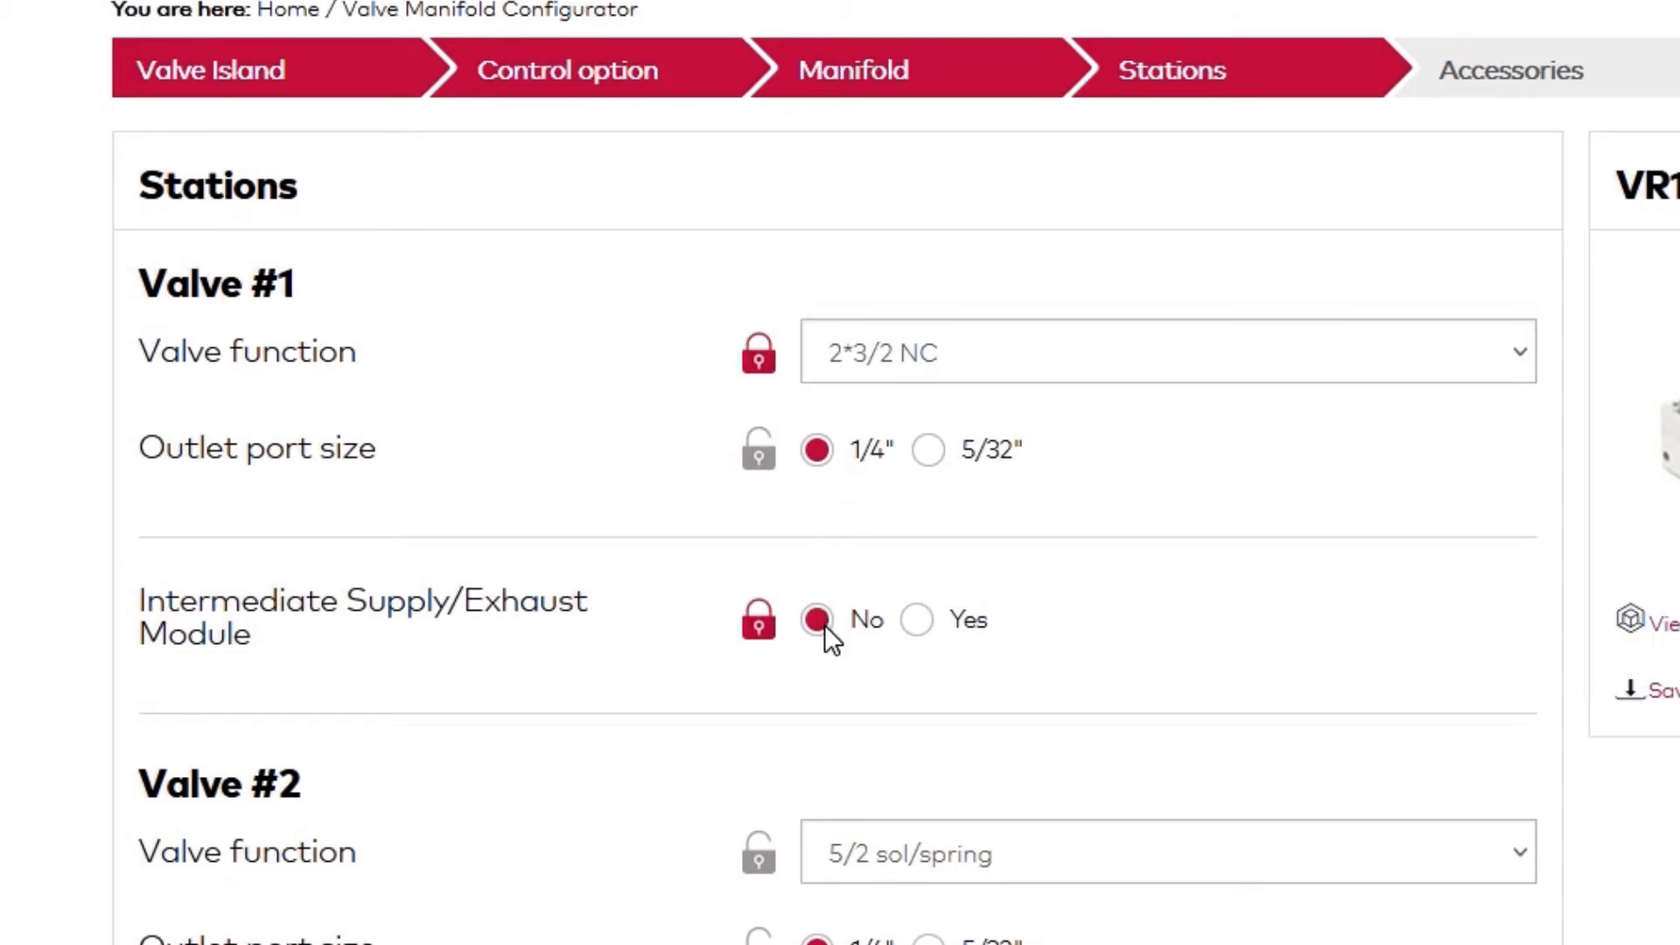
# Step: Add an intermediate supply/exhaust module and a pressure zone to Valve #1
pyautogui.click(917, 621)
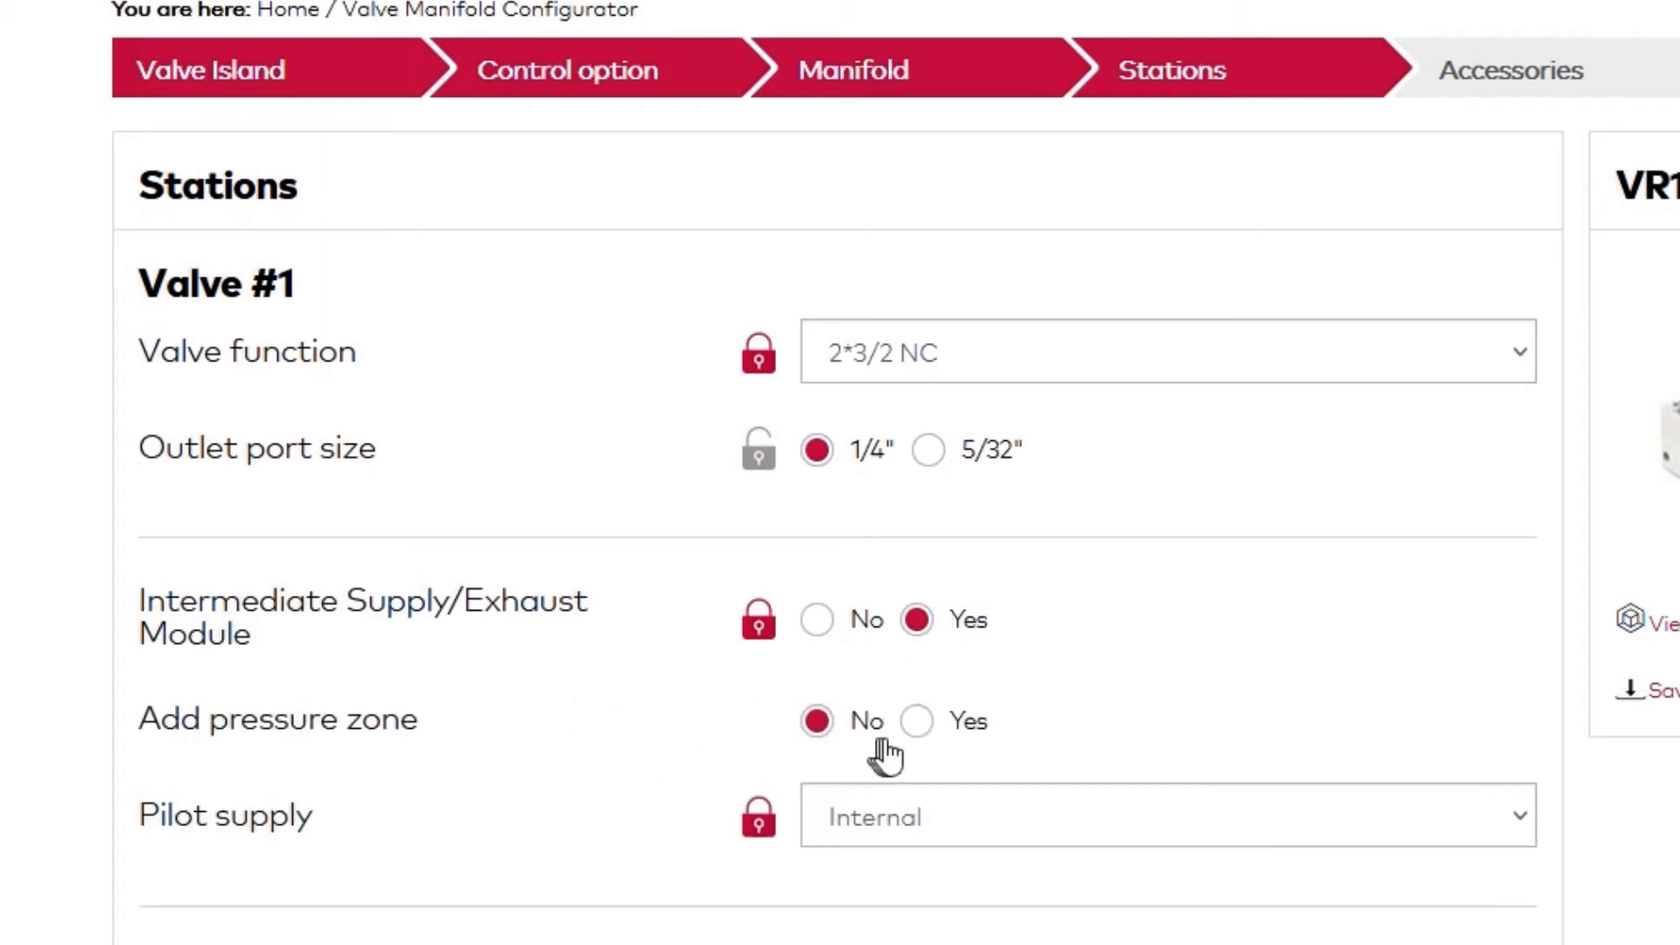
pyautogui.click(917, 721)
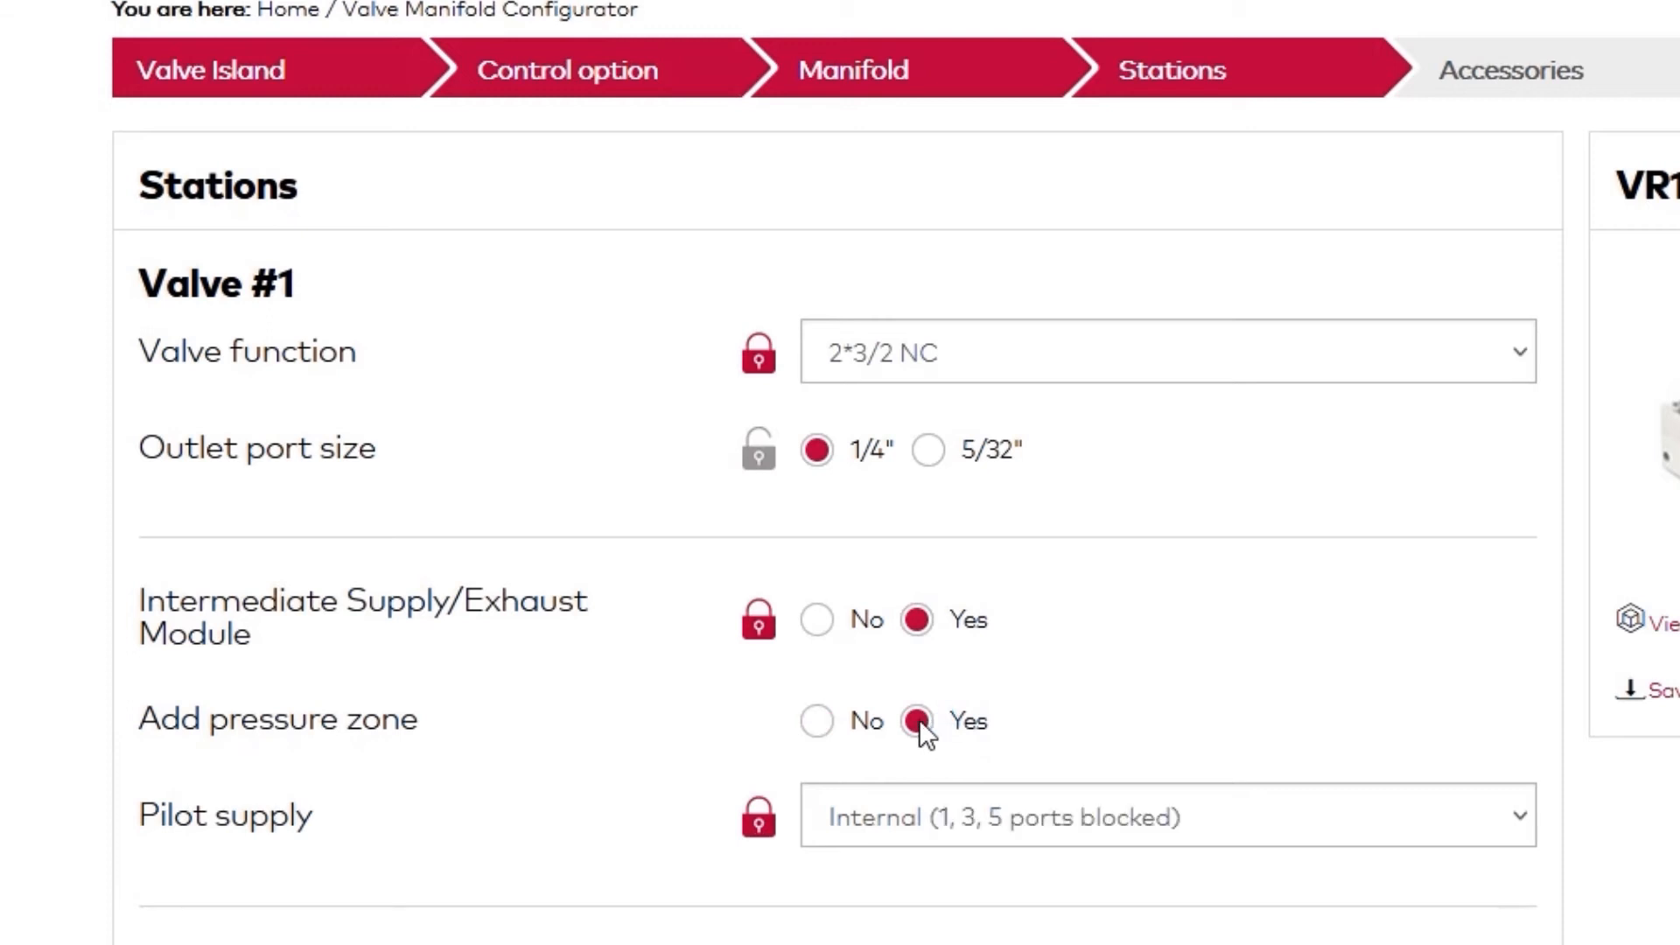
pyautogui.scroll(-3)
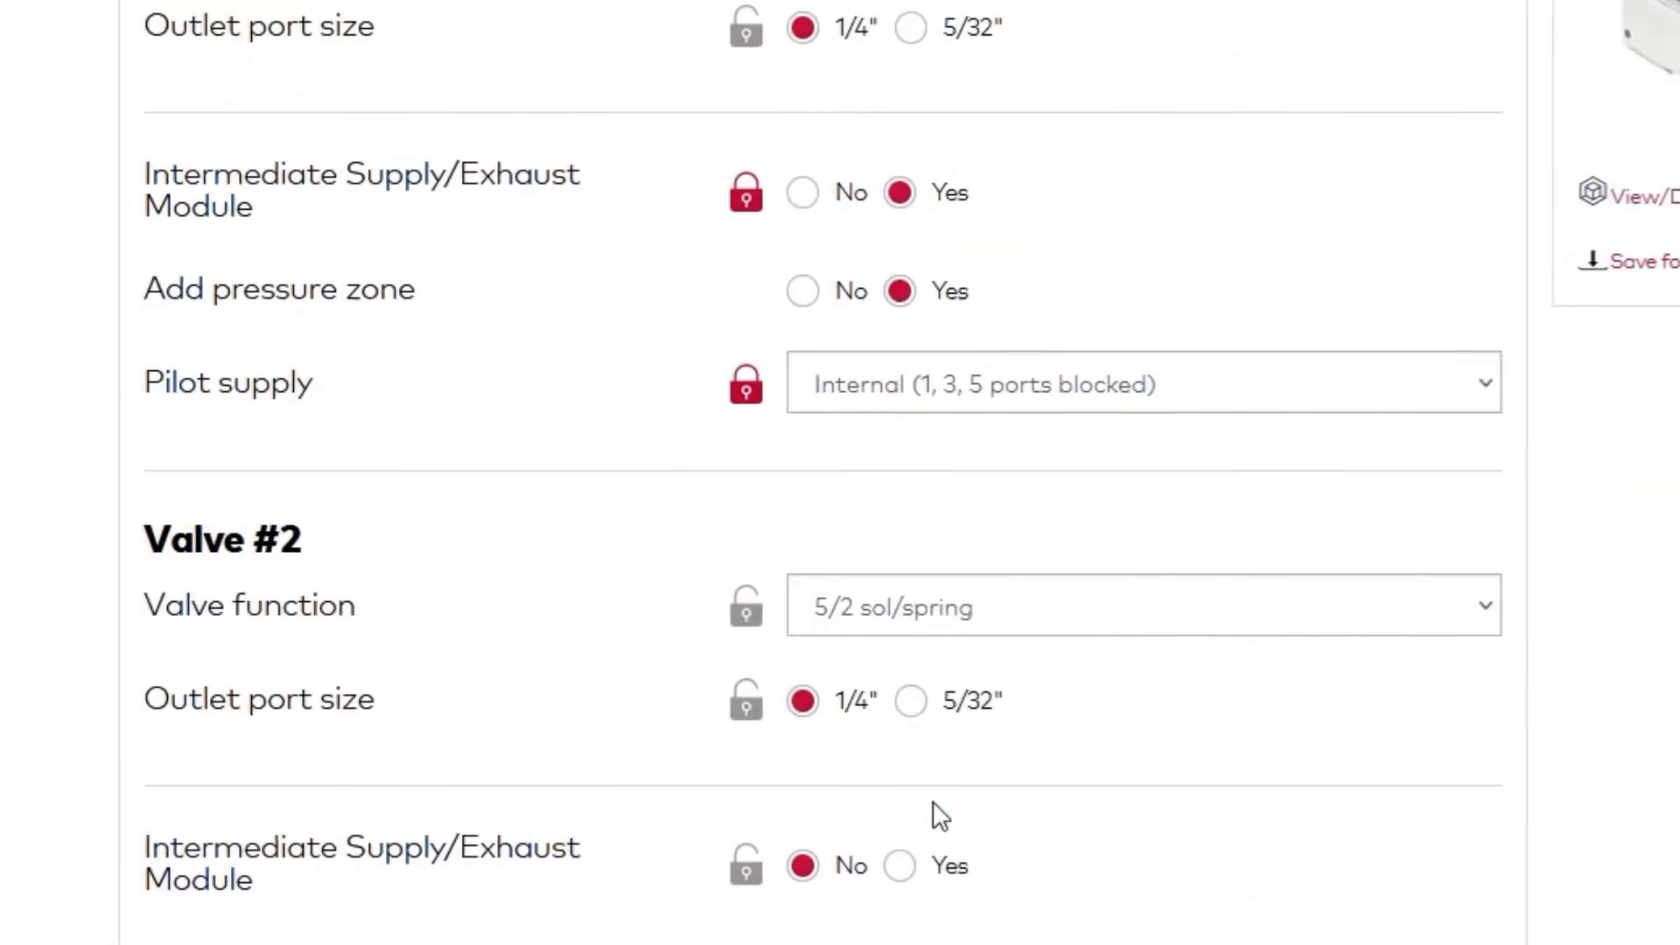
pyautogui.scroll(-3)
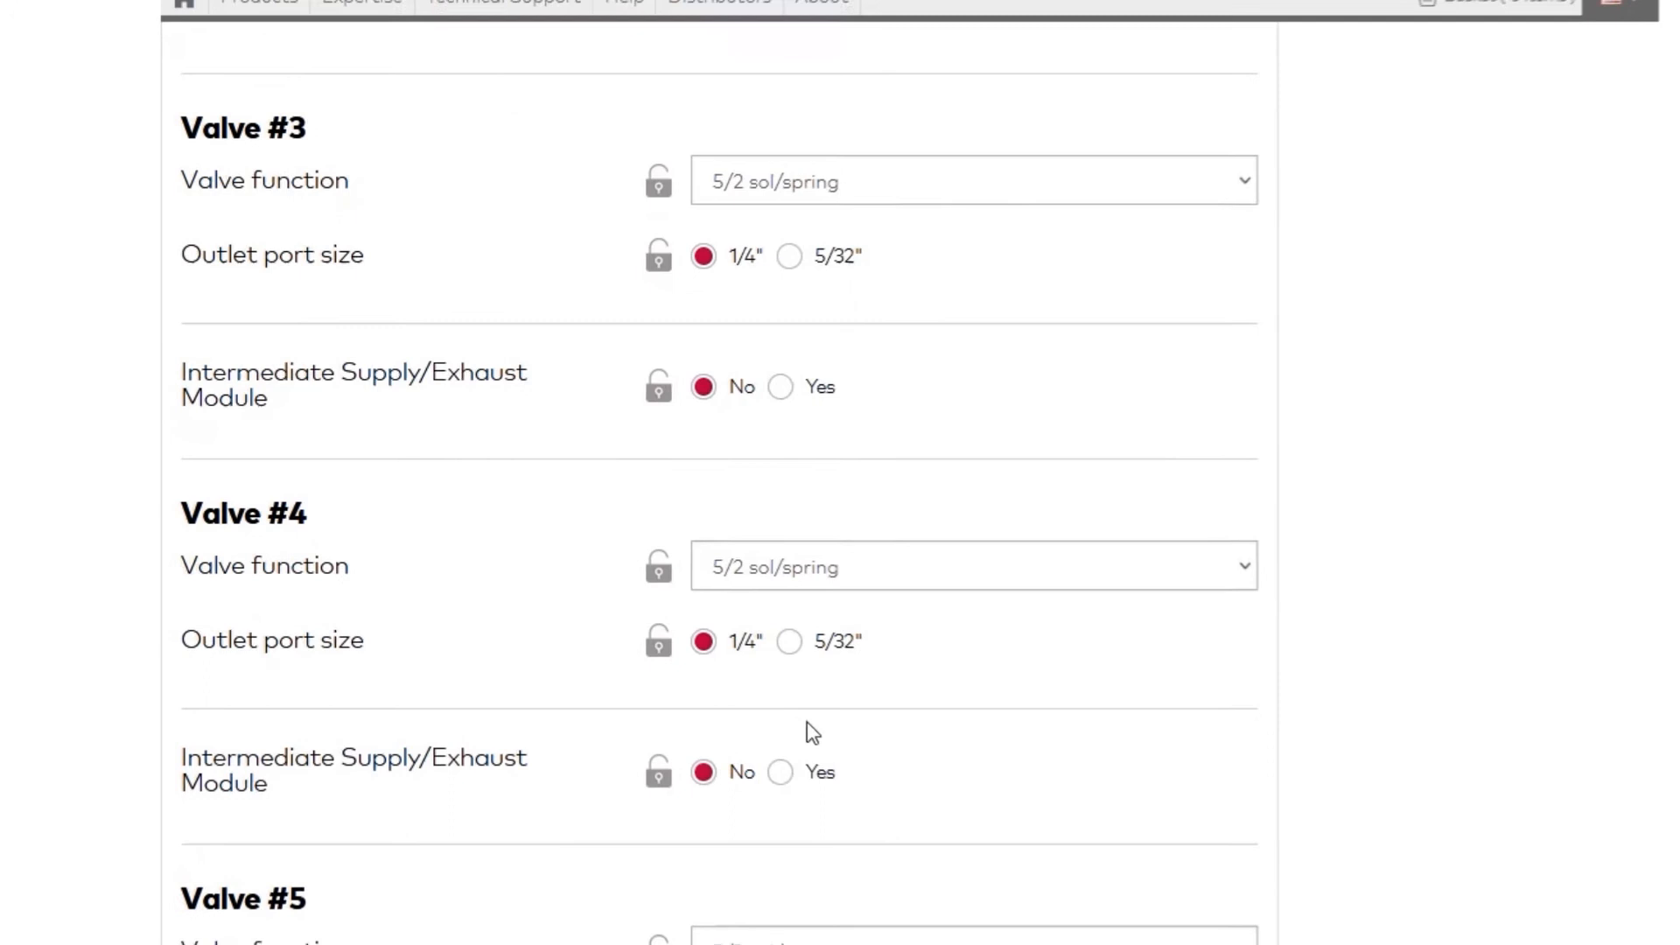
pyautogui.scroll(-3)
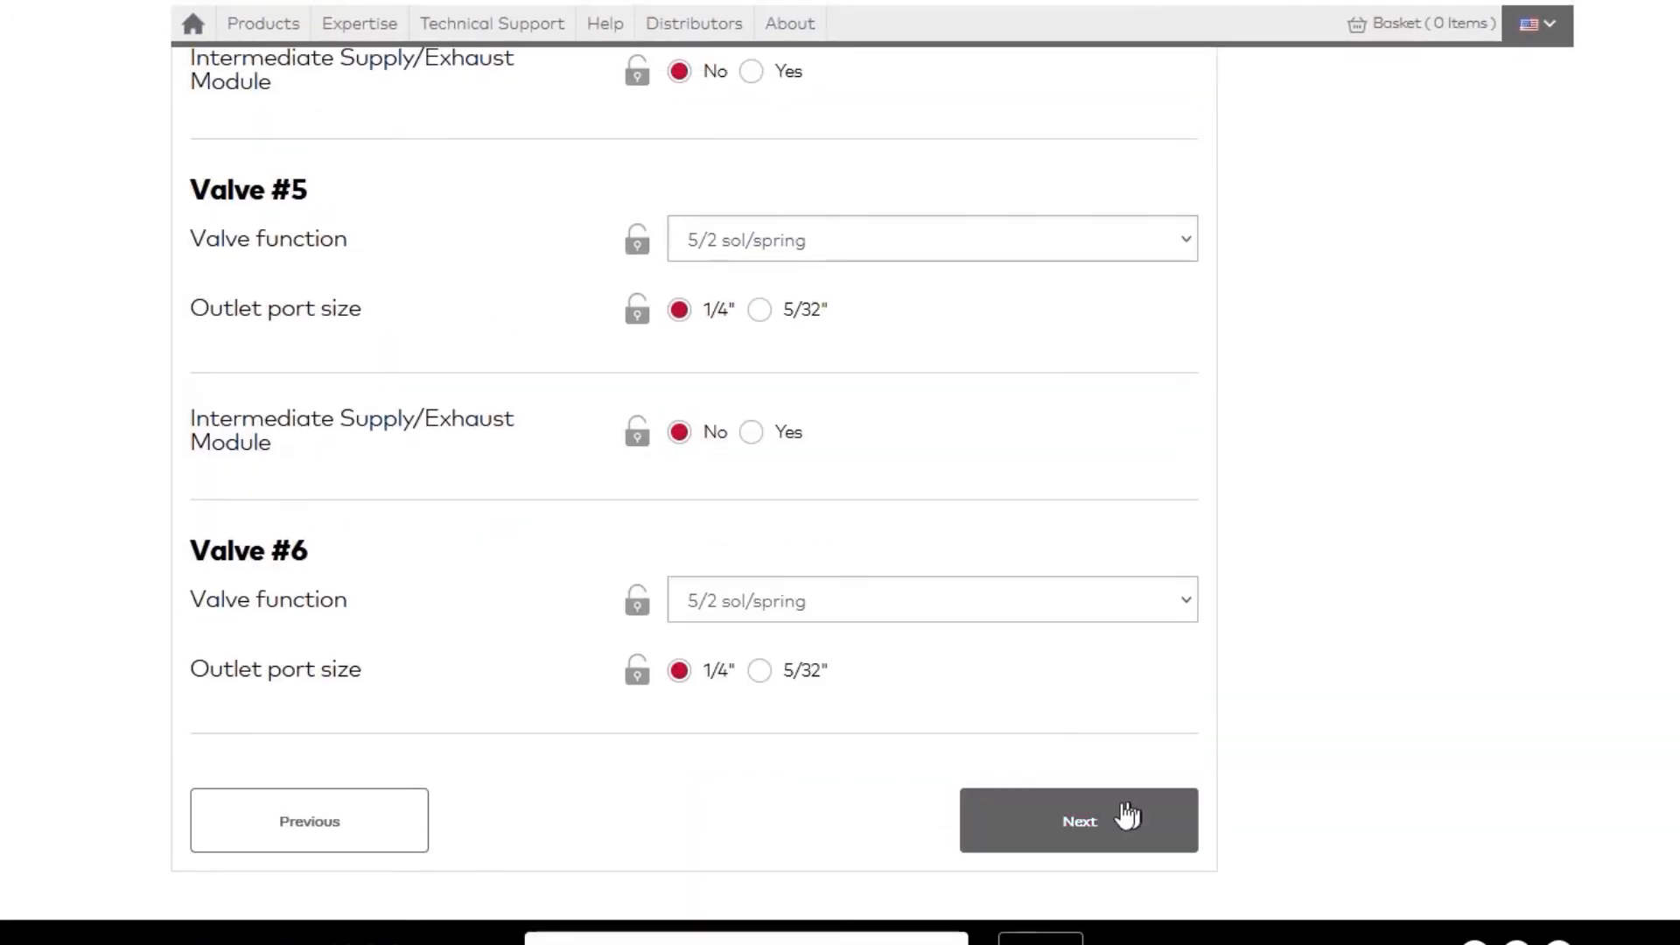
# Step: Pass through Accessories with defaults to the completed configuration VR1006EC00-00032
pyautogui.click(1080, 821)
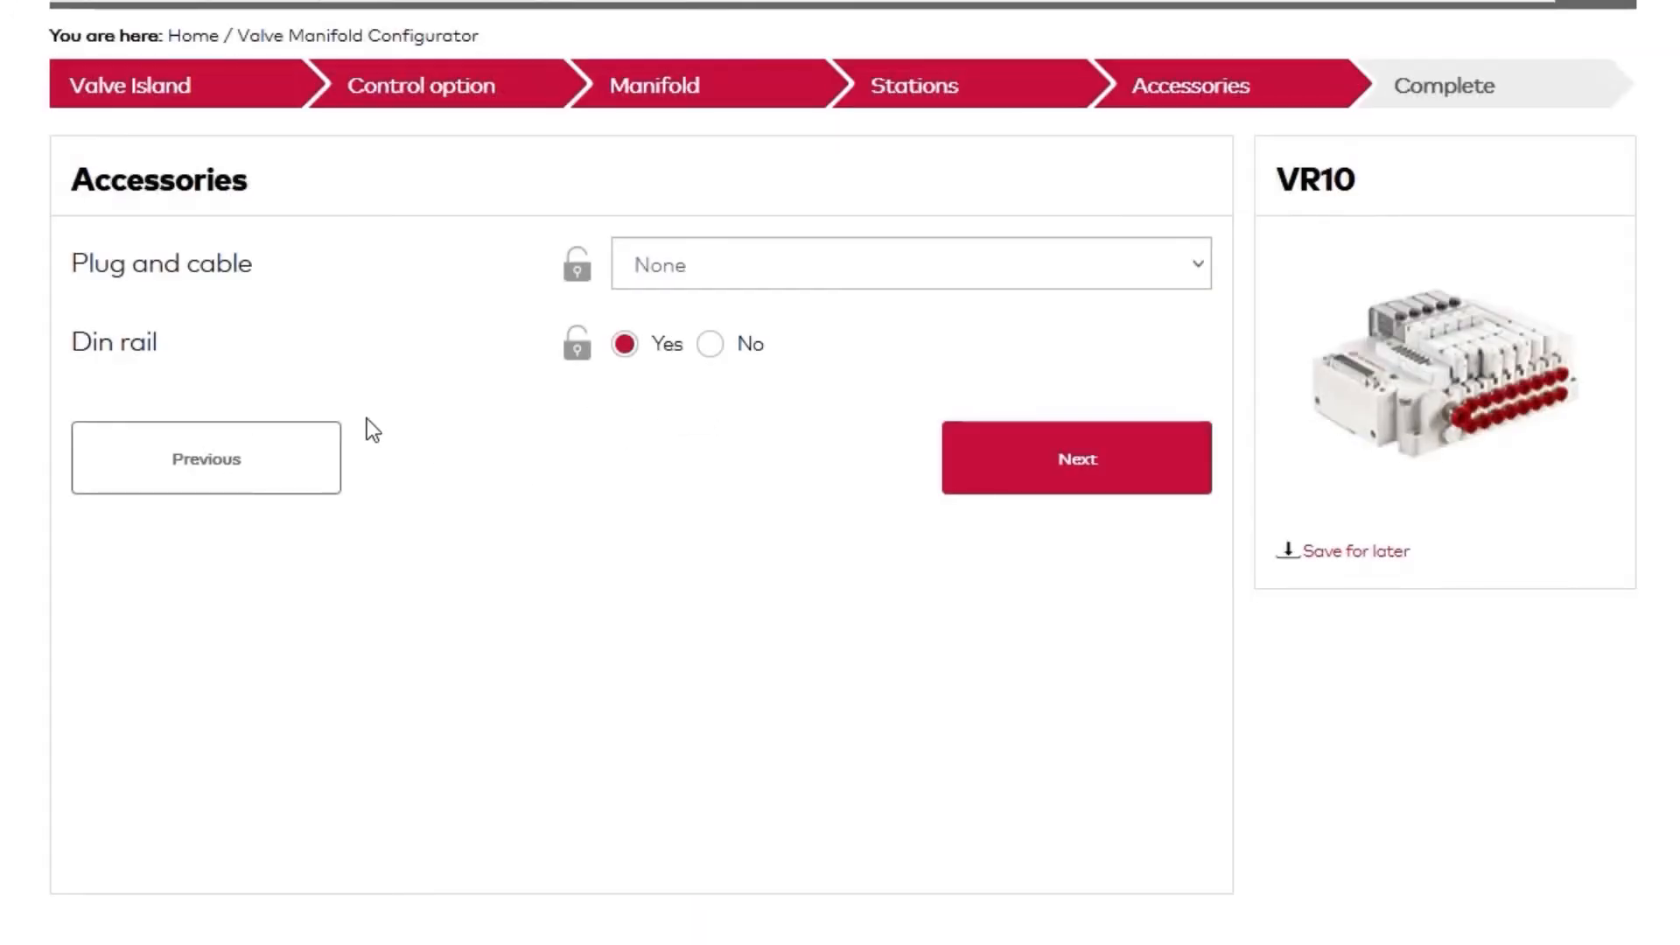
pyautogui.moveTo(728, 304)
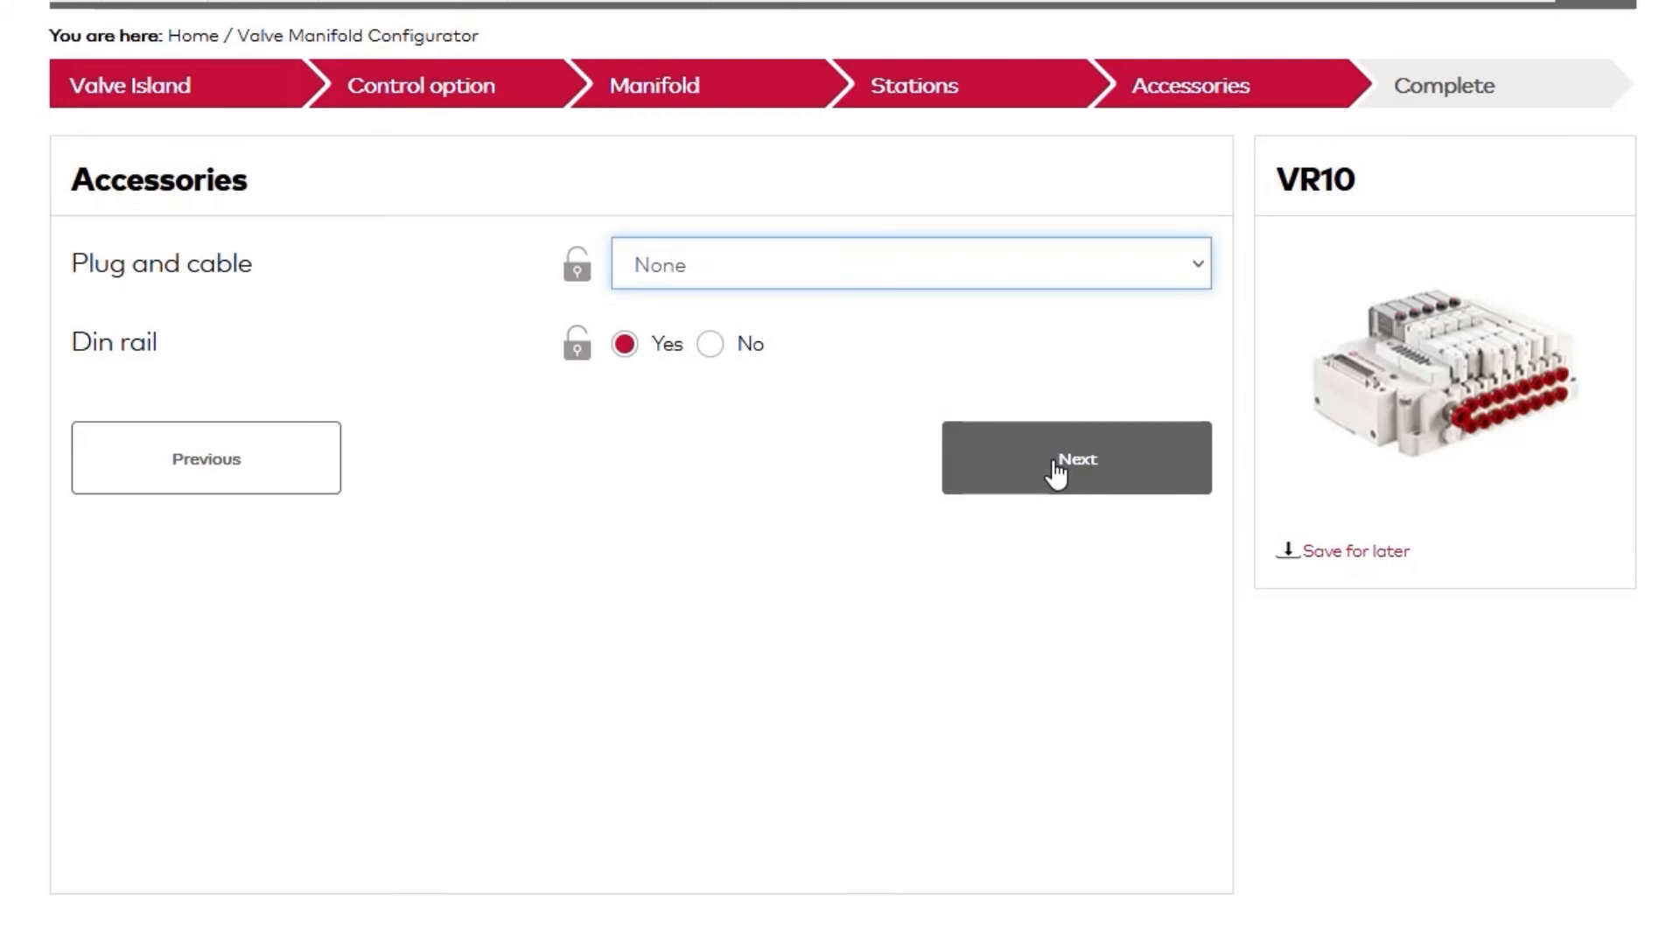
pyautogui.click(1072, 459)
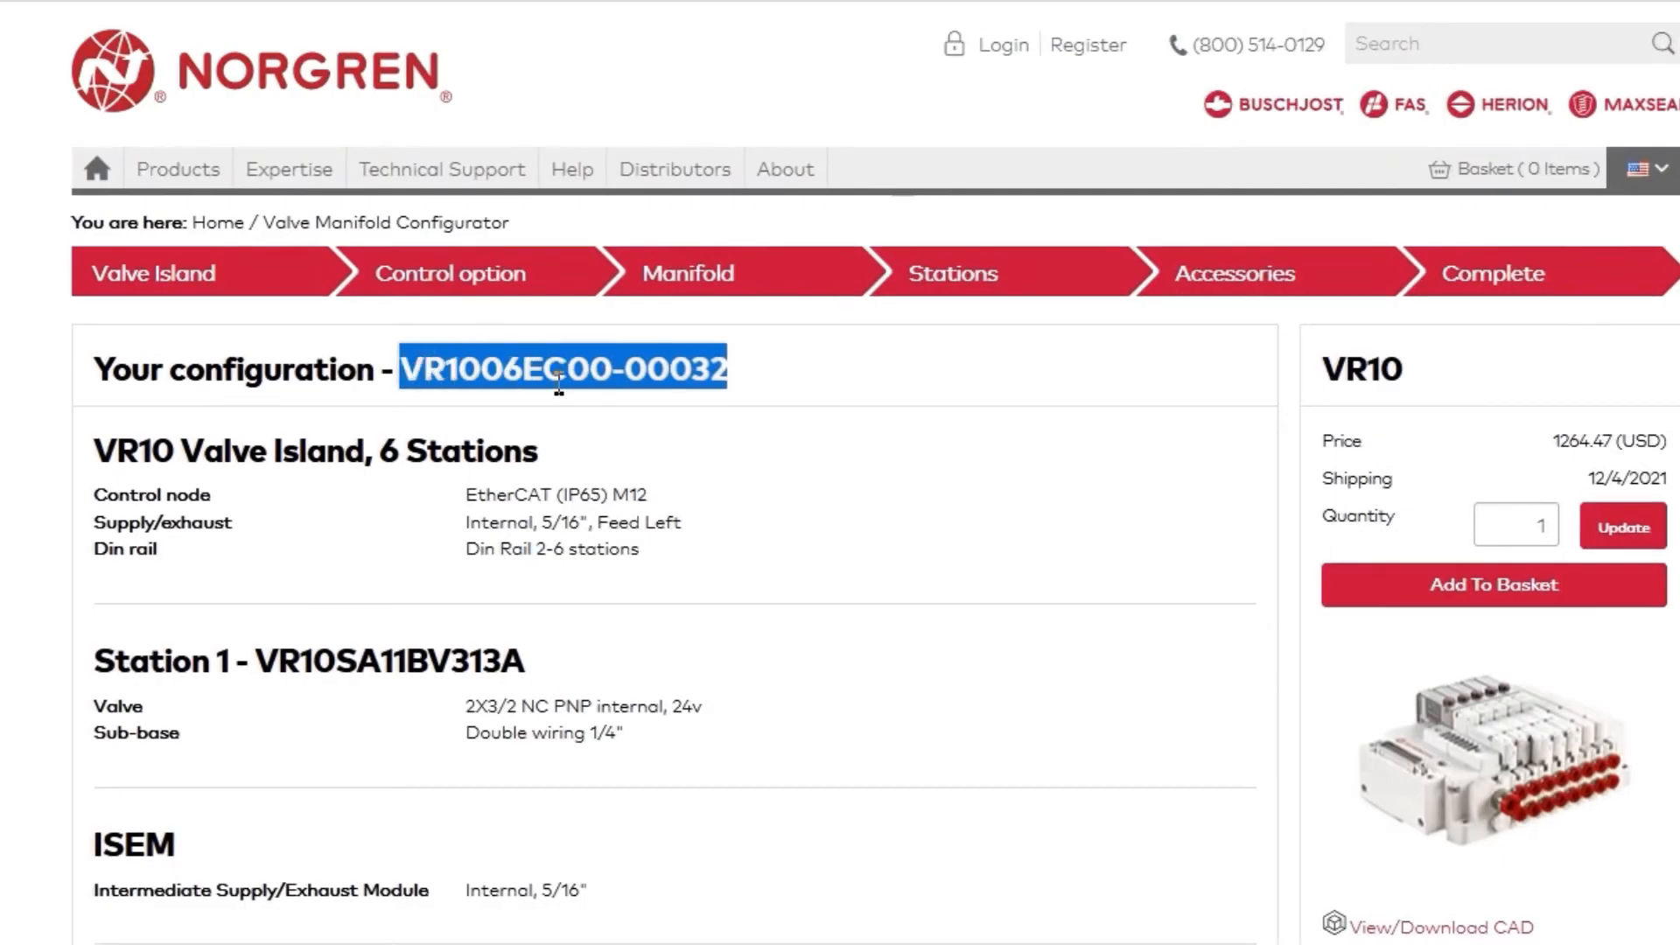
# Step: Look up part number VR1006EC00-00032 on the Configurators page to reopen its configuration
pyautogui.click(443, 170)
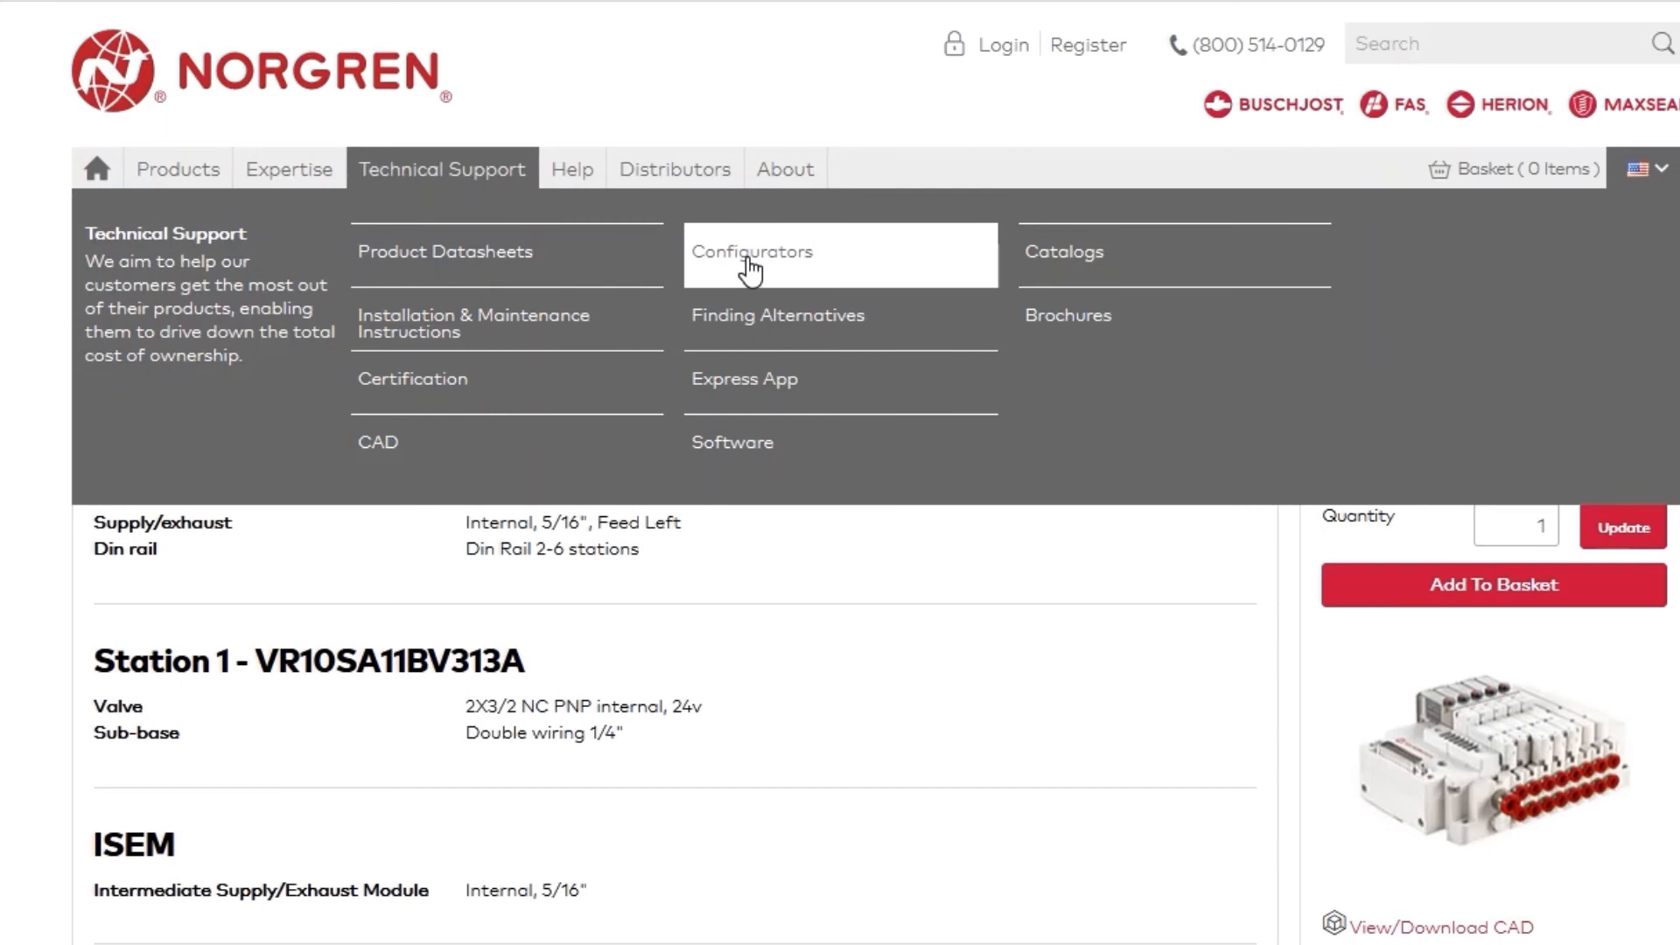
pyautogui.click(752, 252)
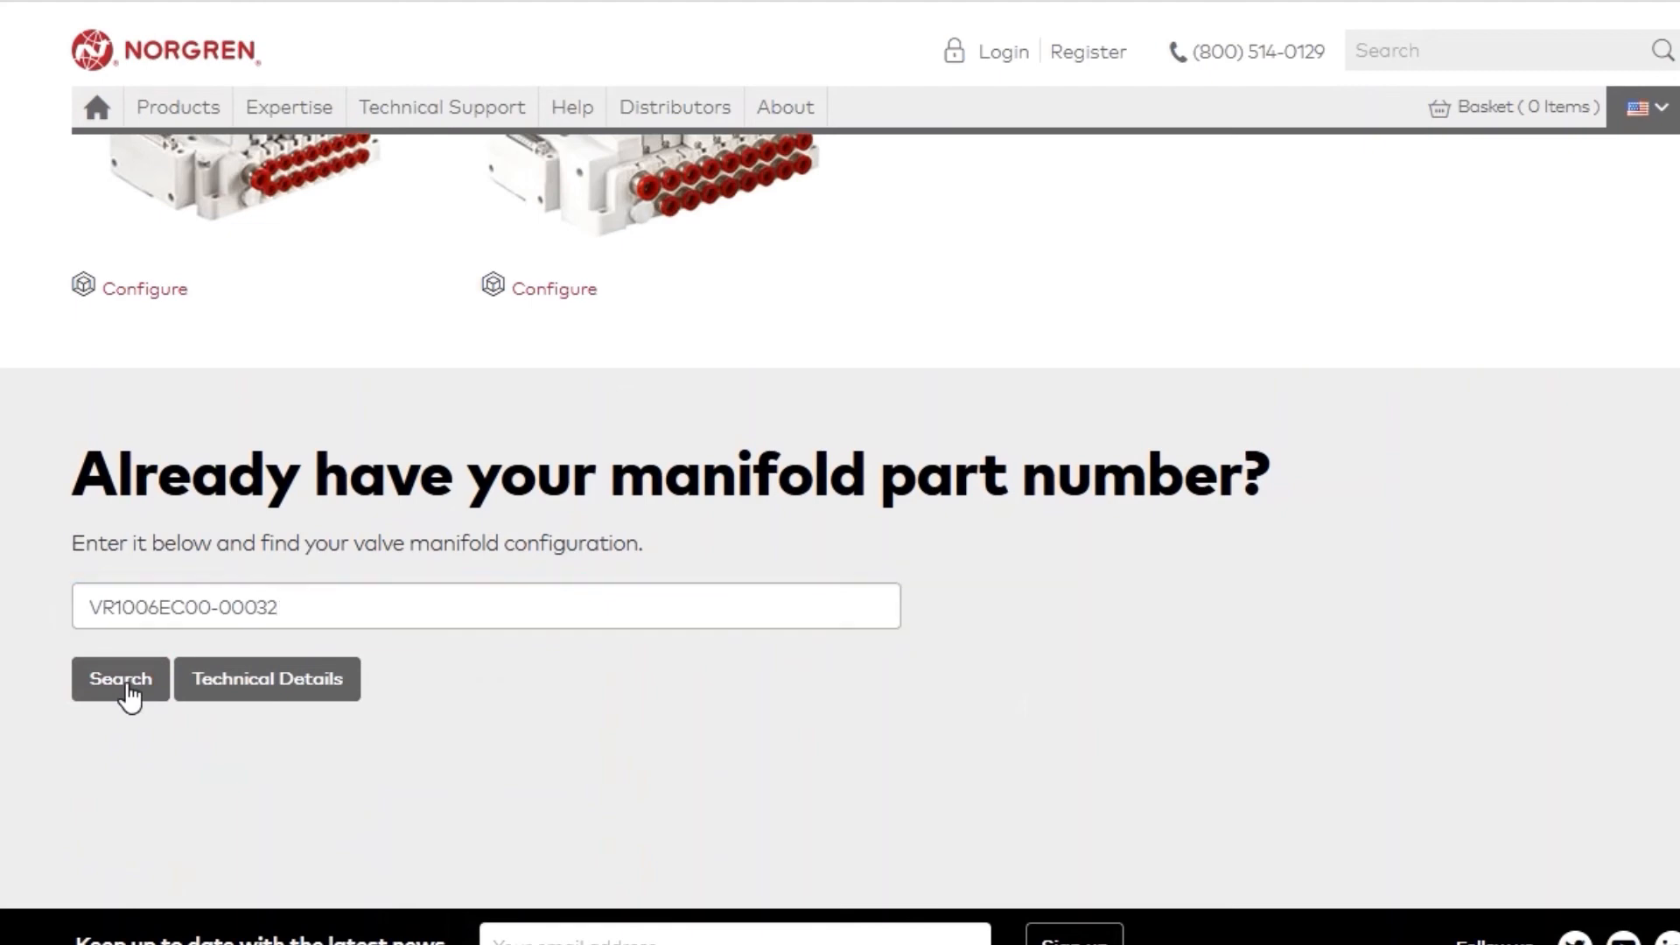
pyautogui.click(119, 679)
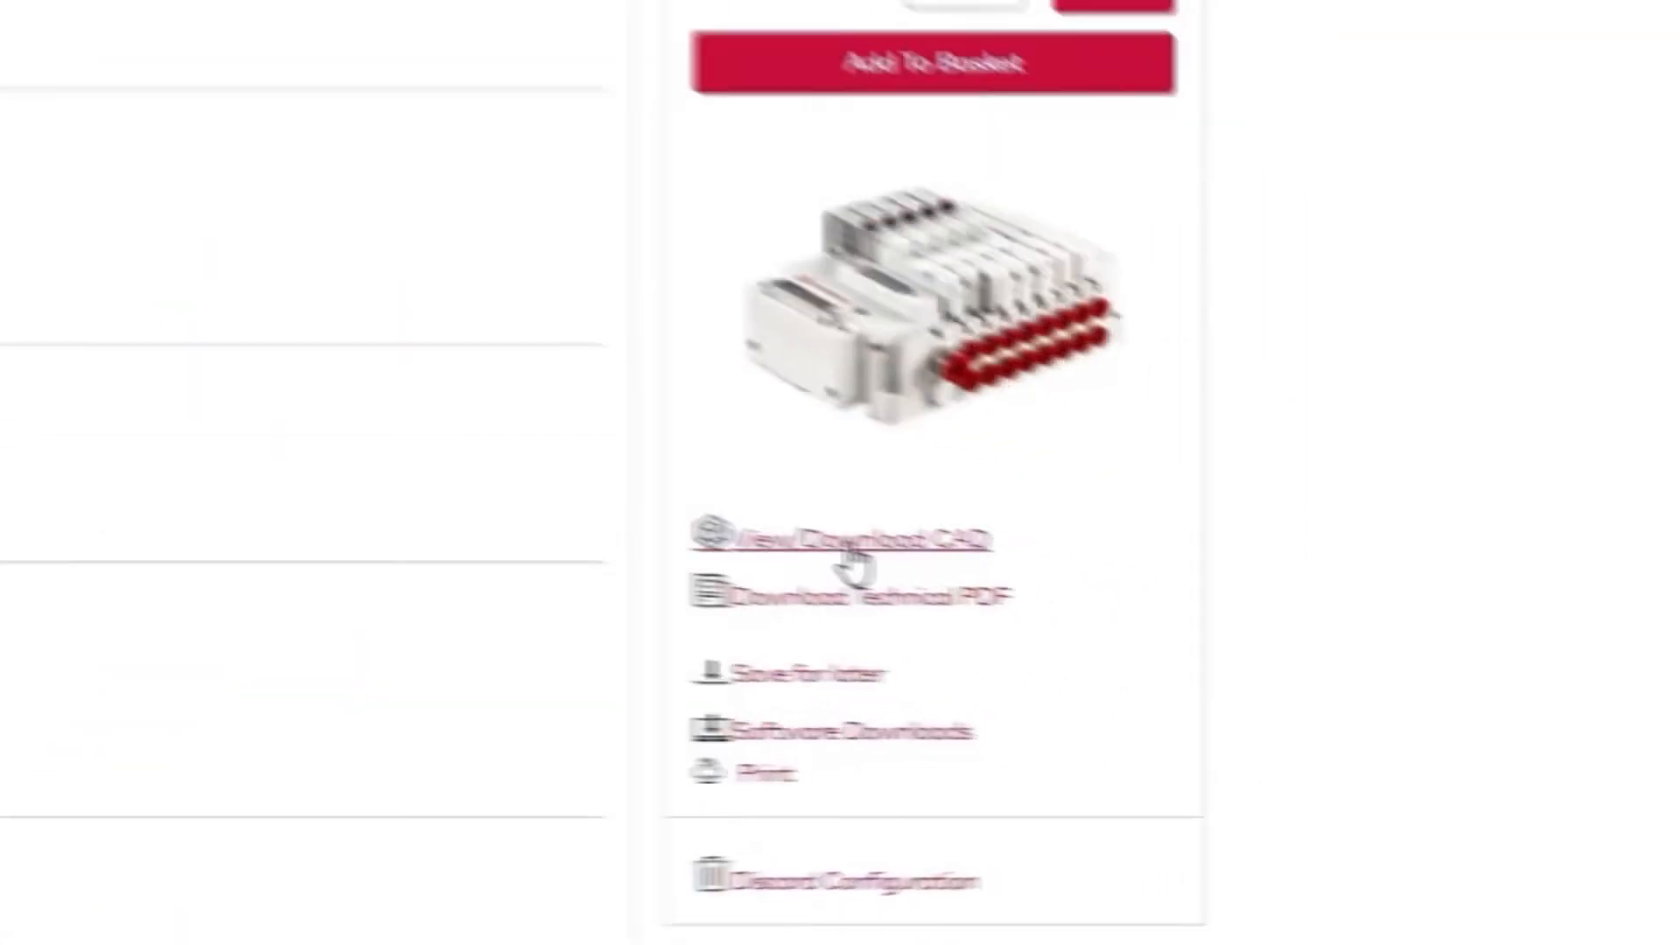
pyautogui.click(857, 539)
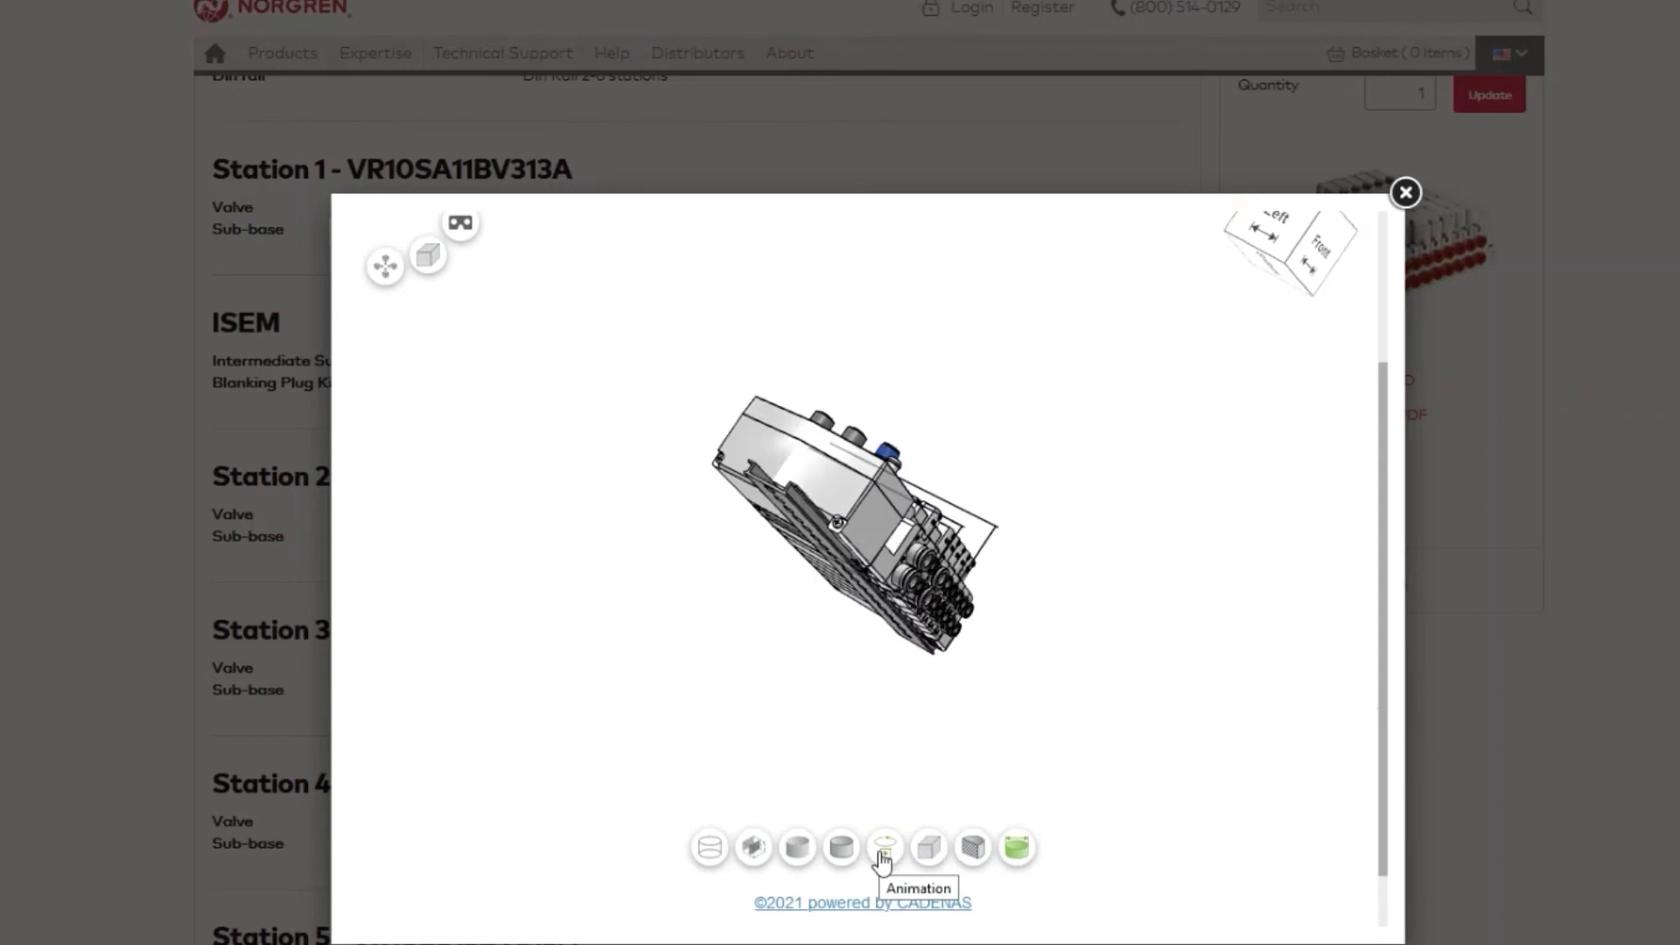
pyautogui.click(884, 854)
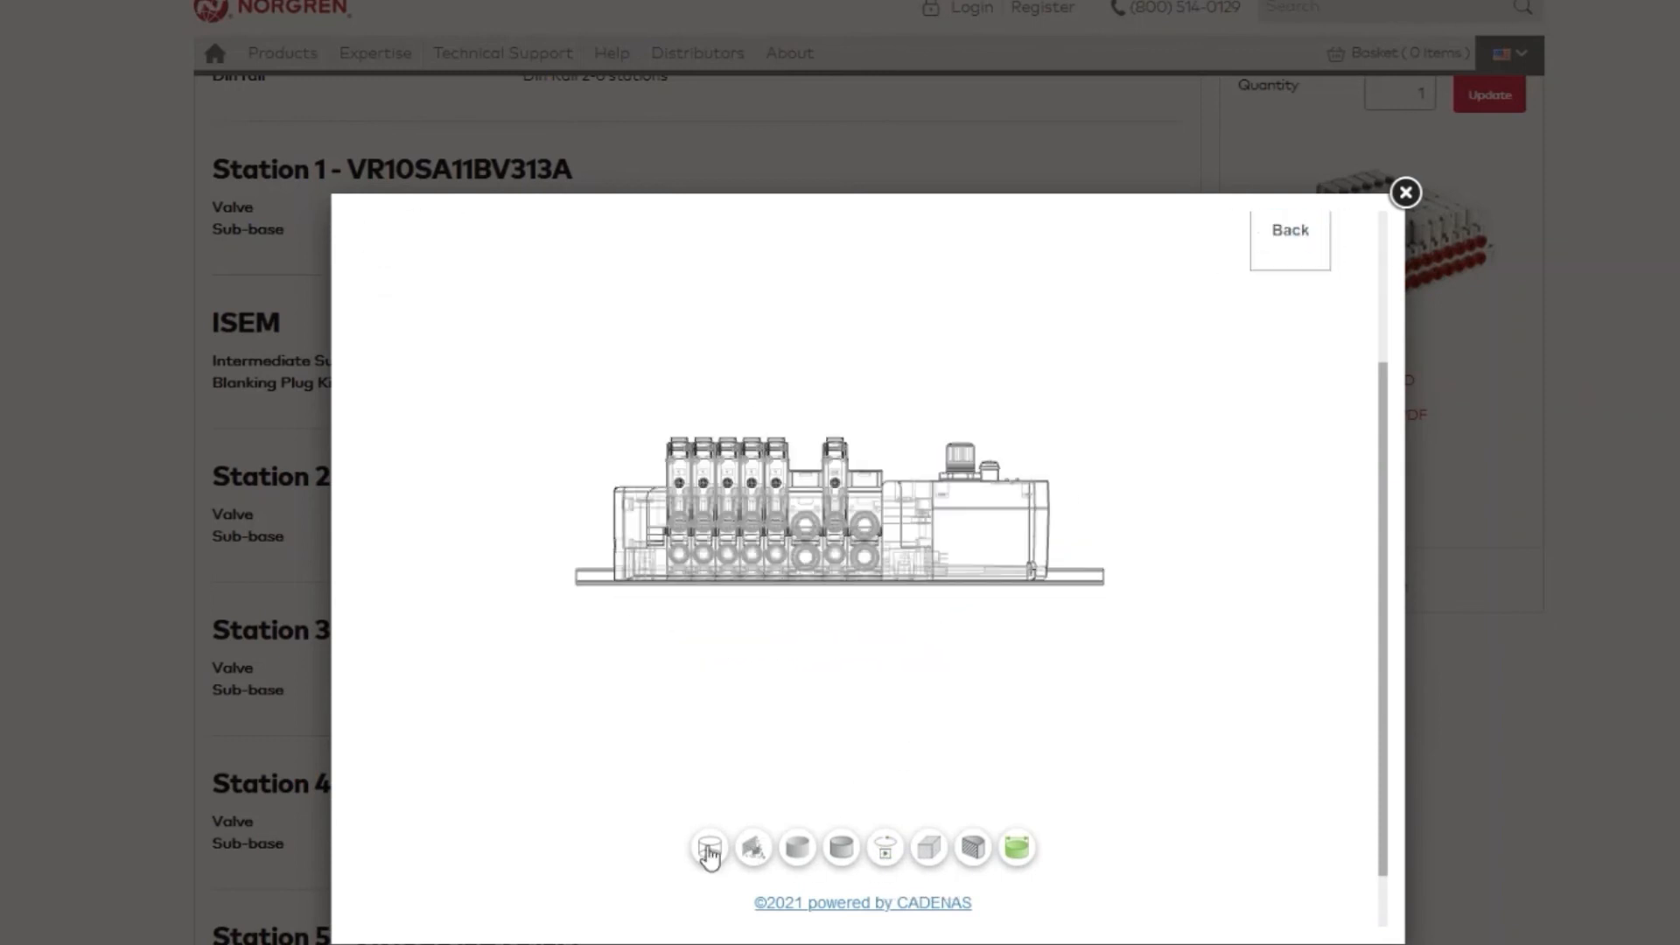
pyautogui.click(709, 847)
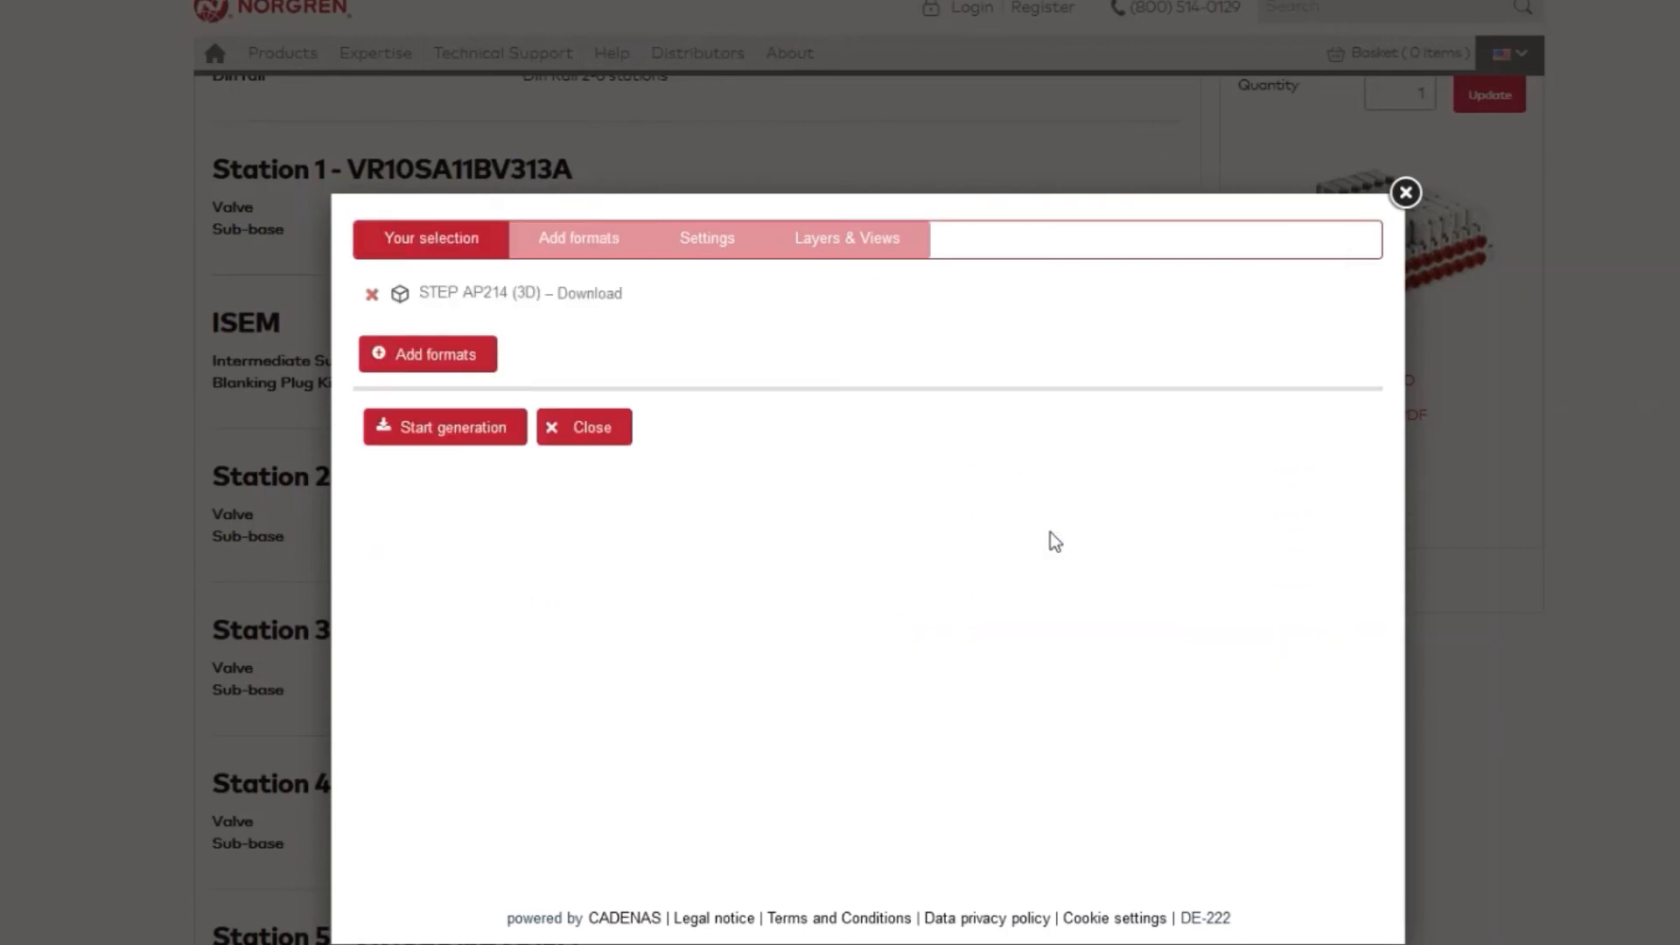
pyautogui.click(445, 425)
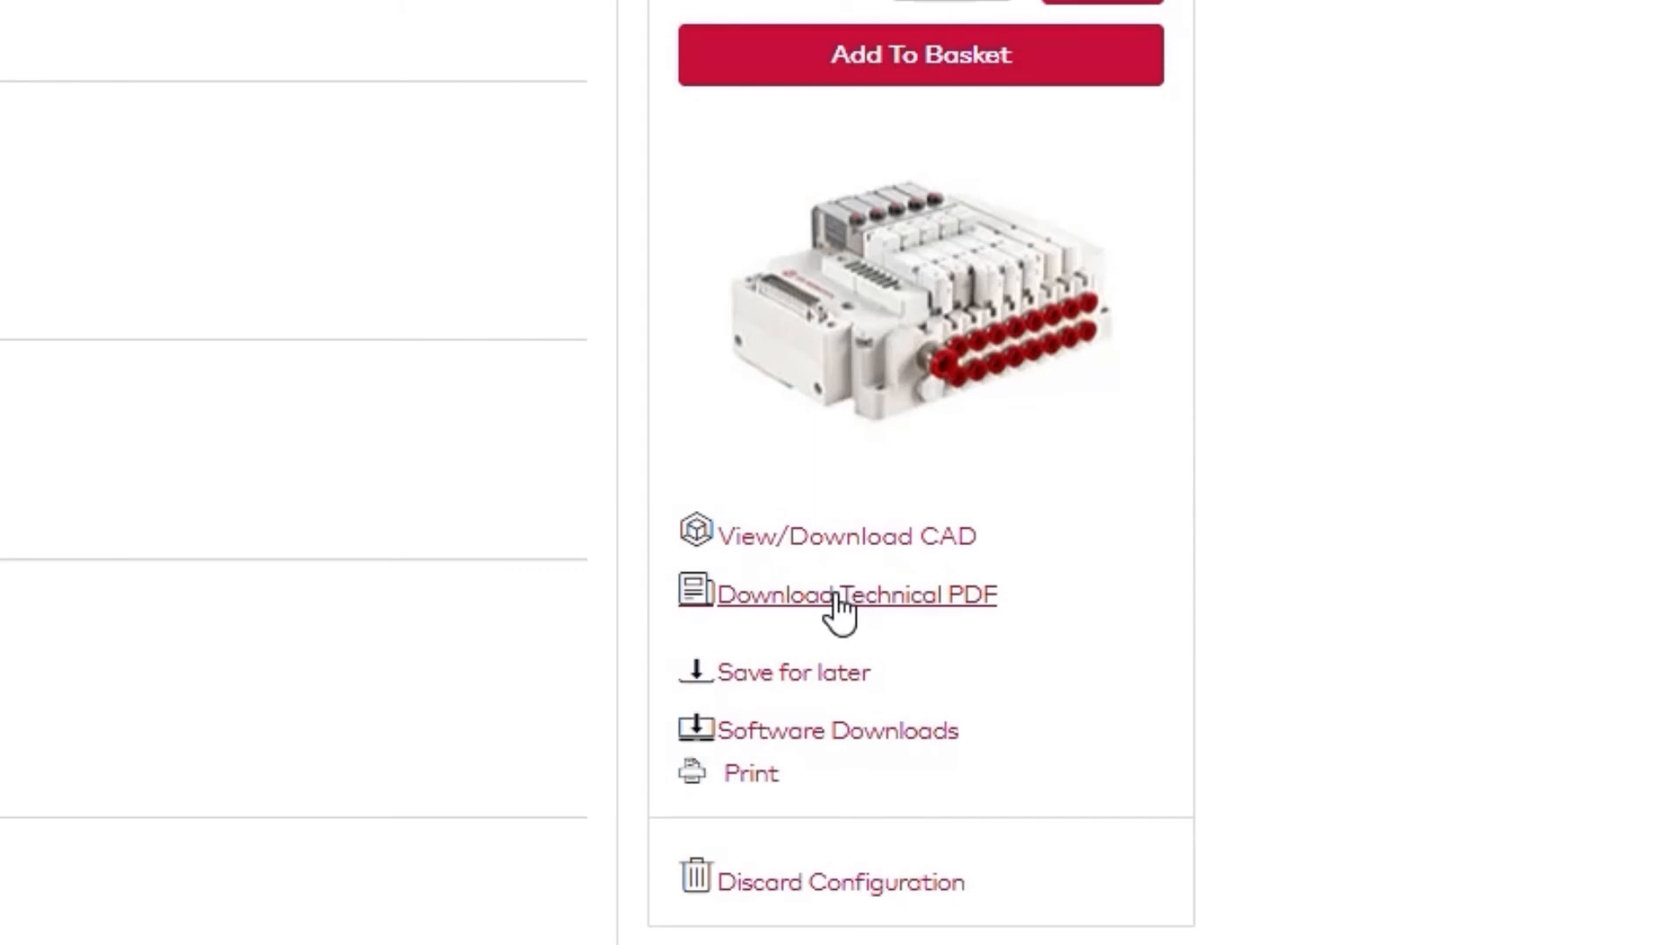
pyautogui.click(842, 595)
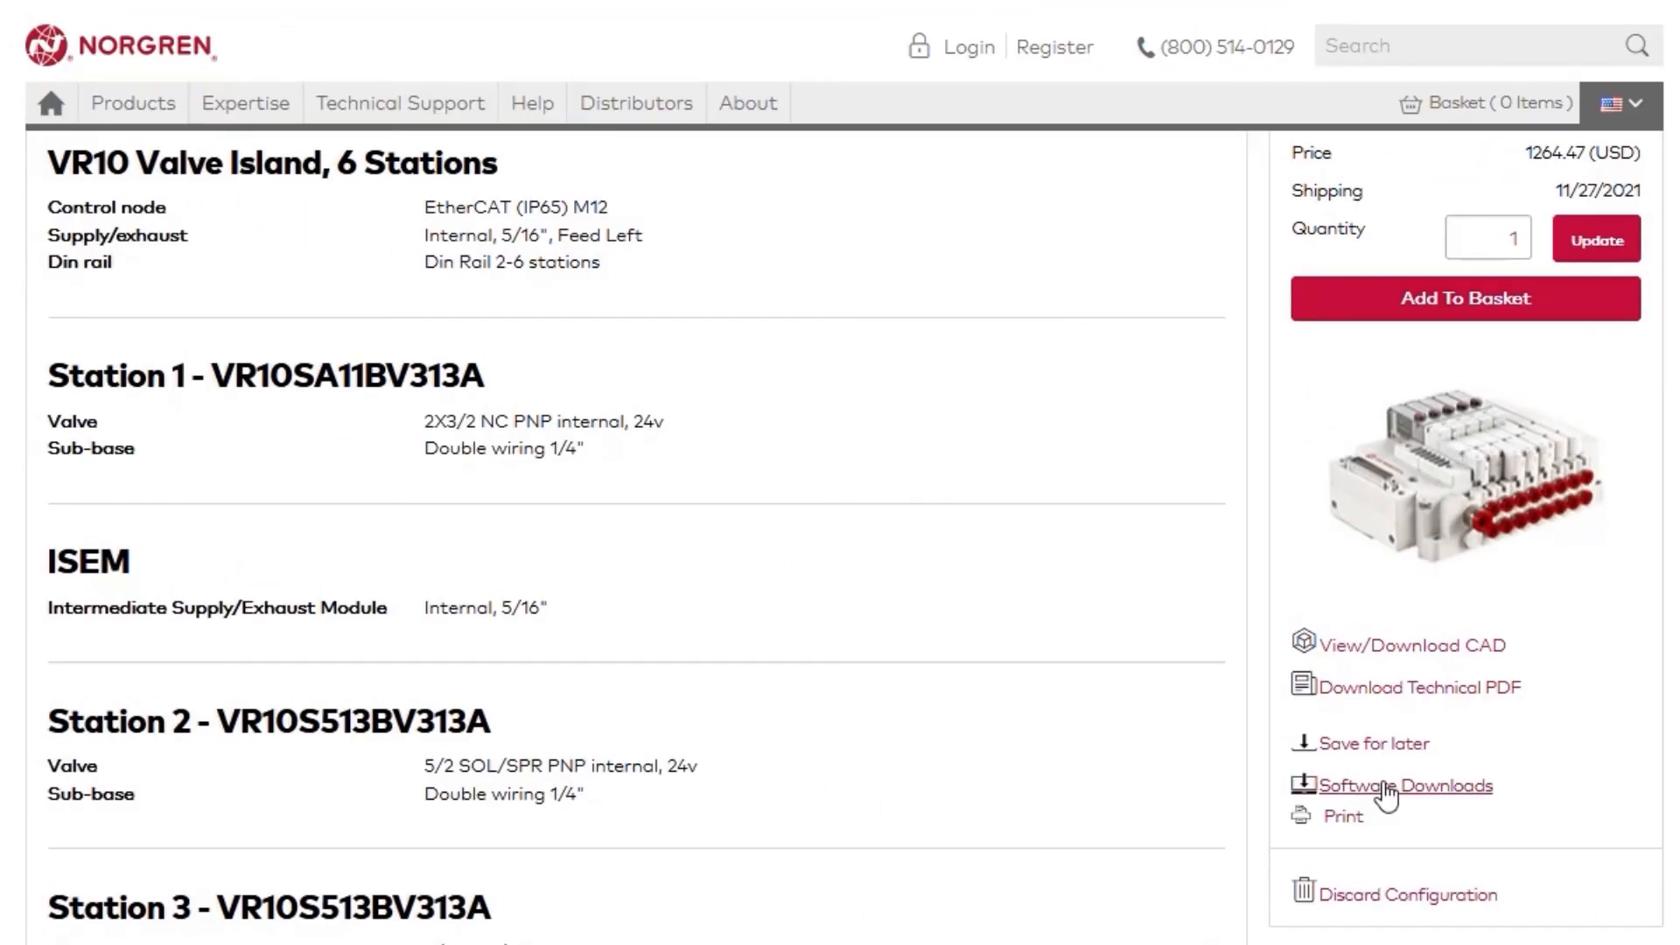
pyautogui.click(400, 103)
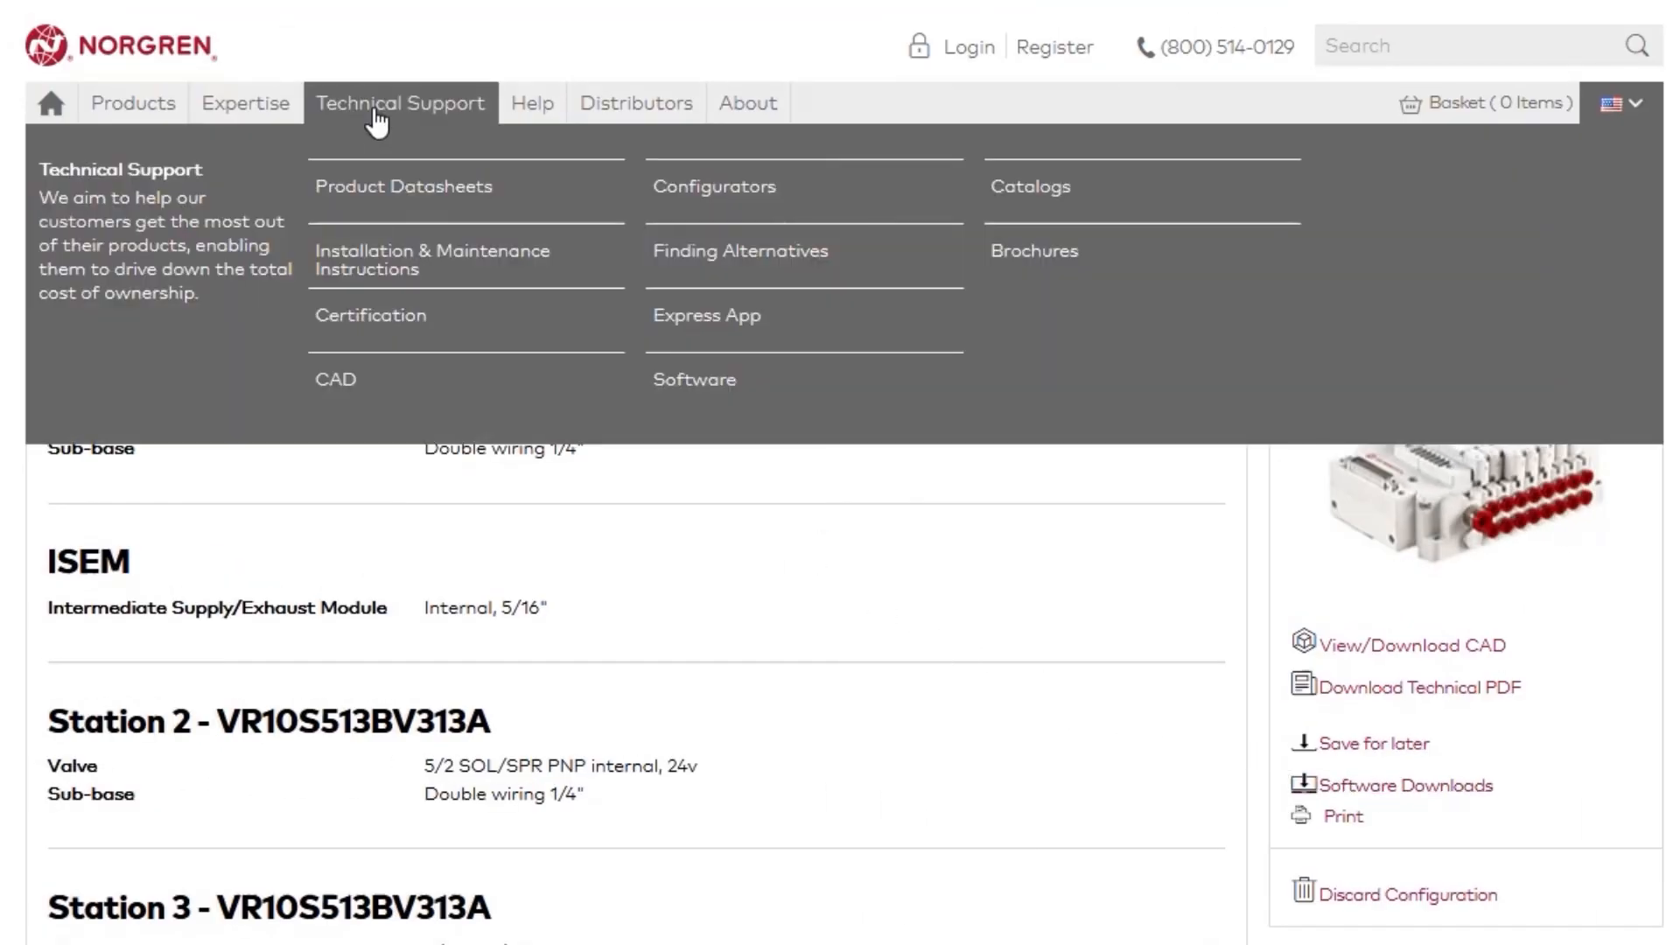
pyautogui.moveTo(763, 390)
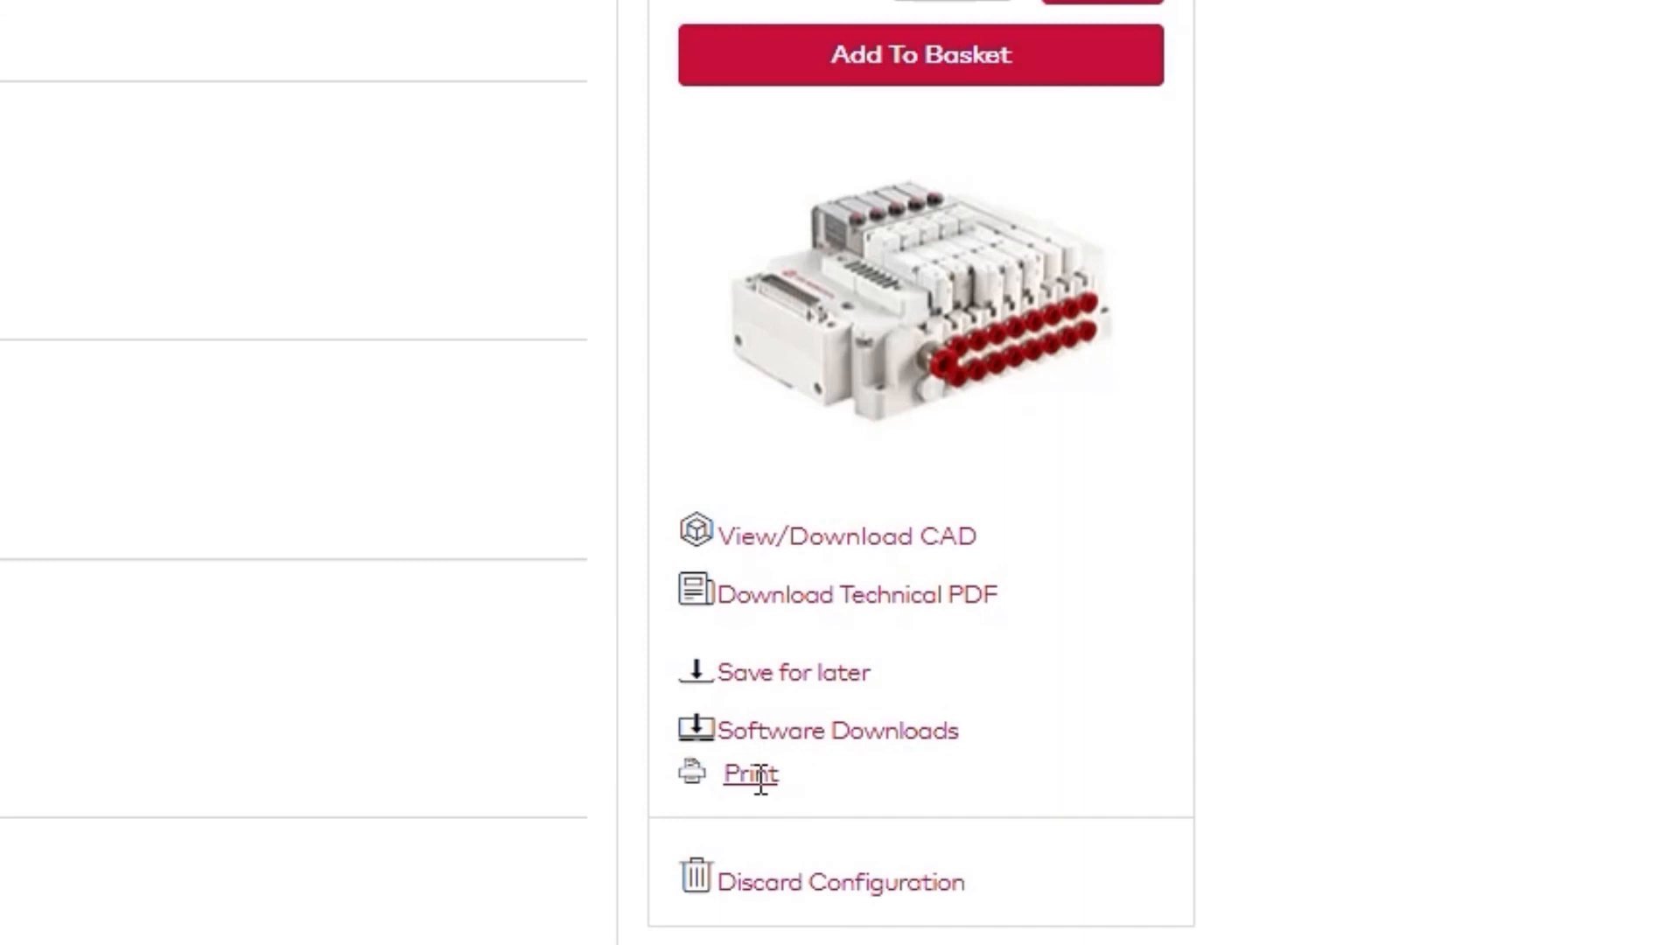
pyautogui.moveTo(798, 906)
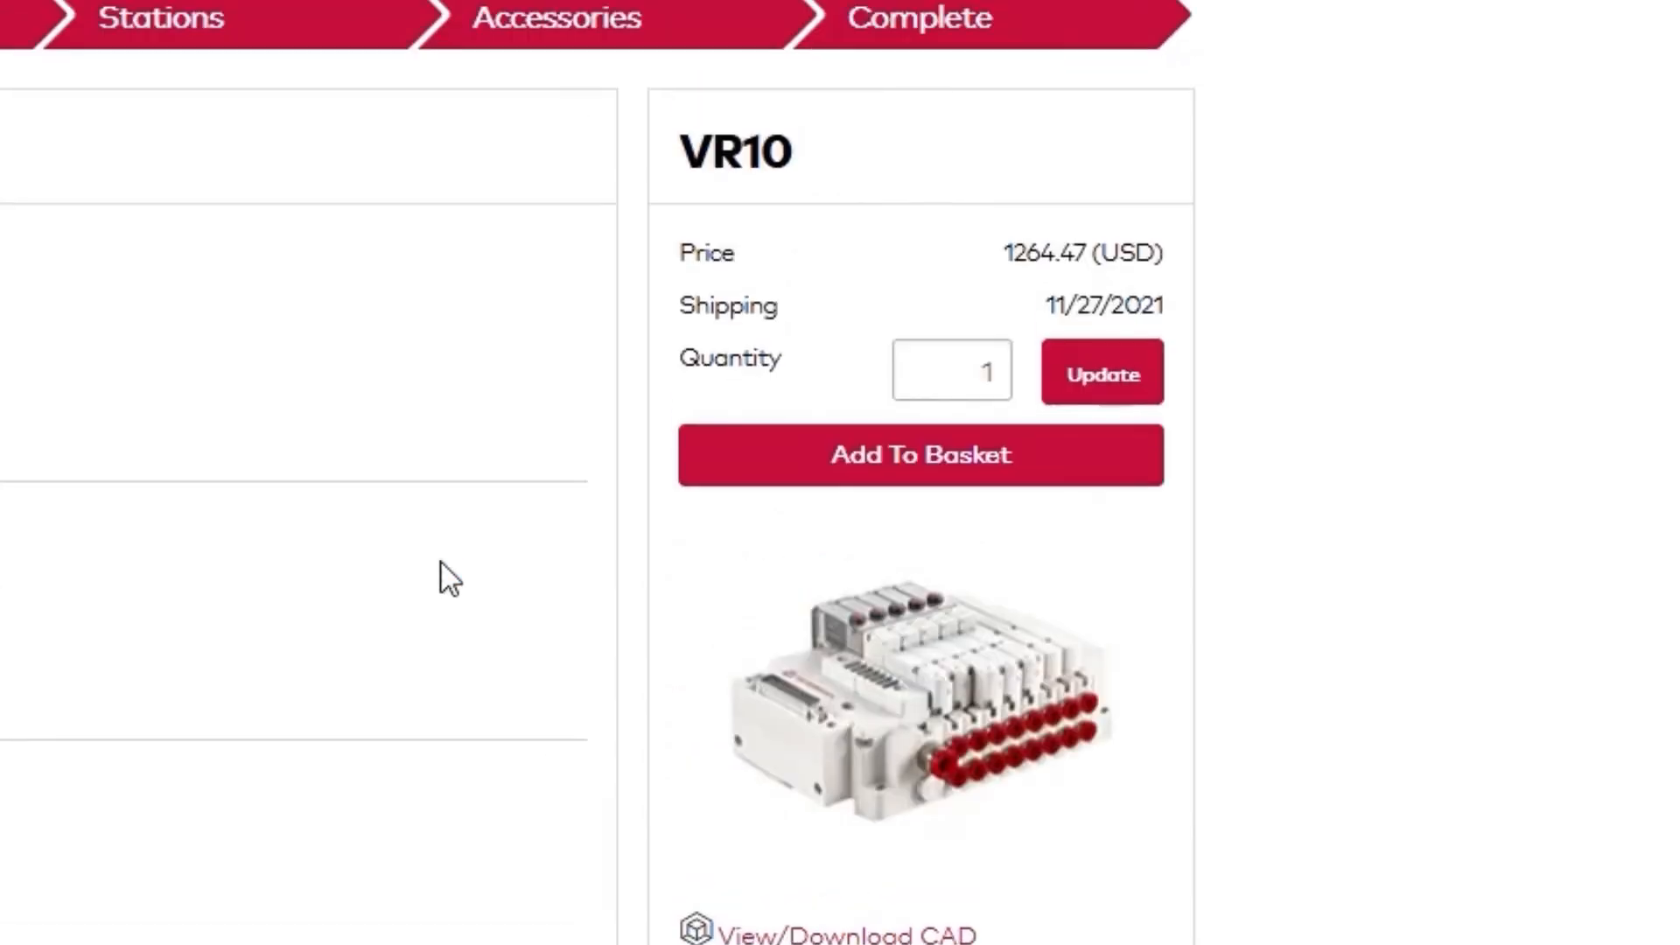
pyautogui.moveTo(943, 476)
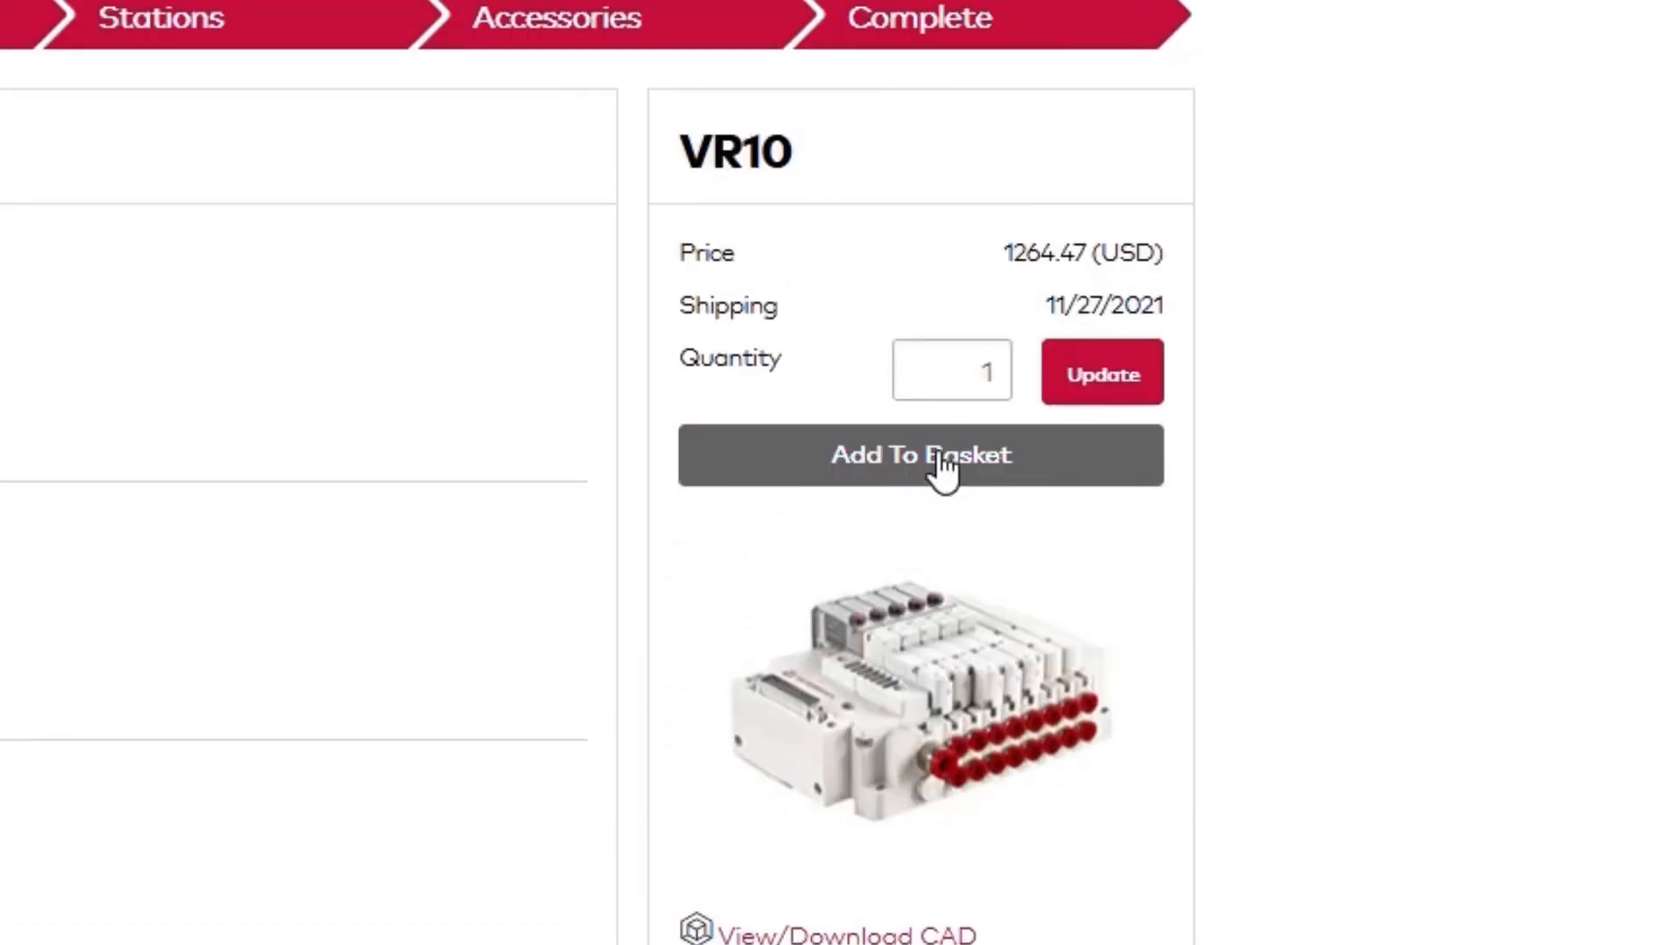